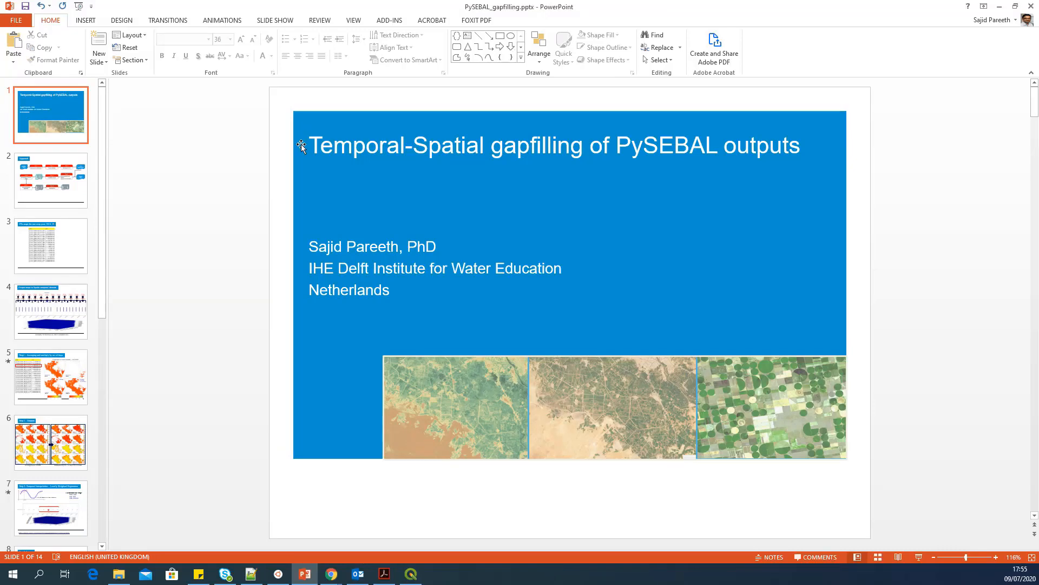
mouse_move(133, 256)
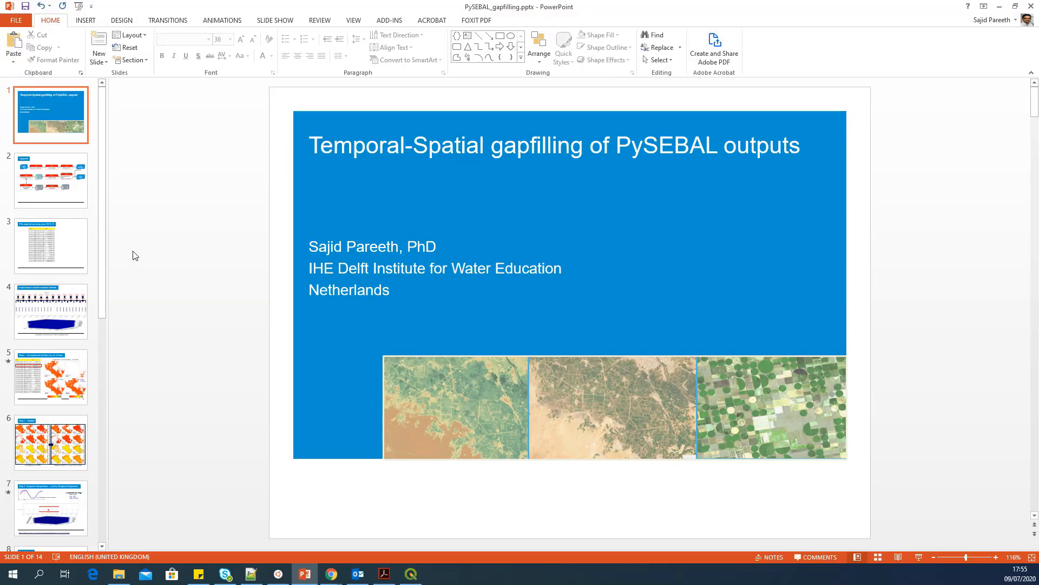
mouse_move(490, 190)
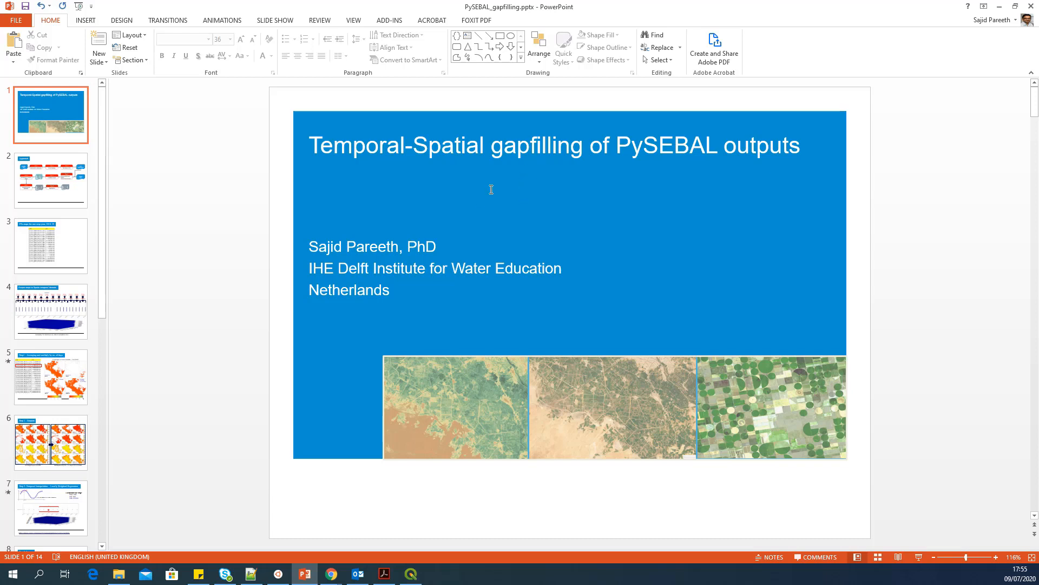
mouse_move(637, 212)
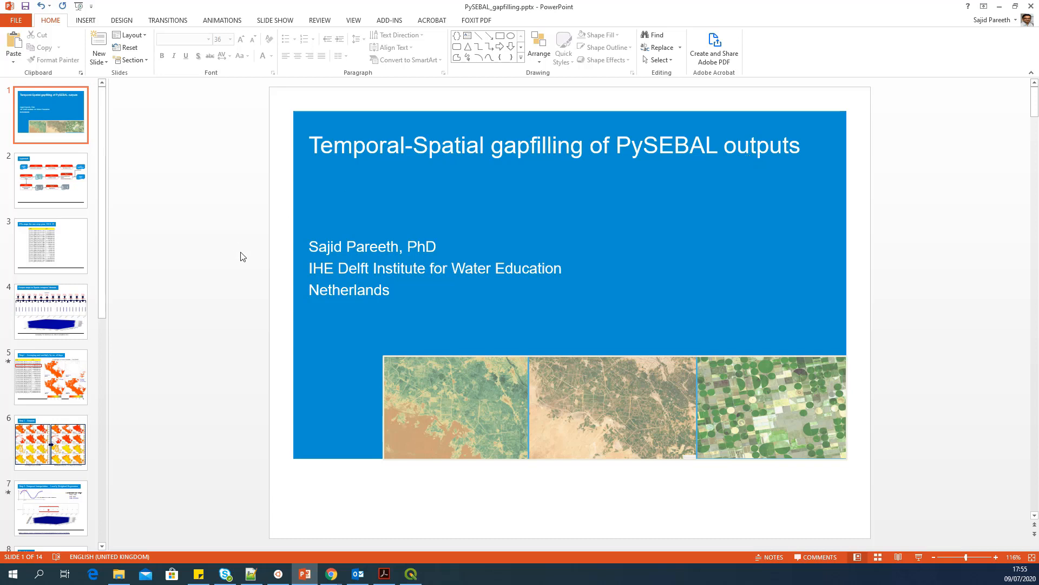
mouse_move(237, 246)
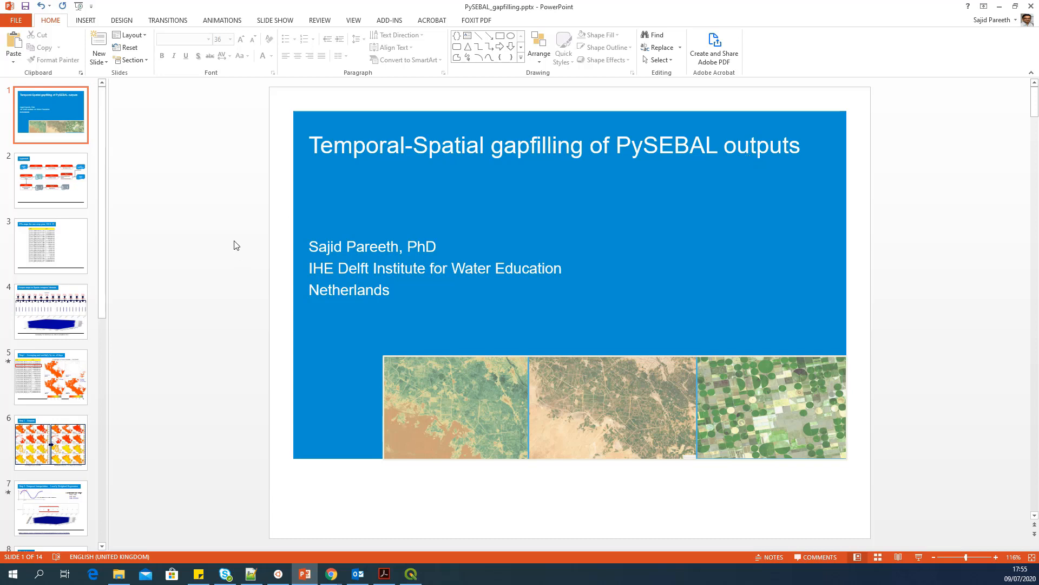
mouse_move(139, 567)
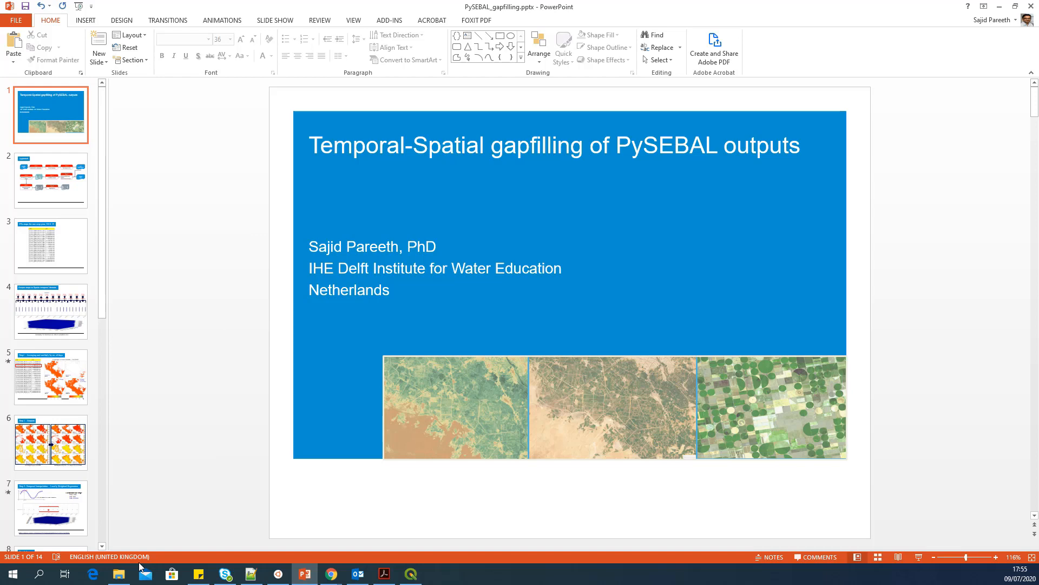
- Browse to PySEBAL_dev\gapfilling and inspect gapfill_env.bat and gapfill_v3.py
click(118, 574)
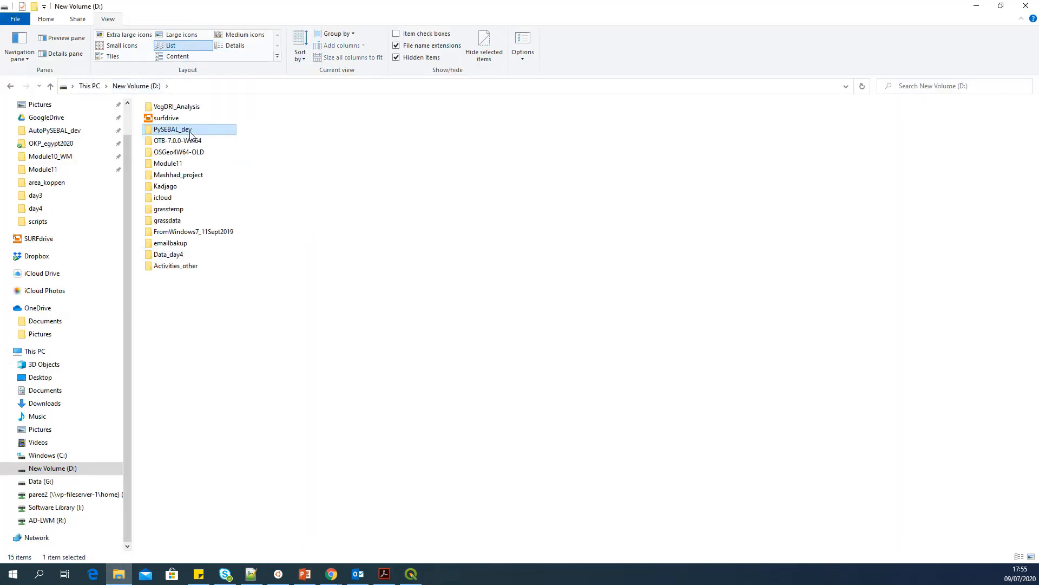
double_click(172, 130)
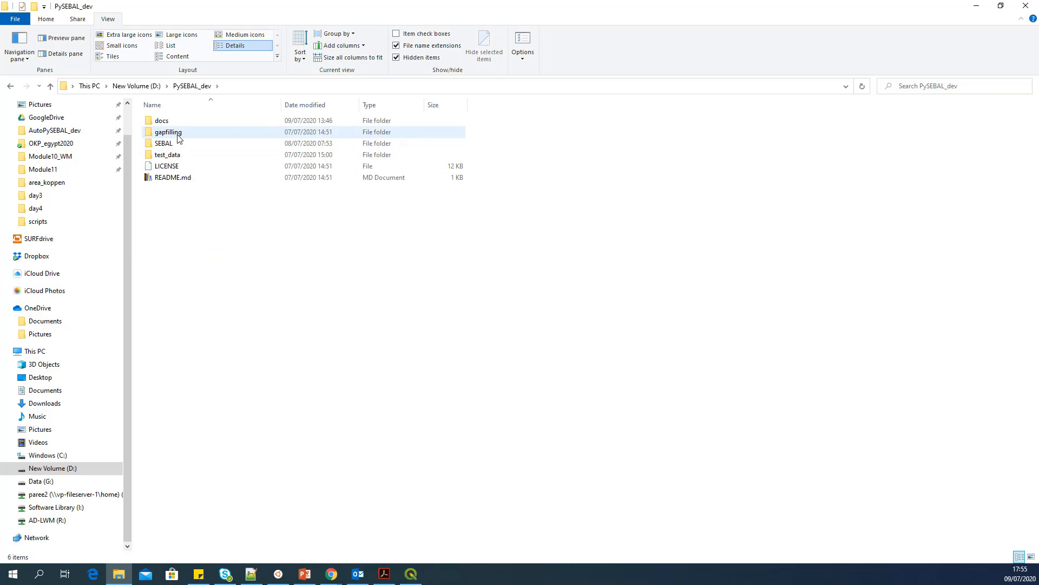
click(167, 132)
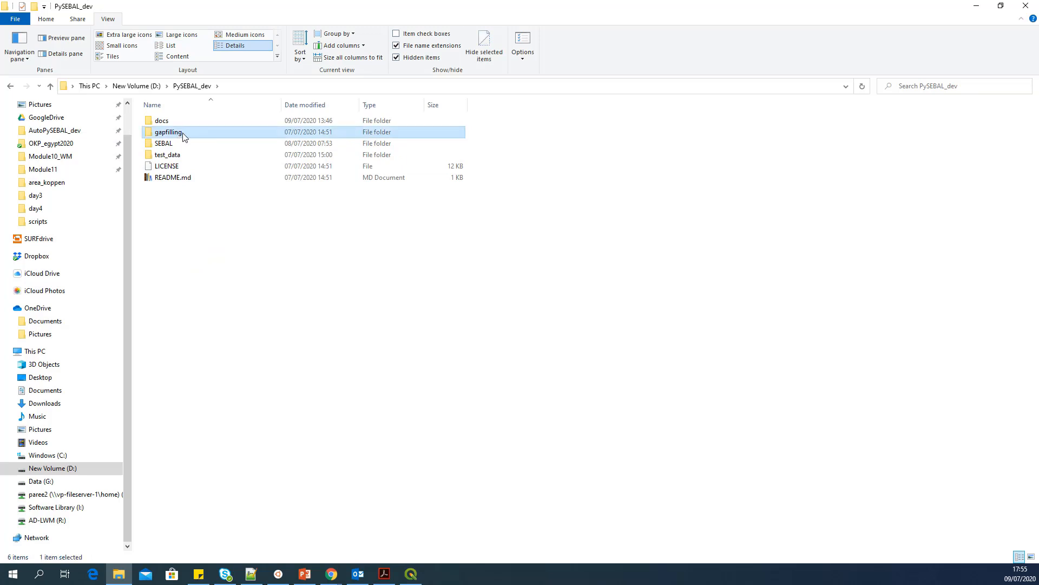
double_click(169, 133)
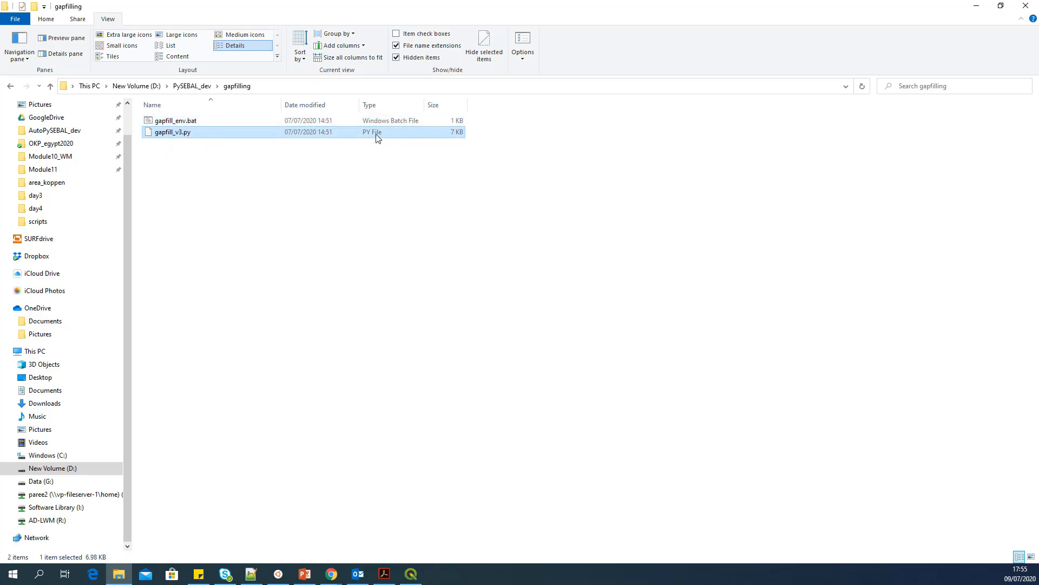
mouse_move(218, 215)
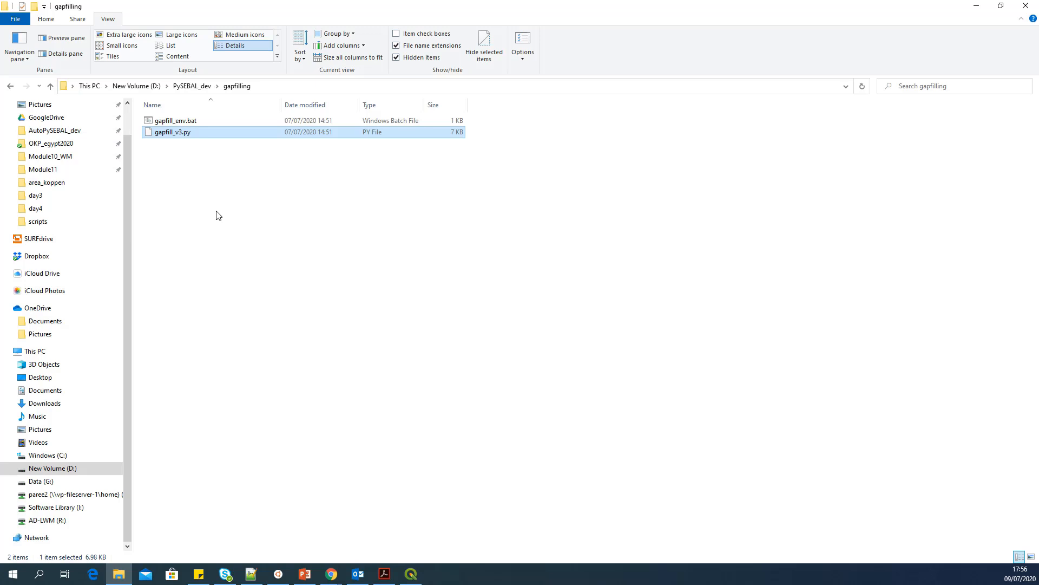
click(174, 120)
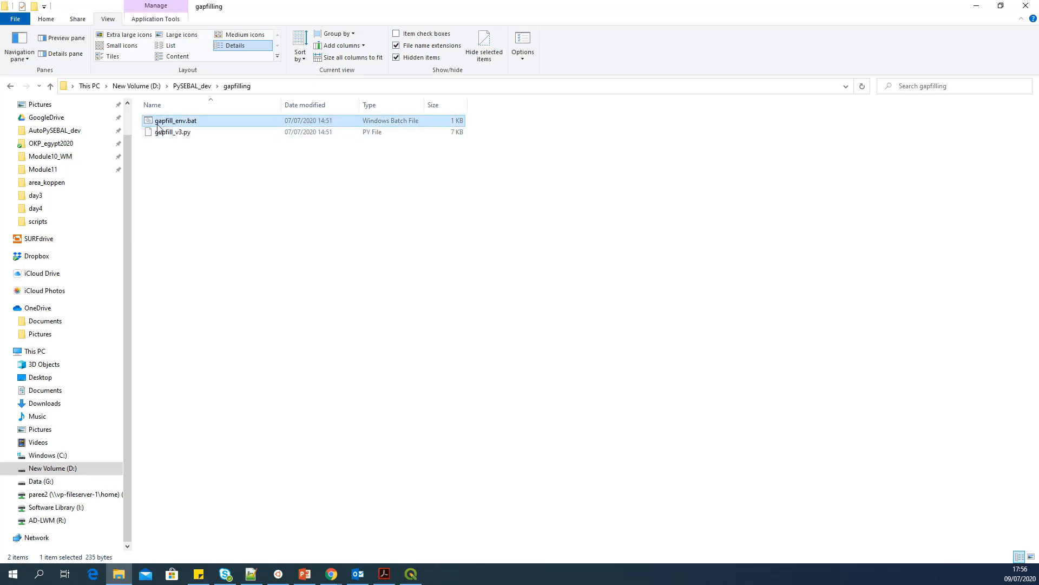
mouse_move(176, 121)
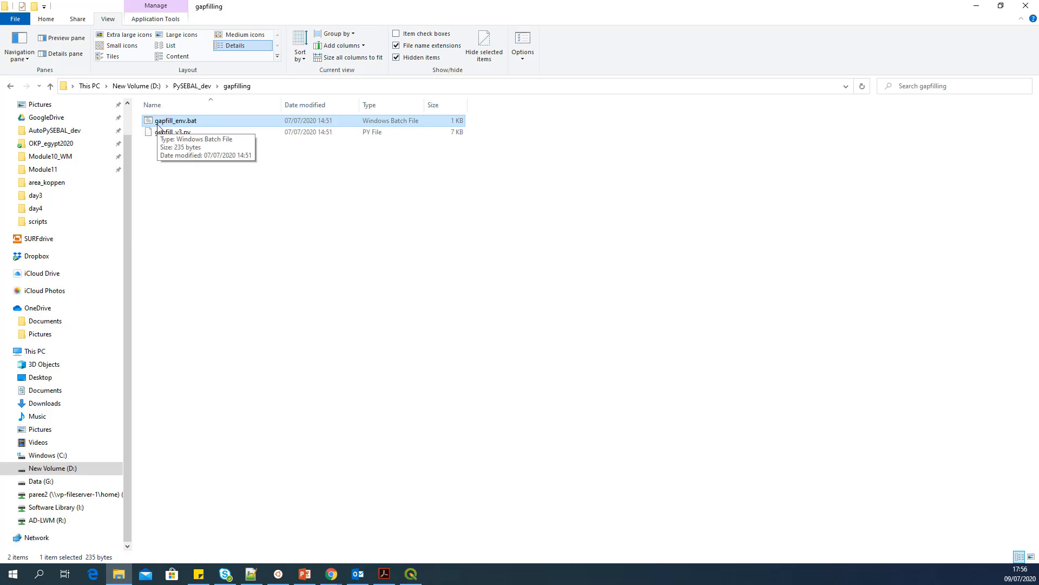
mouse_move(209, 233)
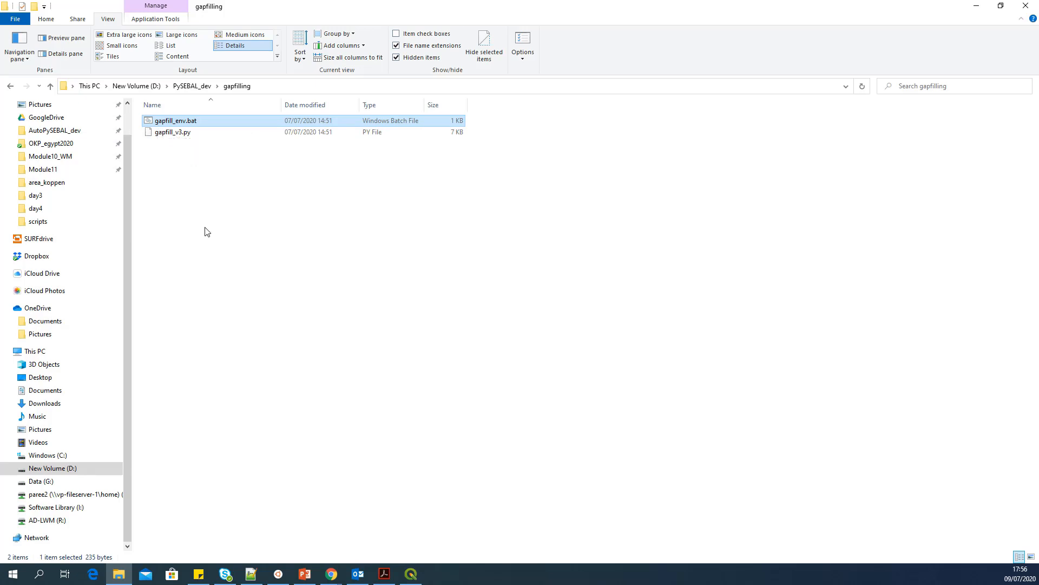
click(264, 166)
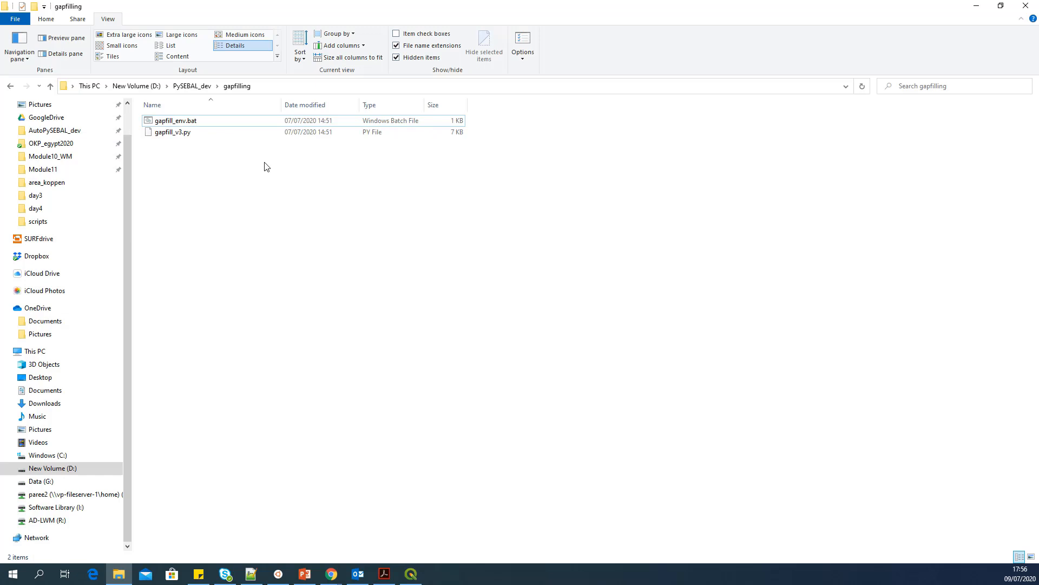
mouse_move(975, 9)
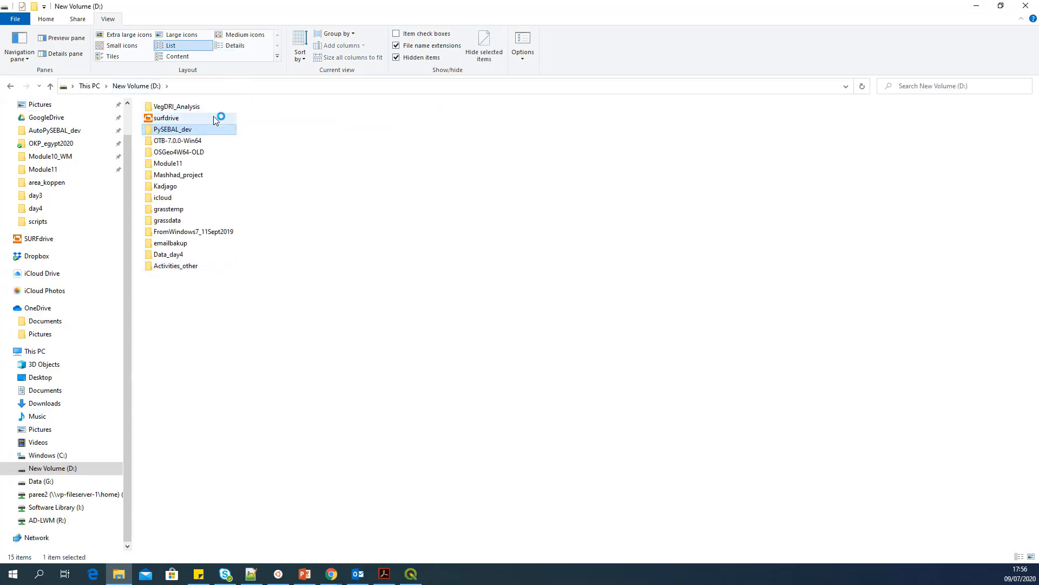
double_click(173, 129)
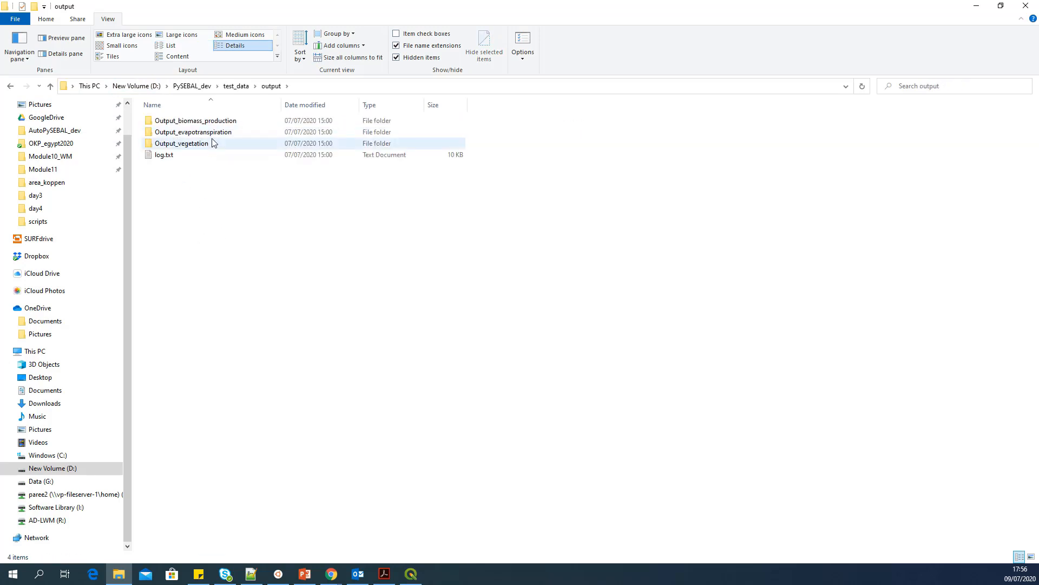
click(341, 210)
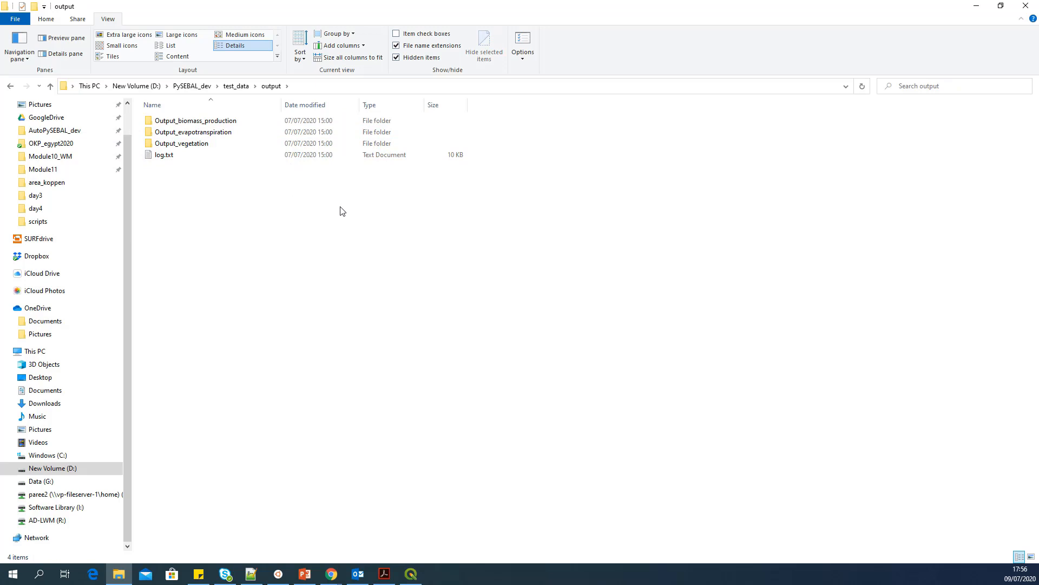
click(195, 121)
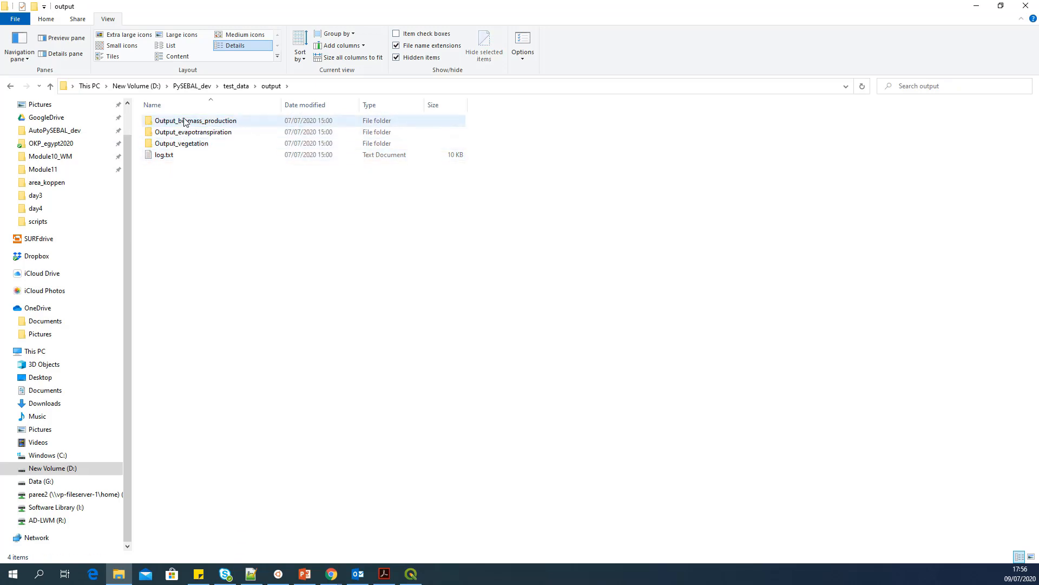
mouse_move(192, 132)
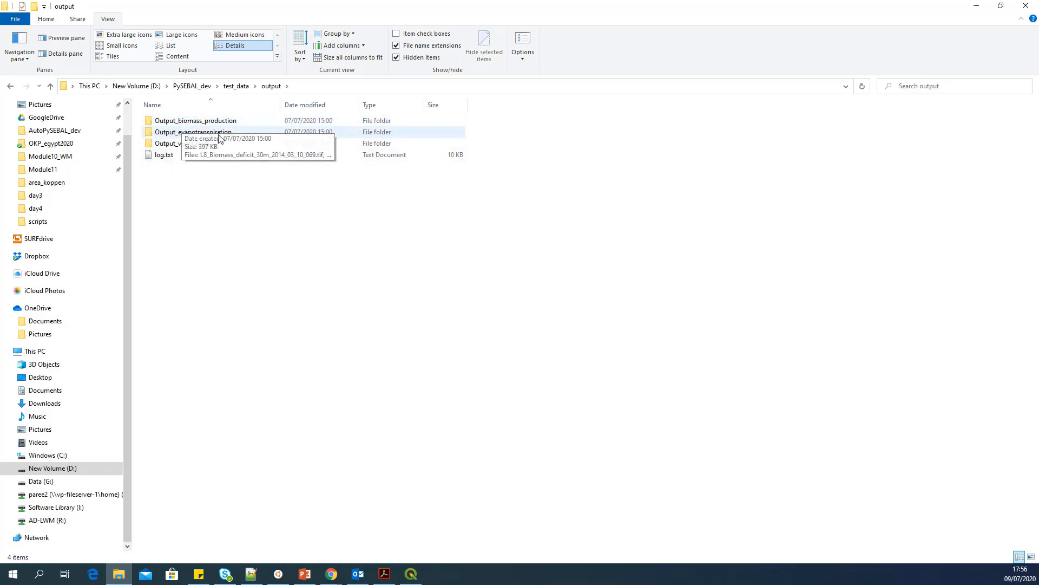
double_click(193, 132)
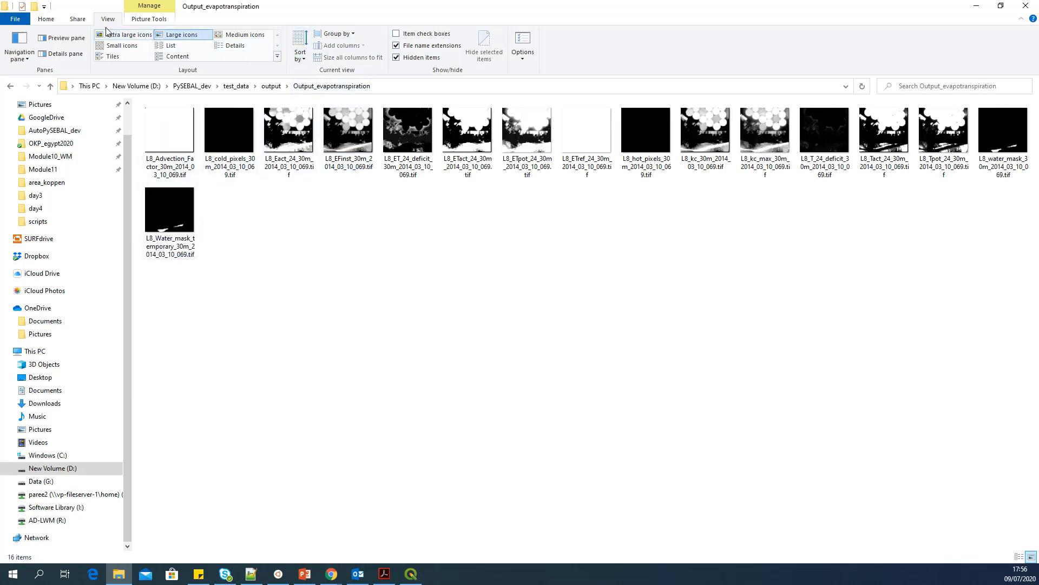
click(171, 45)
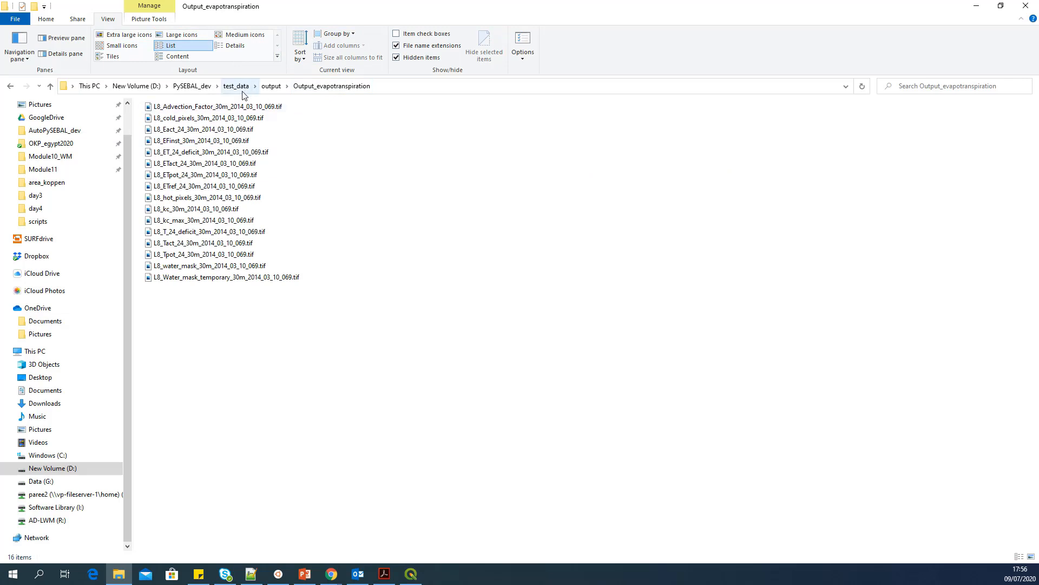
mouse_move(383, 106)
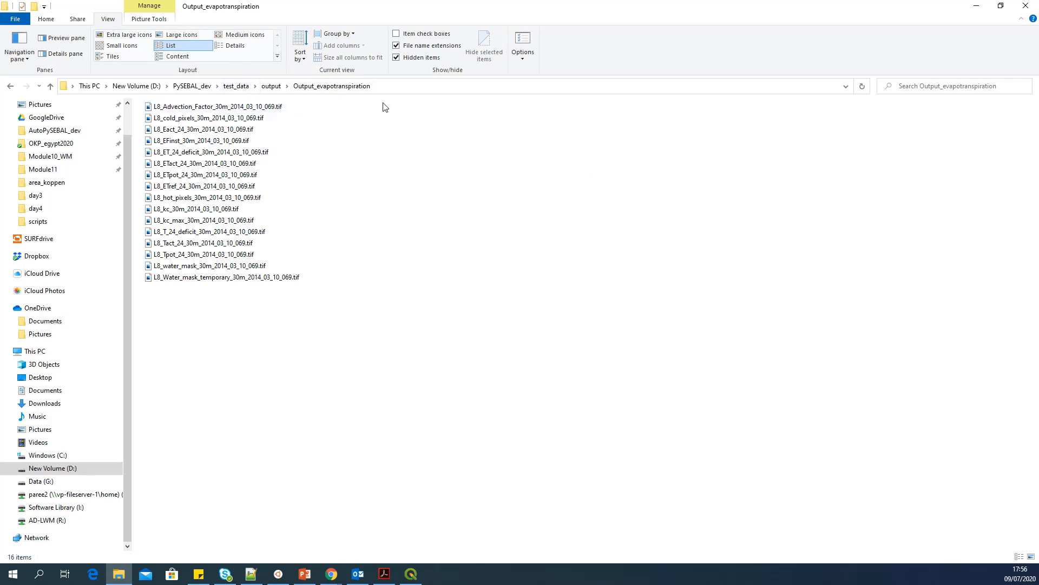
mouse_move(332, 94)
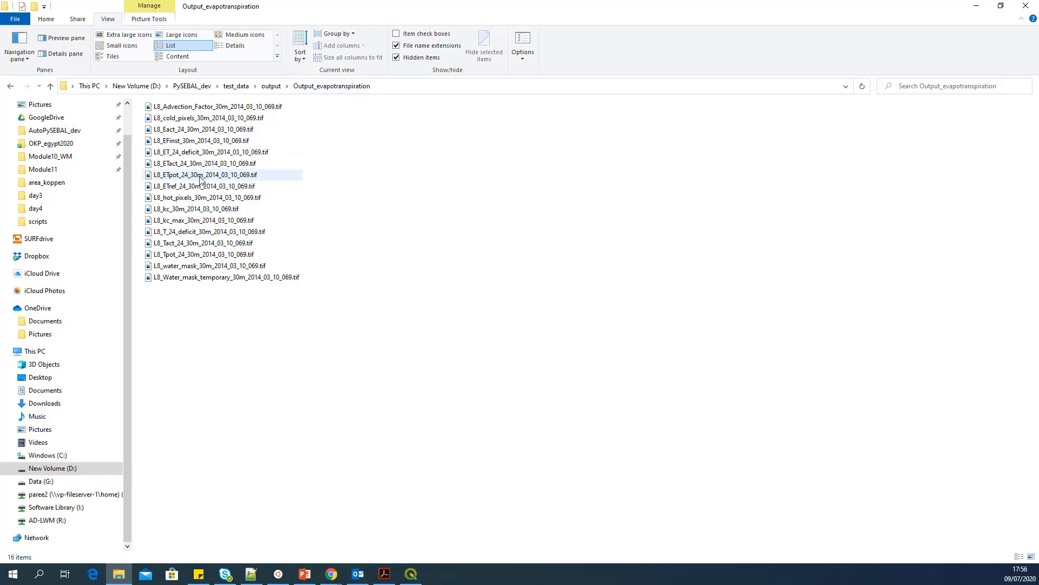
click(206, 163)
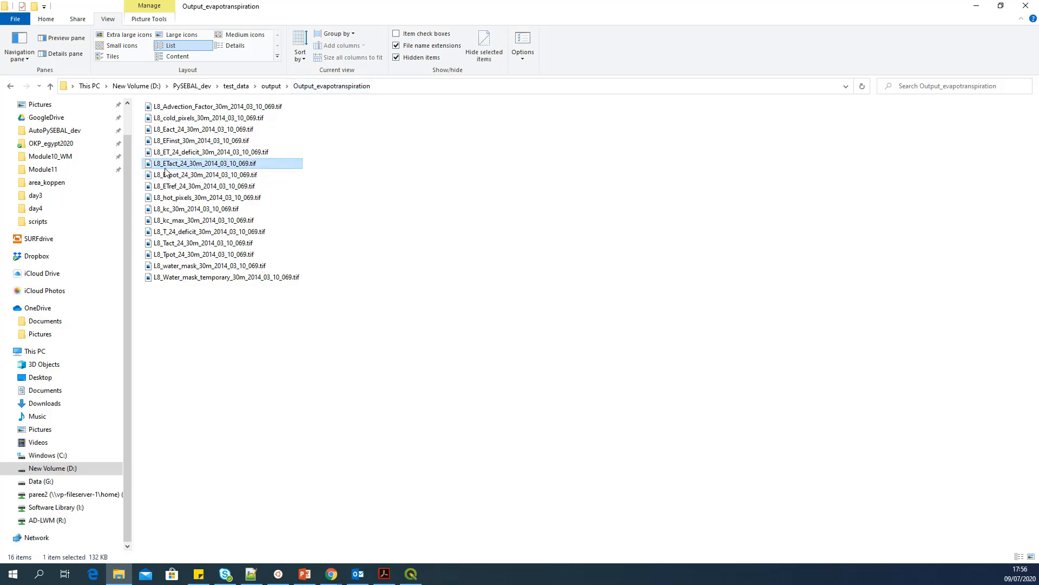
mouse_move(182, 169)
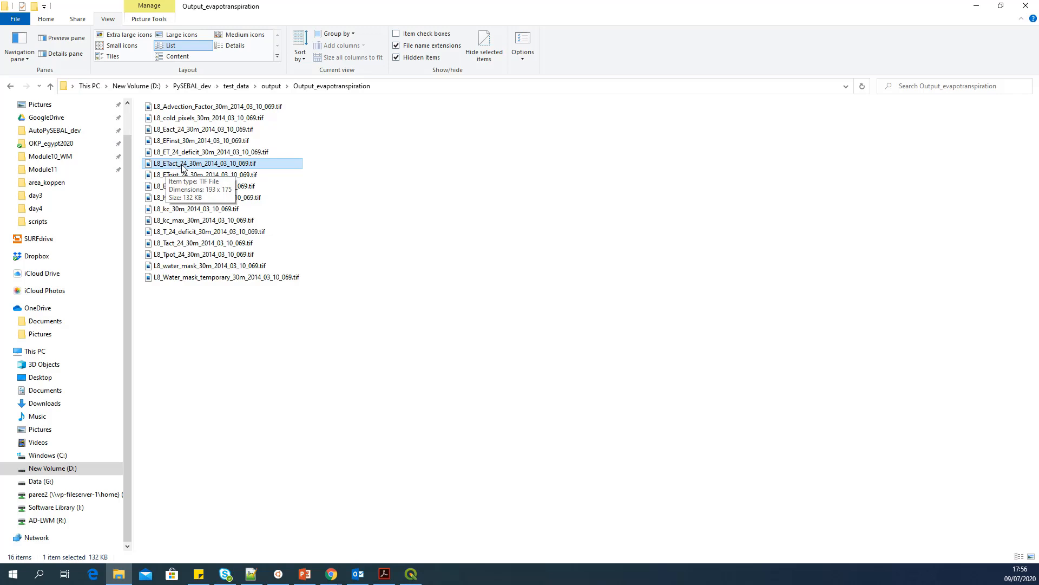
mouse_move(180, 166)
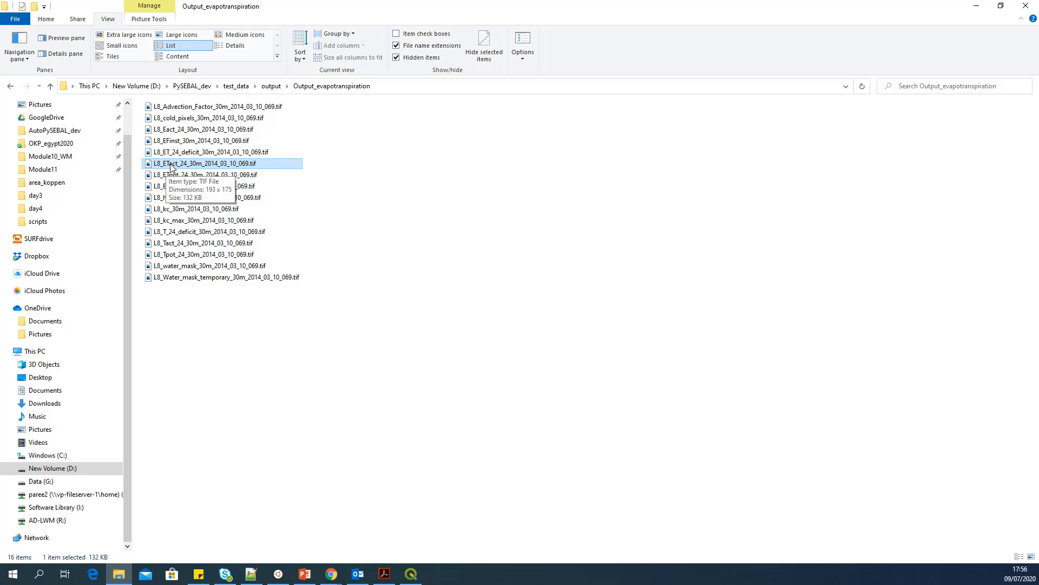
mouse_move(231, 171)
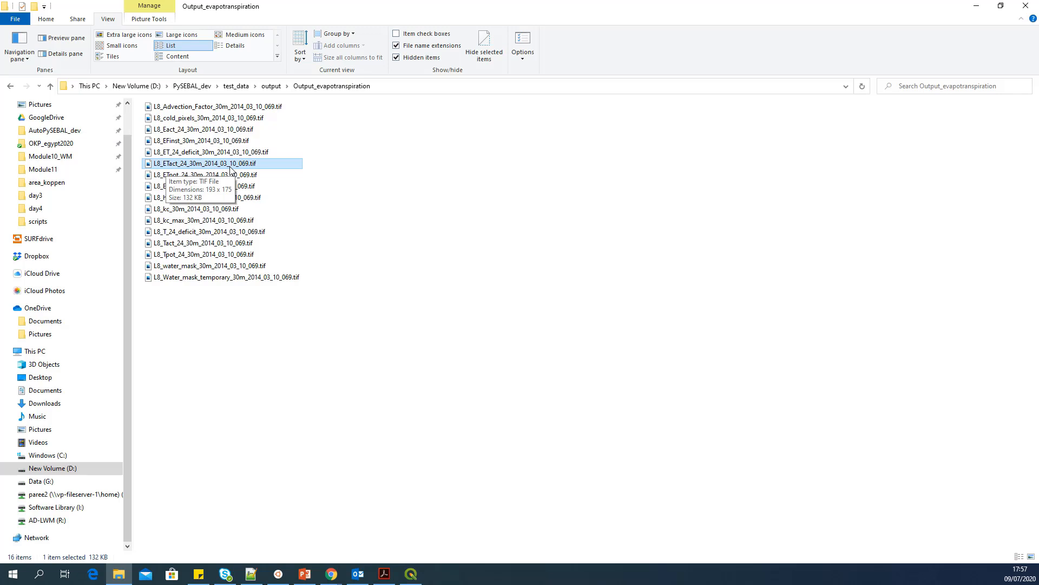
mouse_move(288, 167)
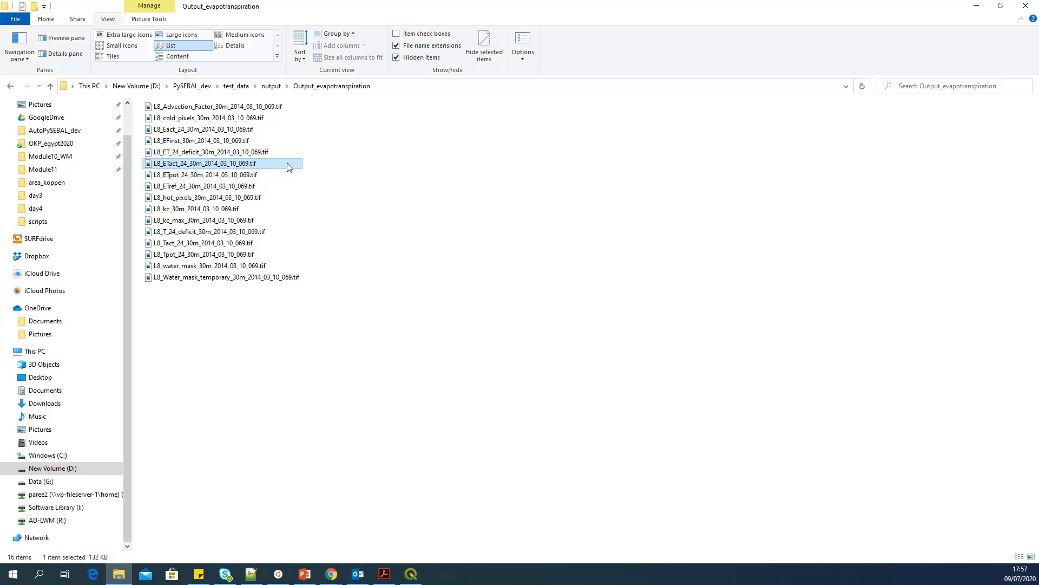
mouse_move(289, 164)
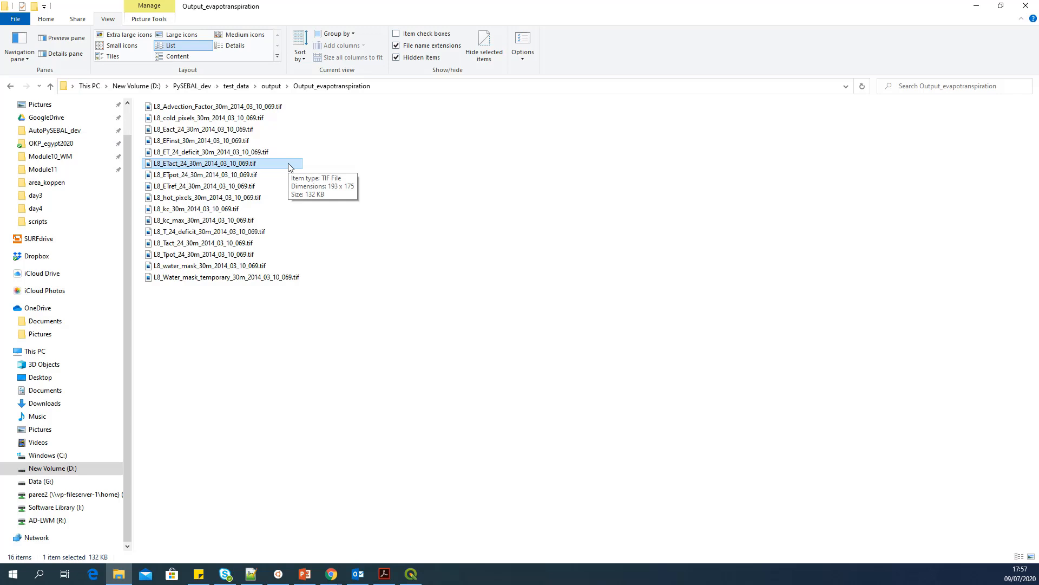
mouse_move(487, 196)
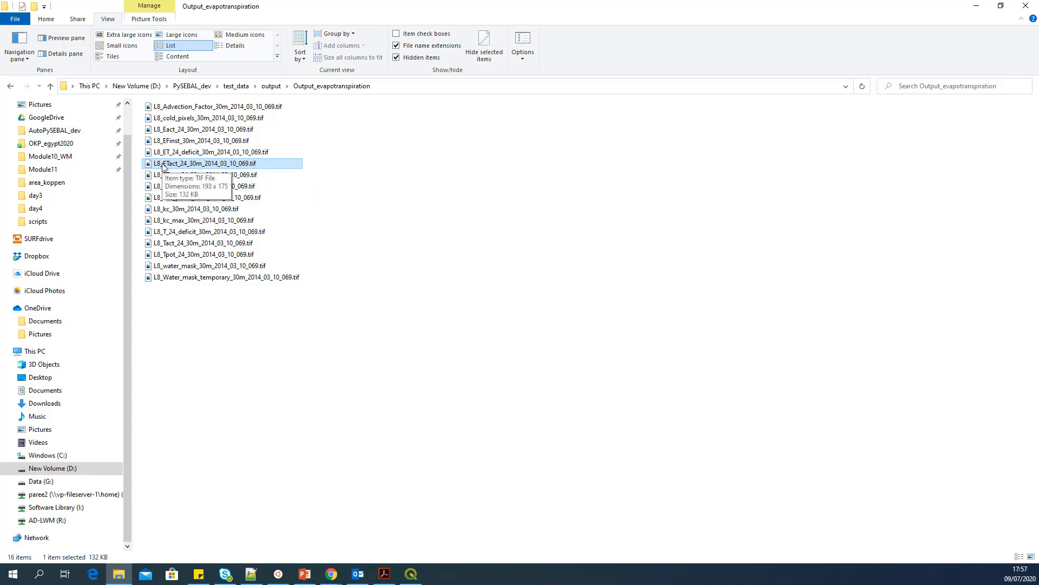
mouse_move(189, 164)
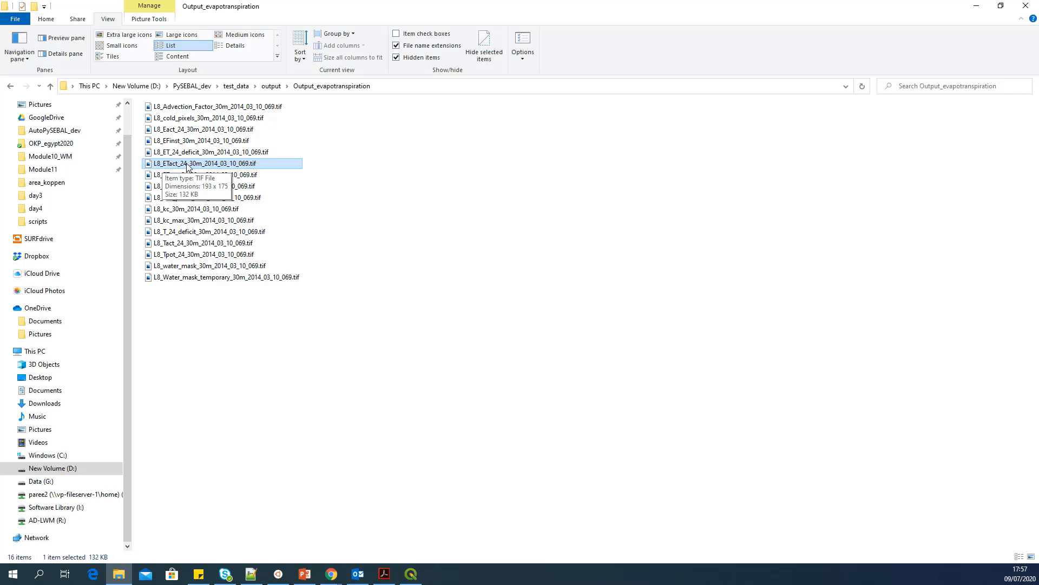
mouse_move(405, 224)
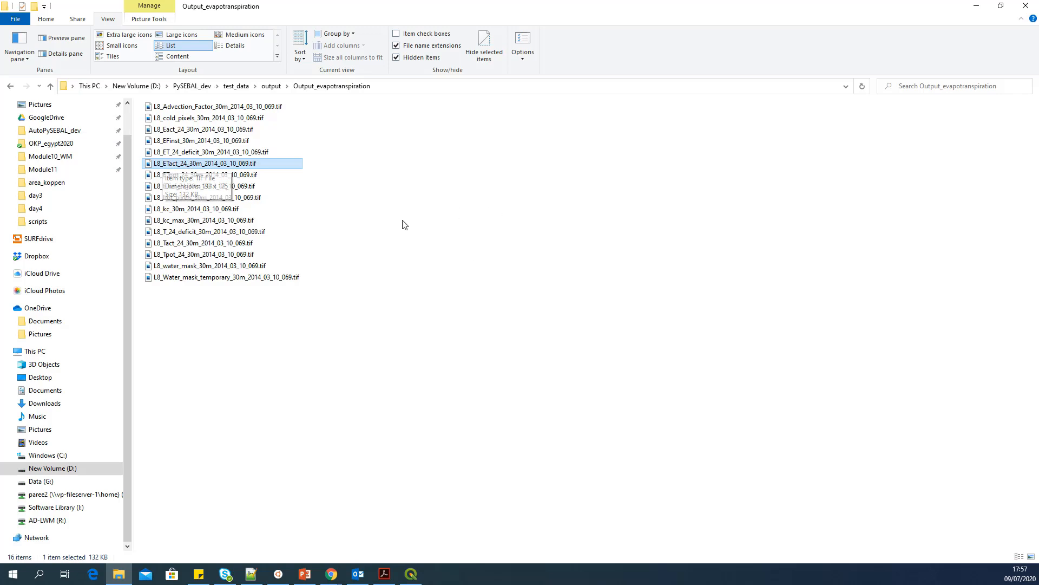
mouse_move(407, 219)
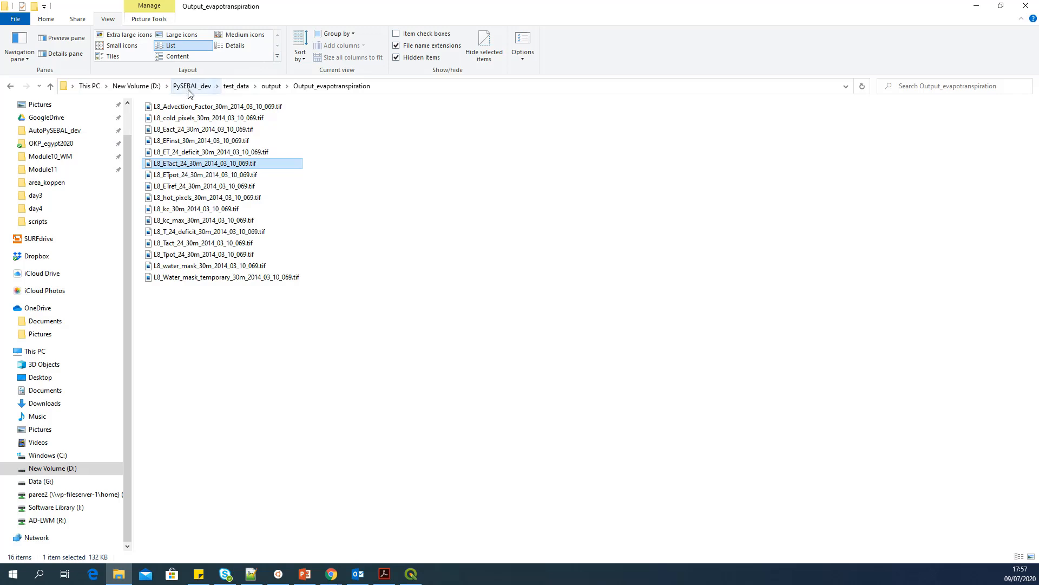
mouse_move(255, 163)
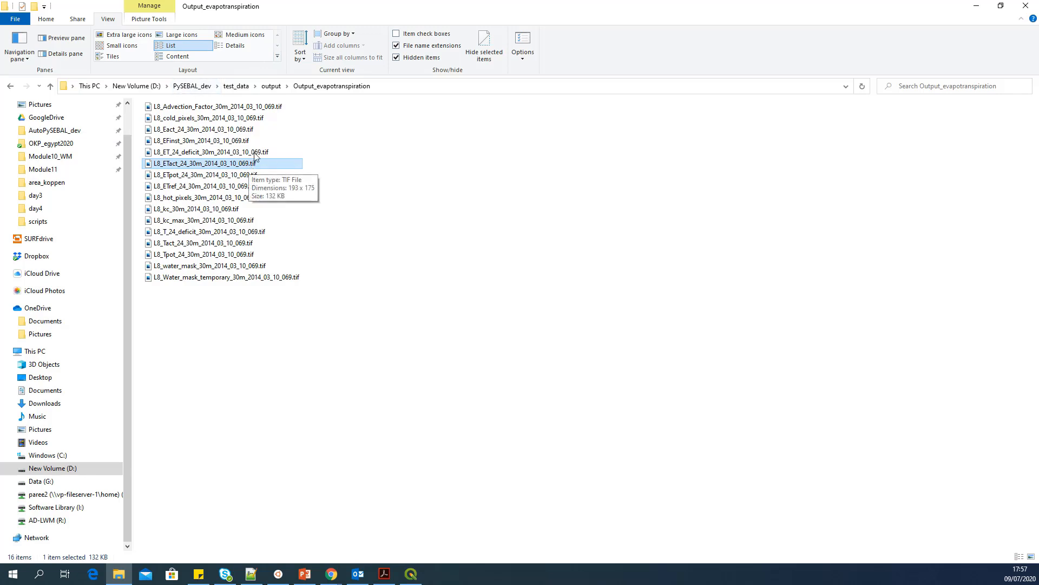
mouse_move(272, 85)
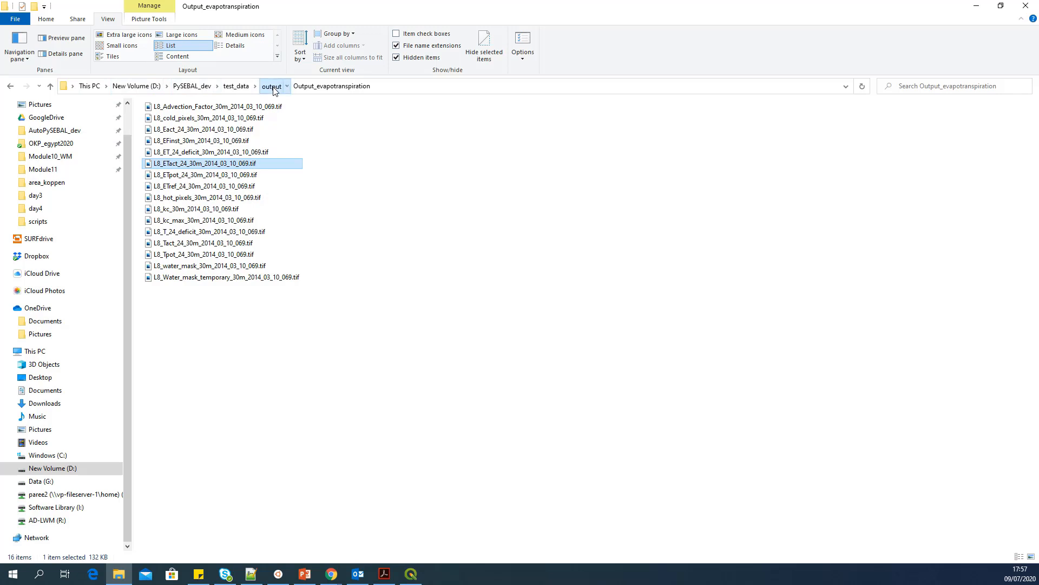
- Go back up to the output folder, then to the top of drive D
click(271, 86)
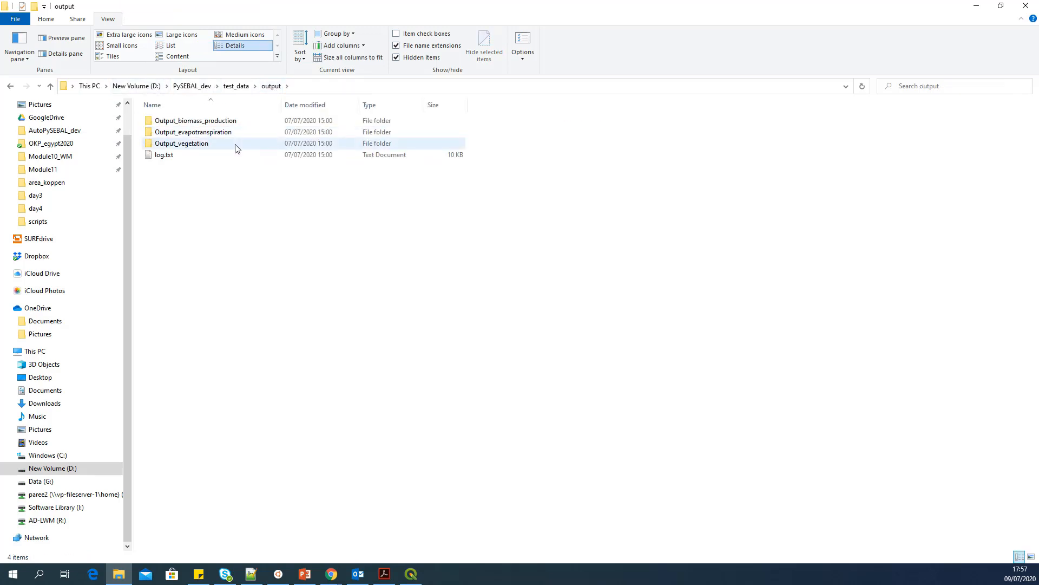
mouse_move(232, 139)
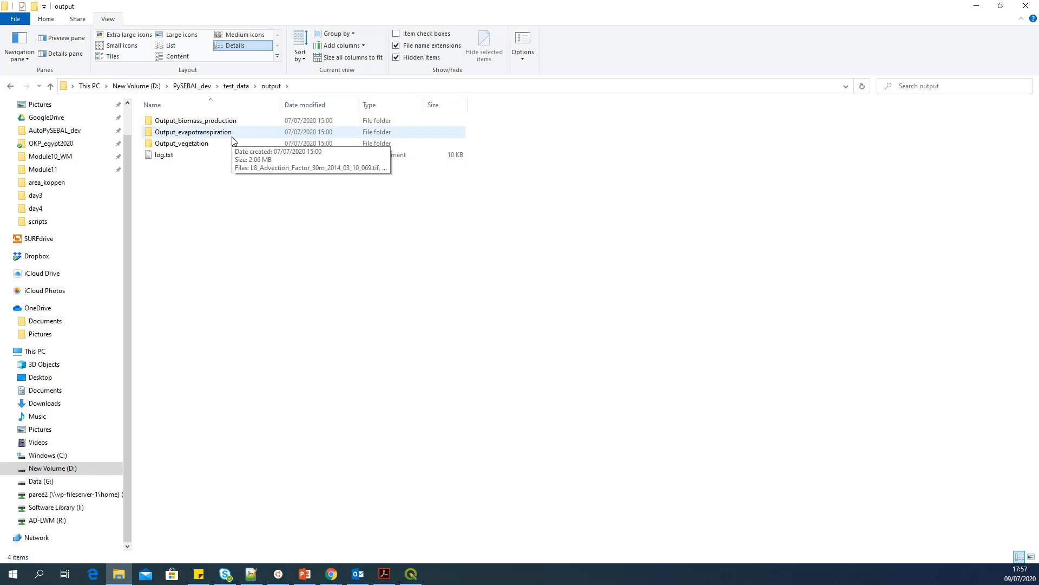
mouse_move(214, 131)
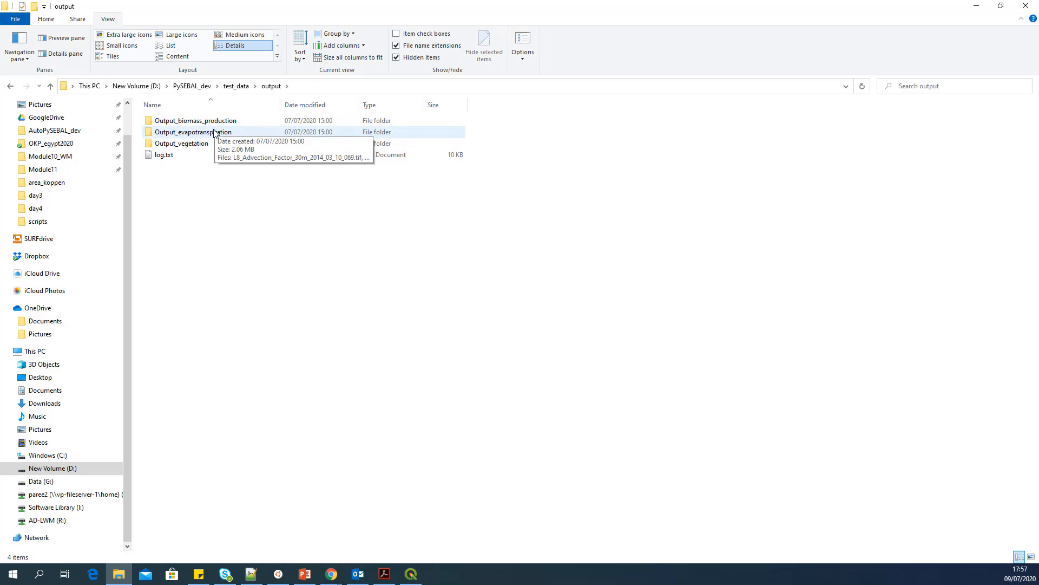
mouse_move(457, 287)
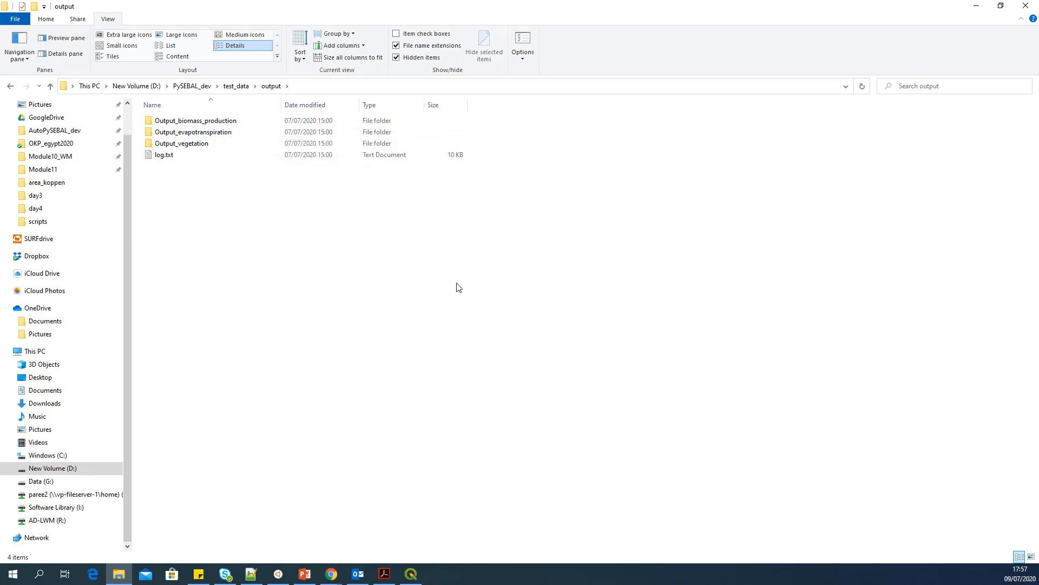
mouse_move(452, 287)
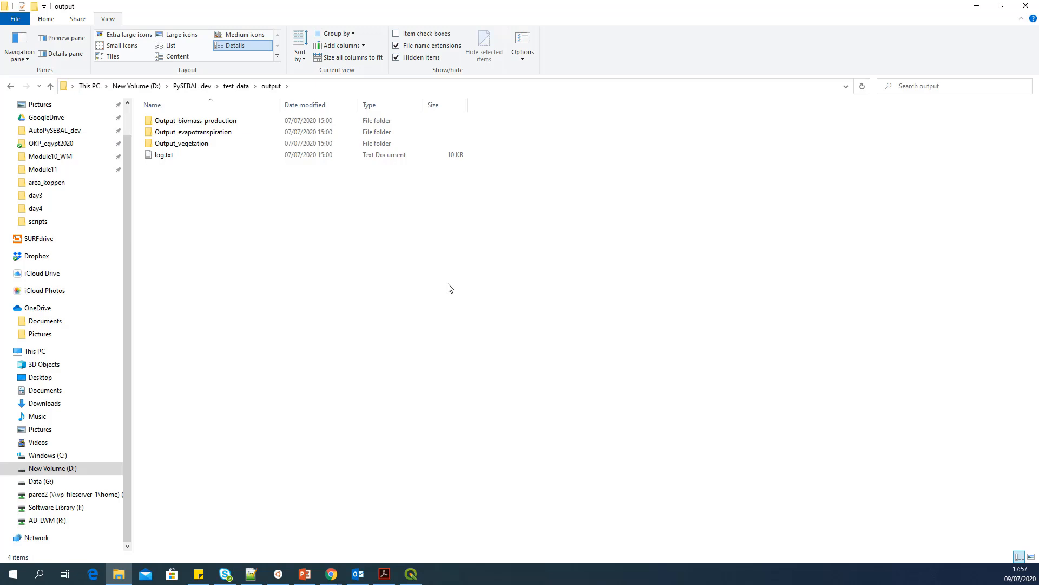
mouse_move(135, 86)
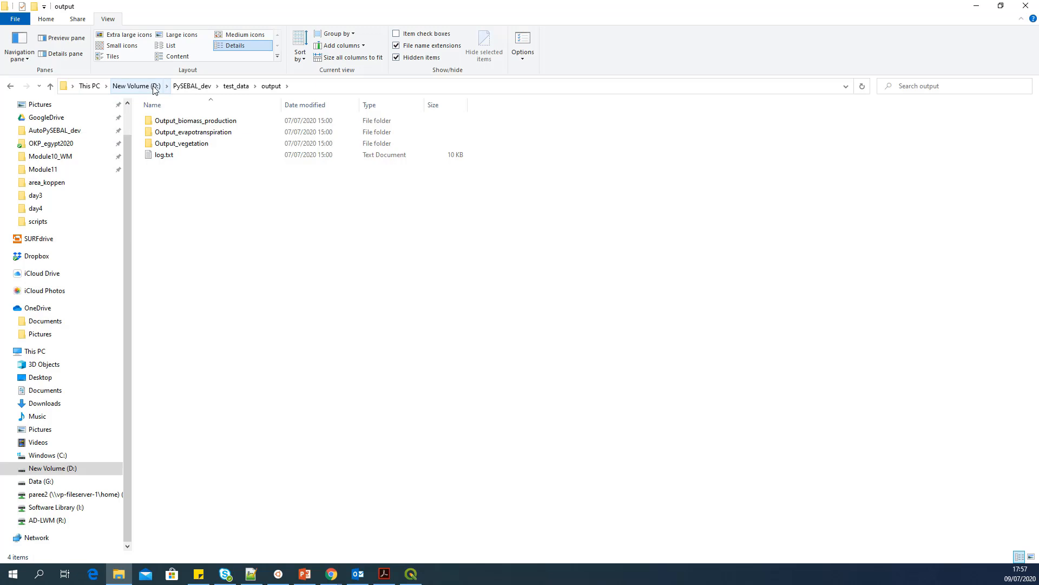
click(304, 574)
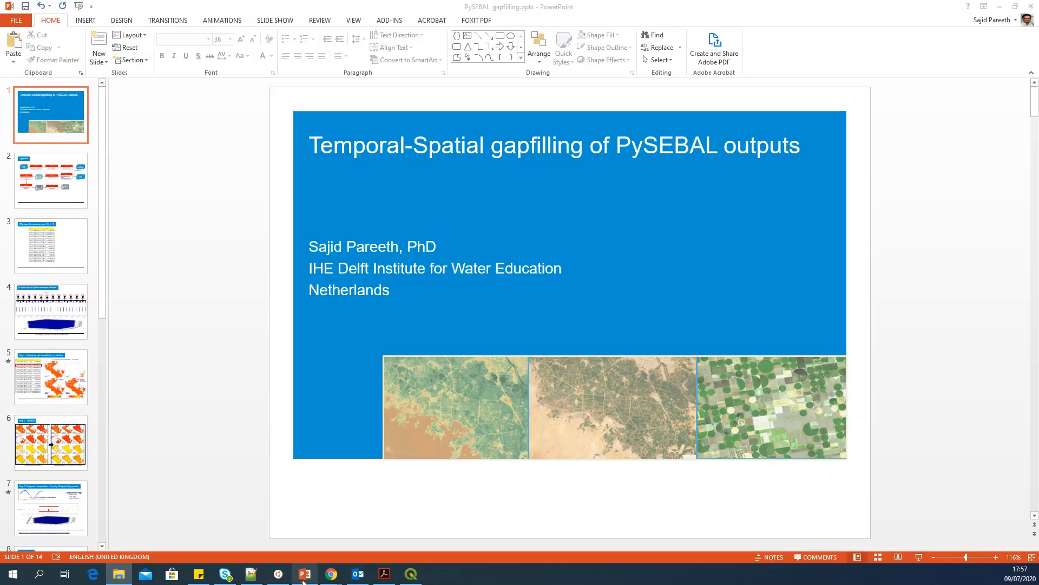
- Display slide 3, listing the 2018-19 crop year ETa map files and dates
click(51, 246)
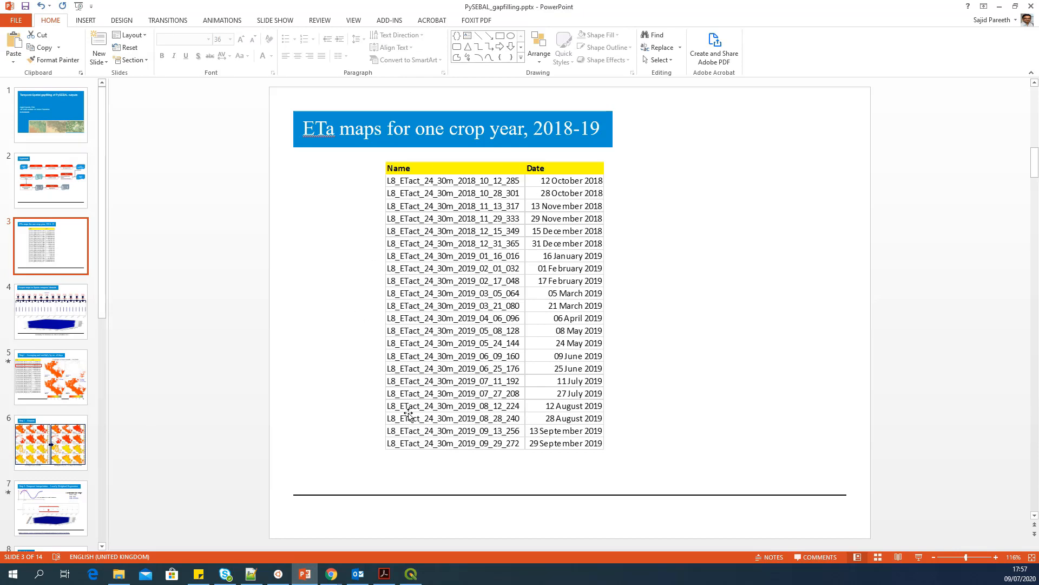
mouse_move(505, 201)
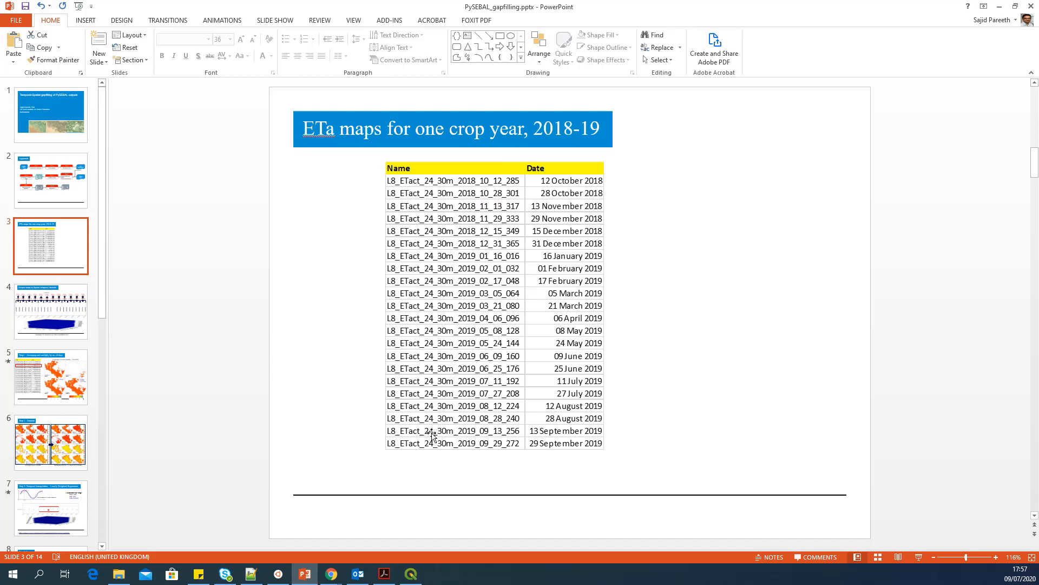
mouse_move(432, 455)
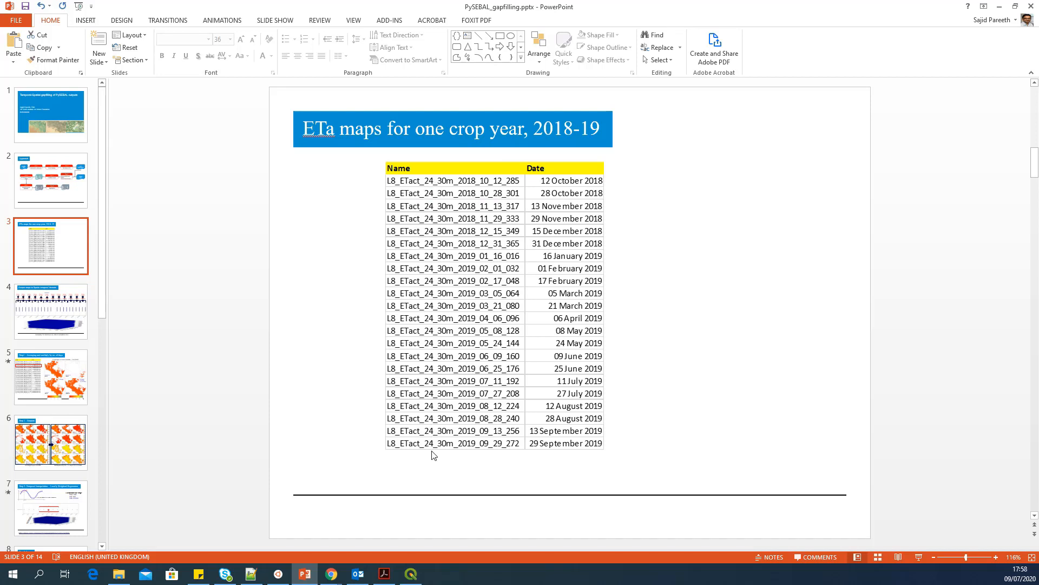
mouse_move(419, 212)
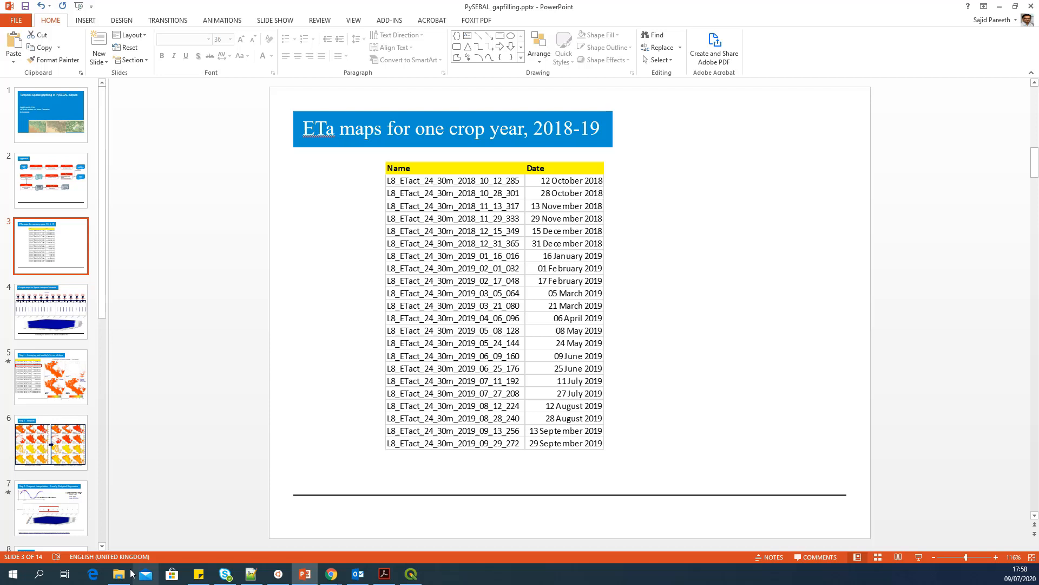
- Browse to Module11\PySEBAL_gapfill, showing the ETa_Input and ETa_Output folders
click(119, 573)
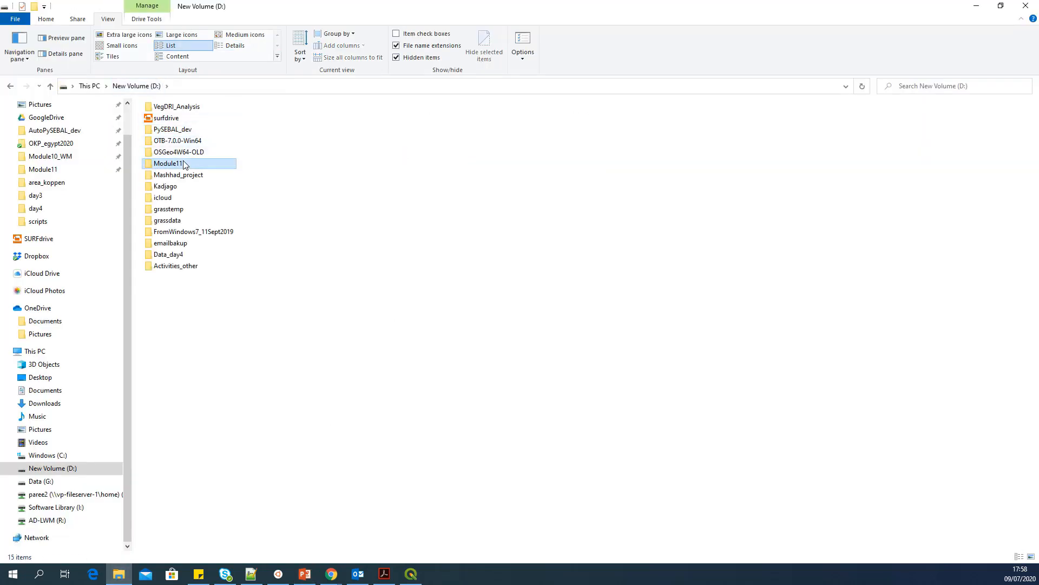
double_click(169, 163)
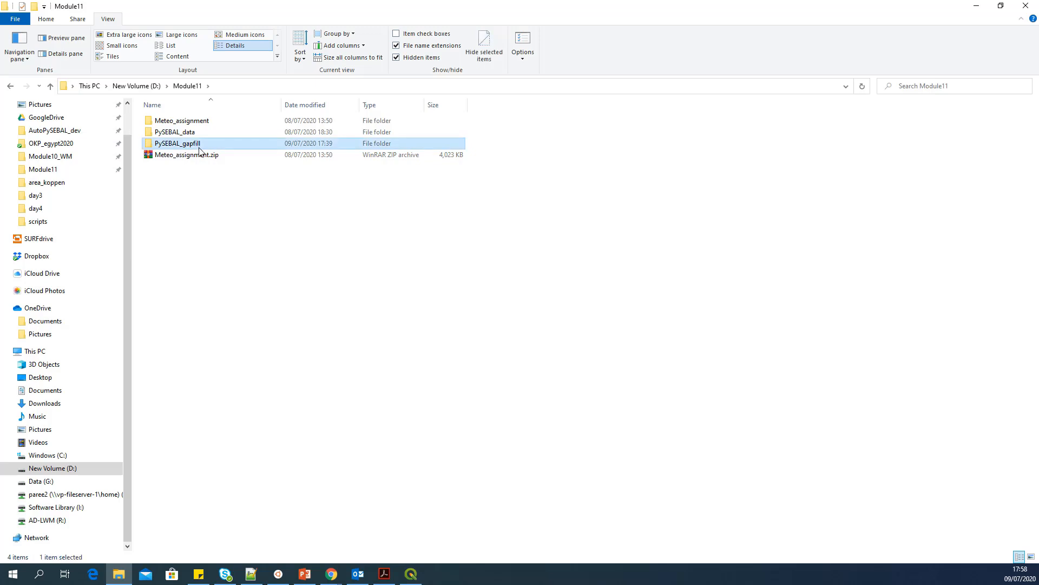
mouse_move(207, 145)
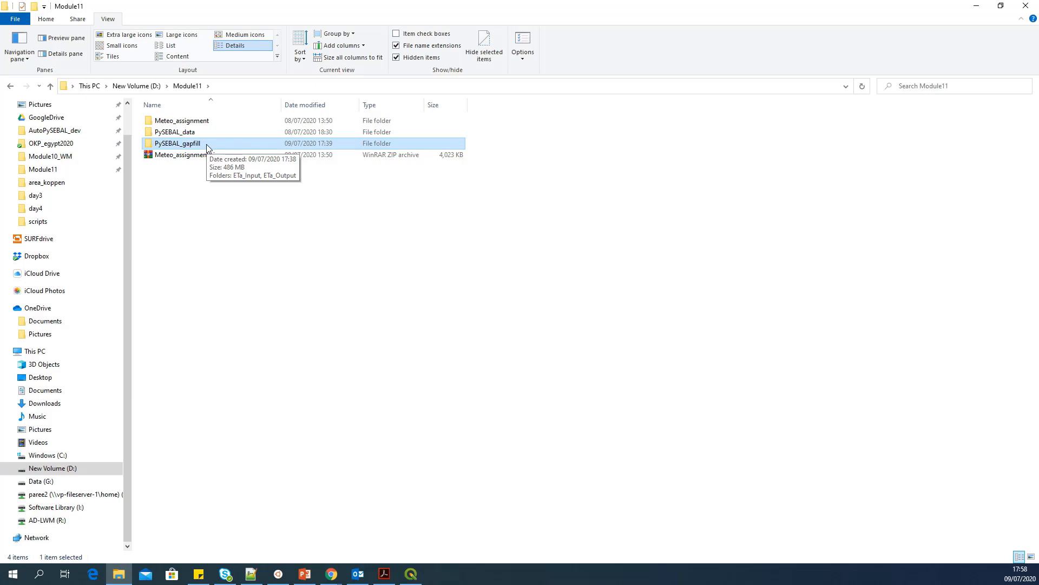
double_click(177, 143)
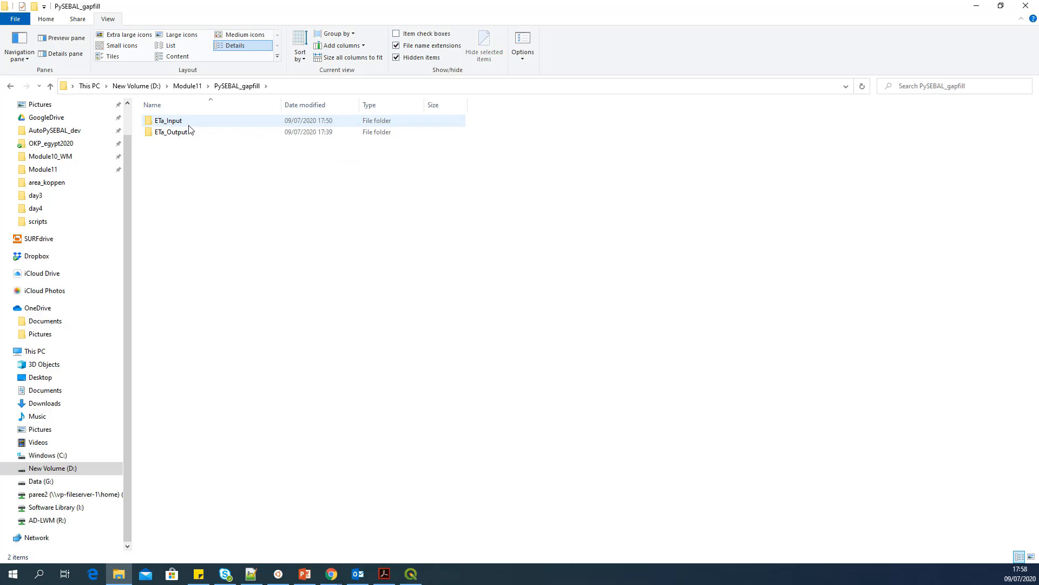
mouse_move(164, 125)
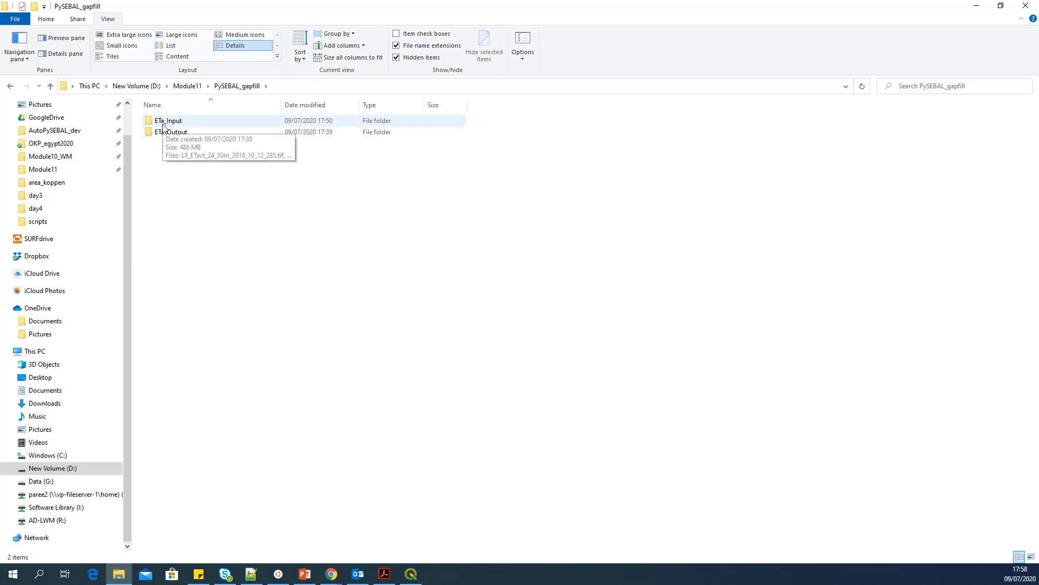
mouse_move(186, 129)
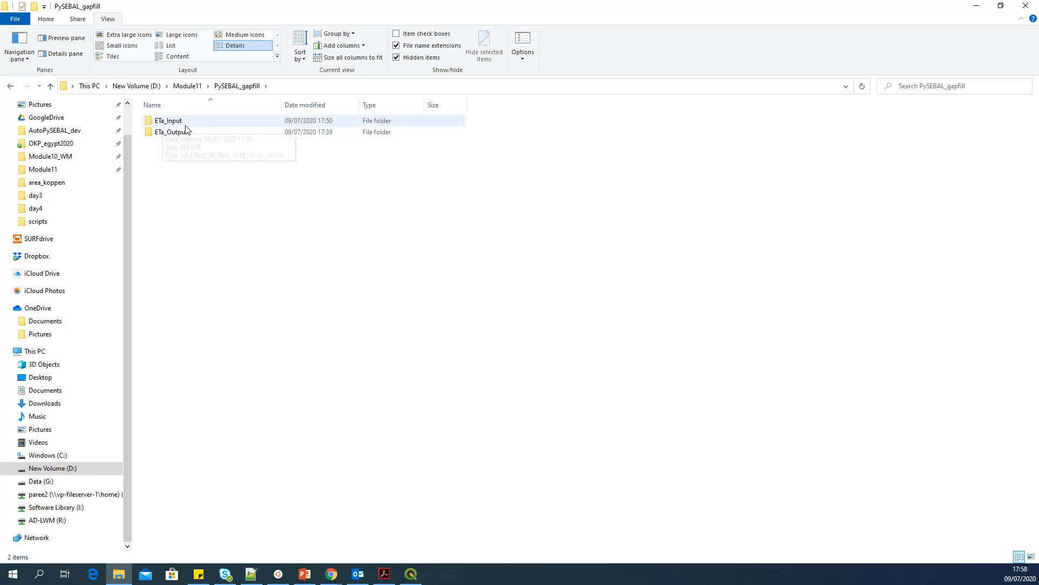
mouse_move(162, 123)
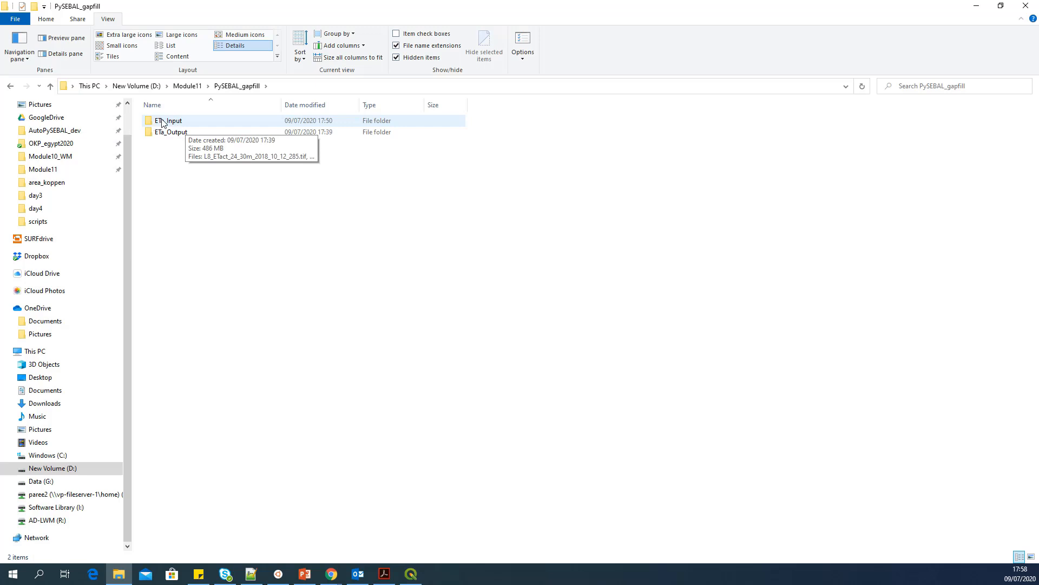
- List ETa_Input's 22 ETact TIFFs, then open the empty ETa_Output folder
double_click(171, 121)
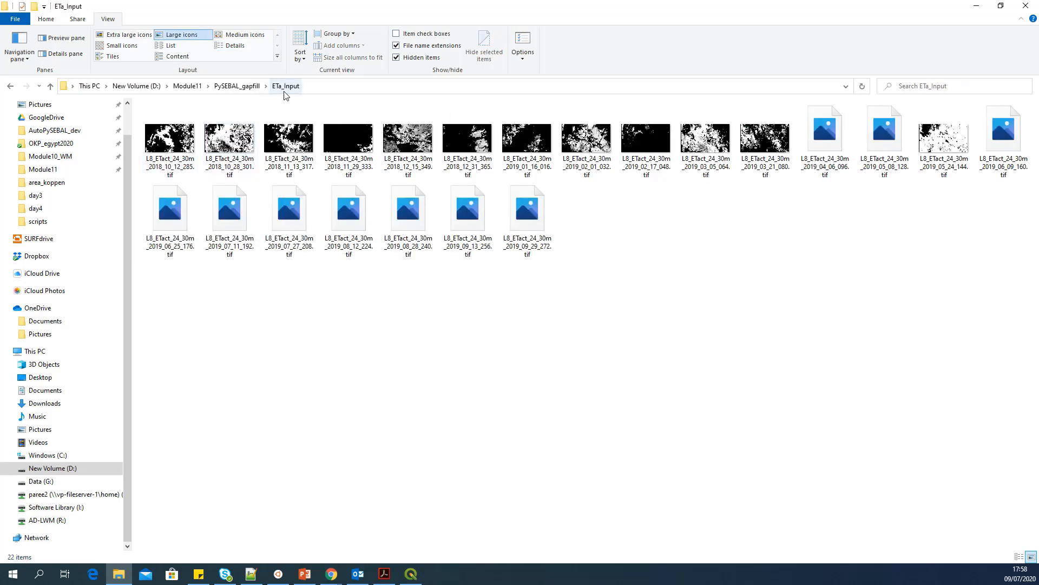
click(171, 45)
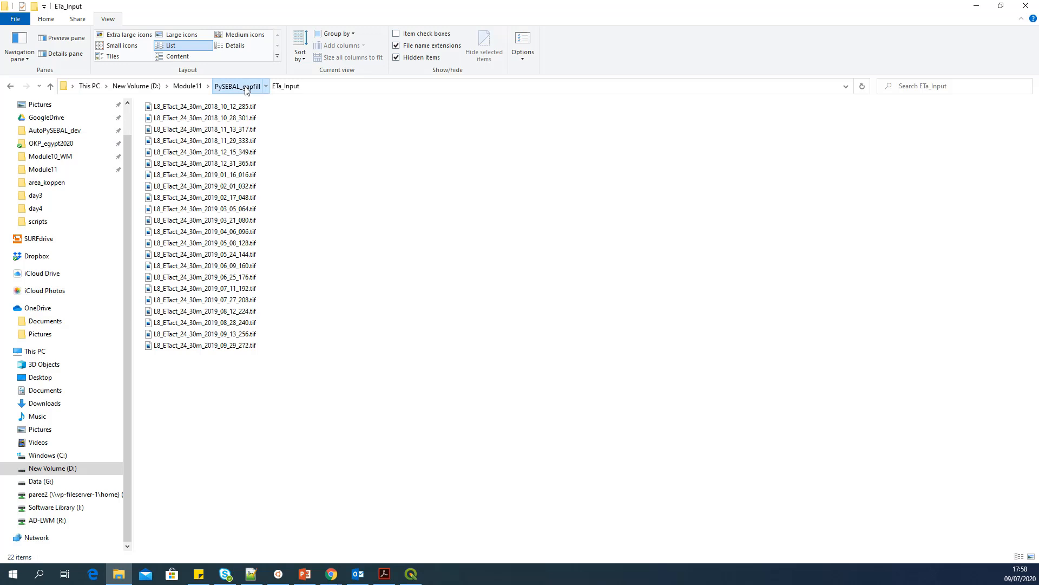
click(237, 85)
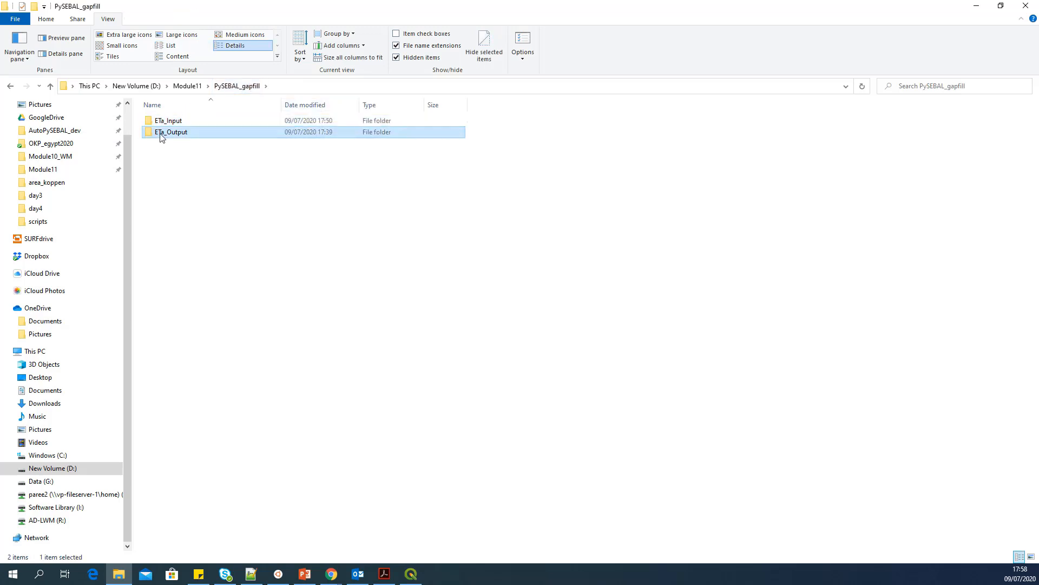
double_click(172, 133)
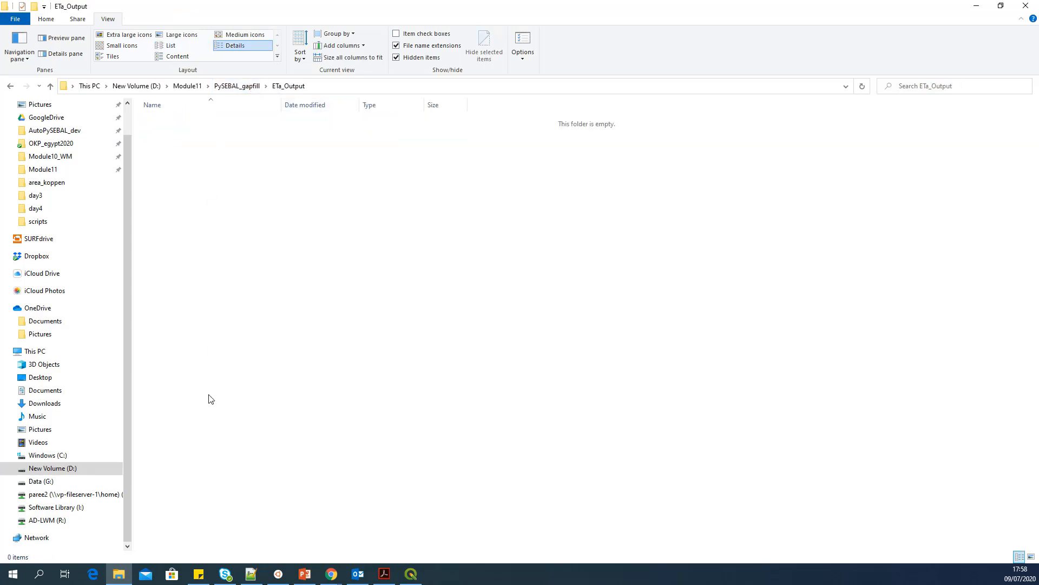
mouse_move(306, 189)
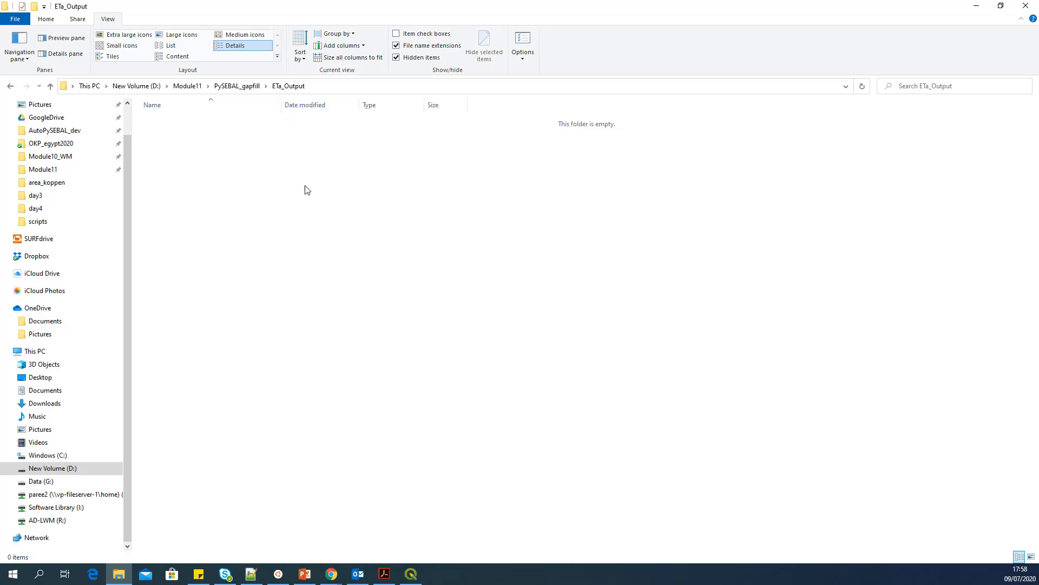
mouse_move(314, 155)
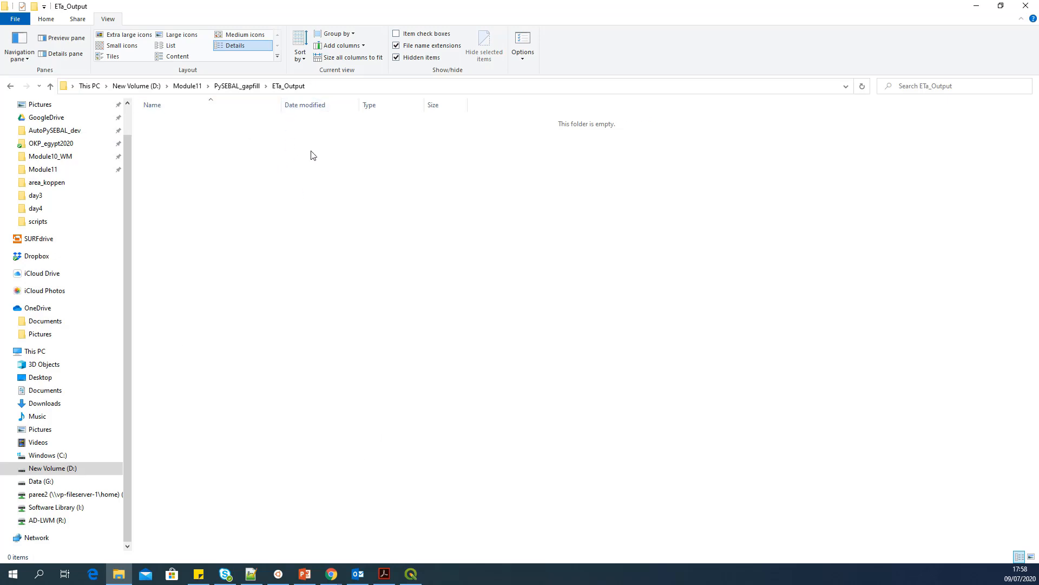
mouse_move(177, 215)
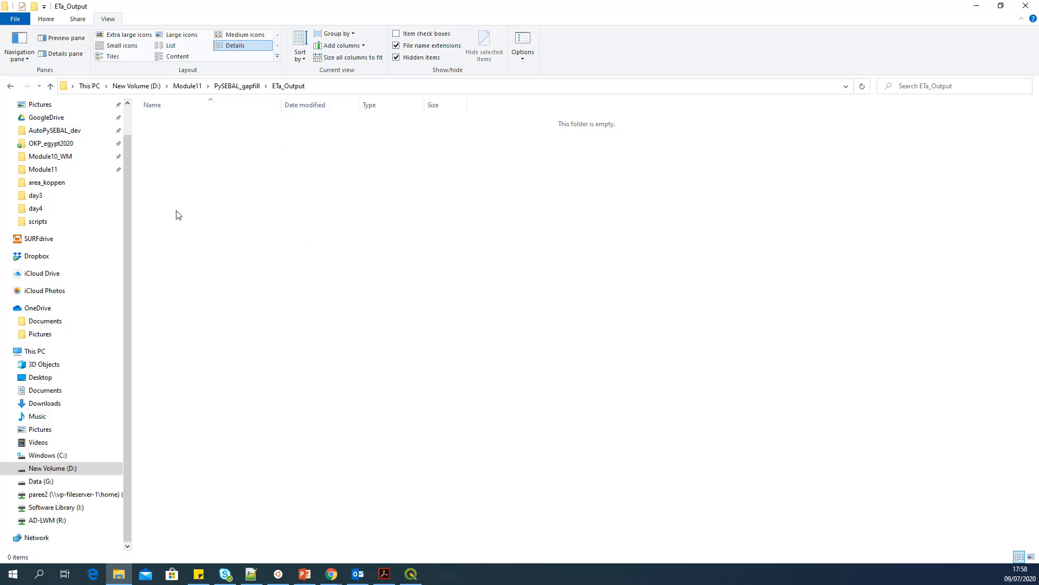
mouse_move(240, 140)
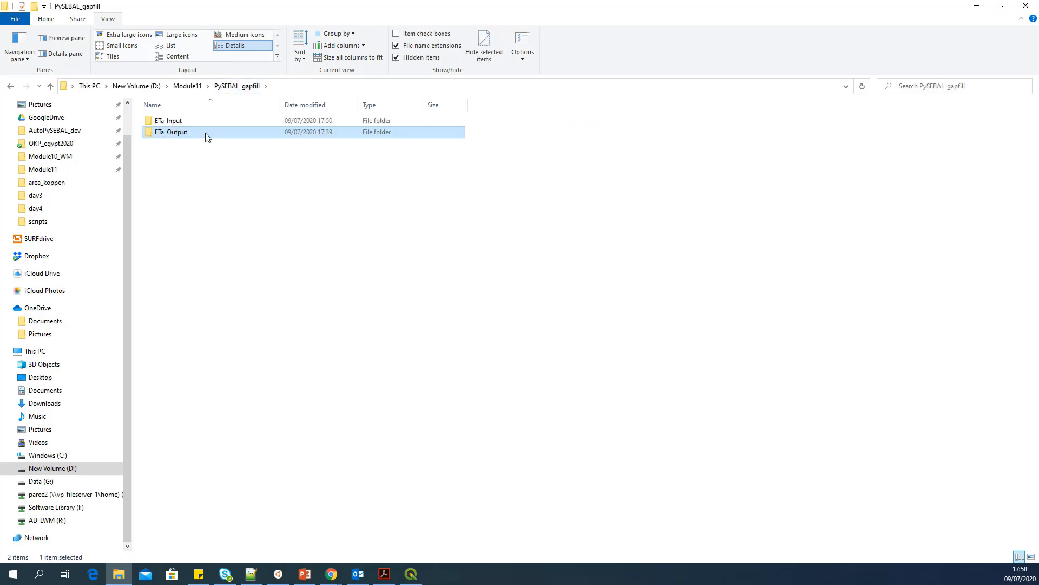
- Reopen ETa_Input to check its 22 ETact TIFFs, then jump to drive D's top level
click(183, 186)
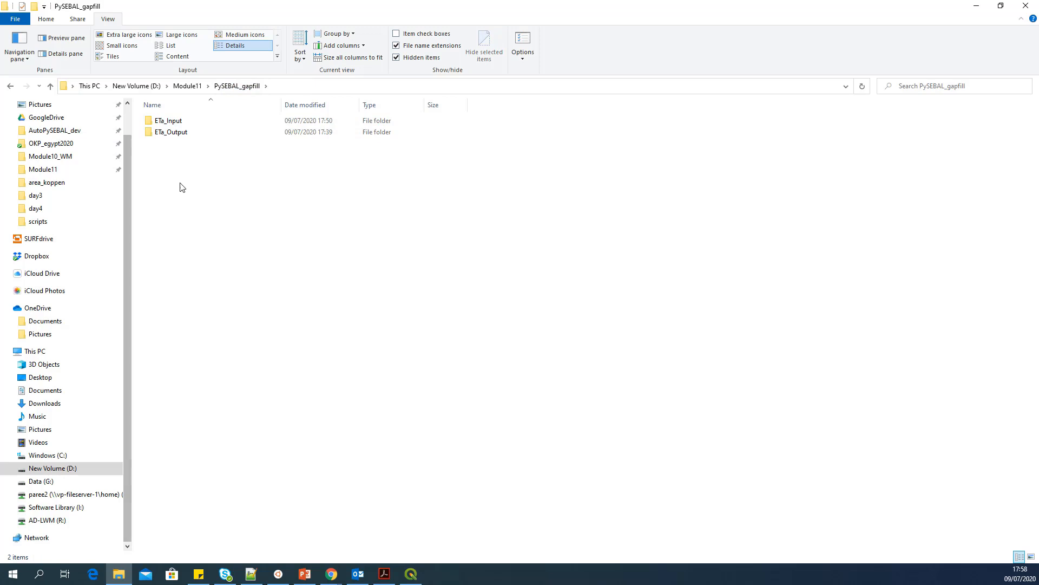
mouse_move(171, 183)
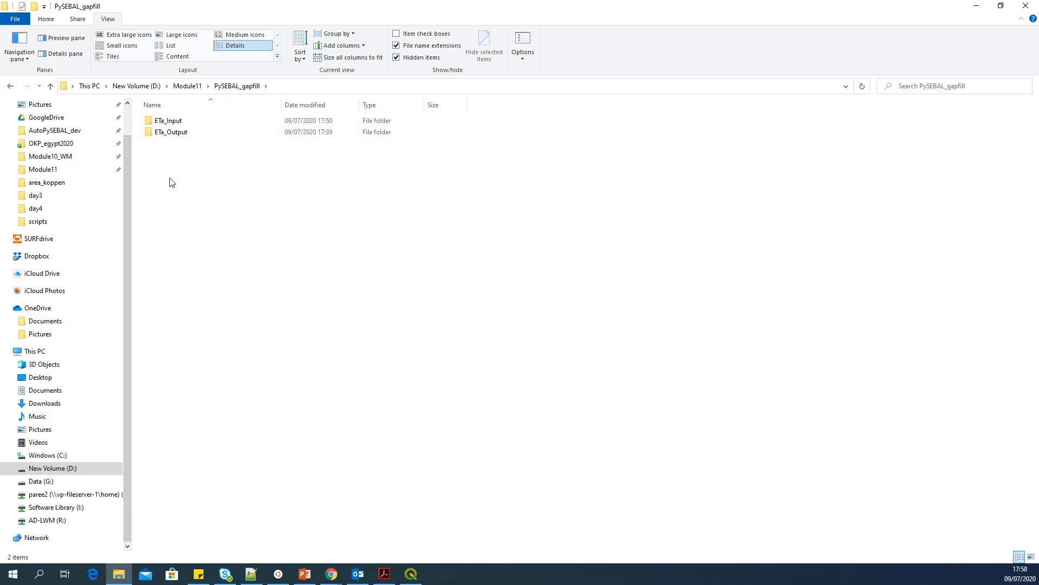
mouse_move(186, 151)
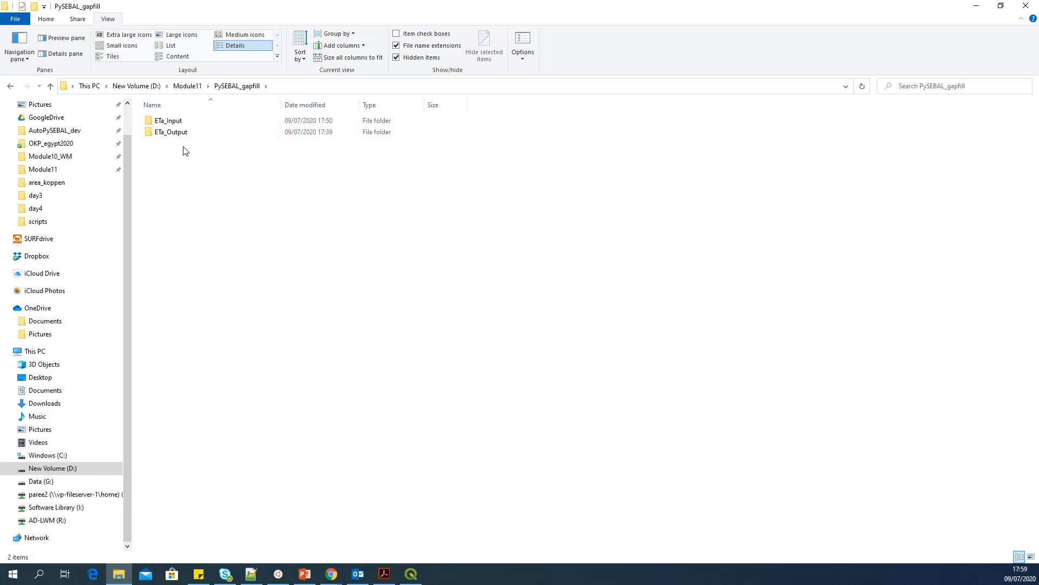
mouse_move(195, 173)
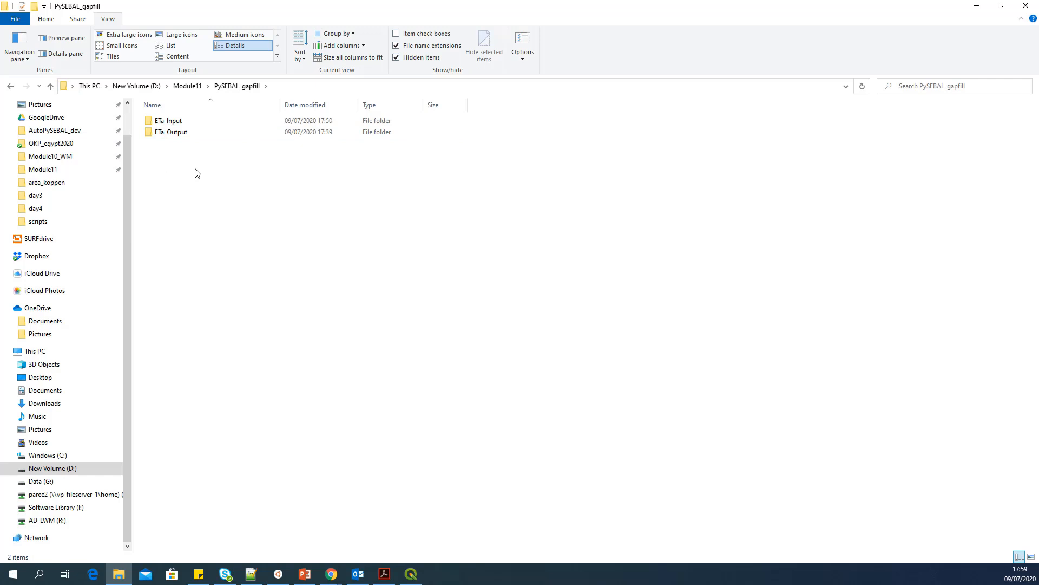
mouse_move(211, 193)
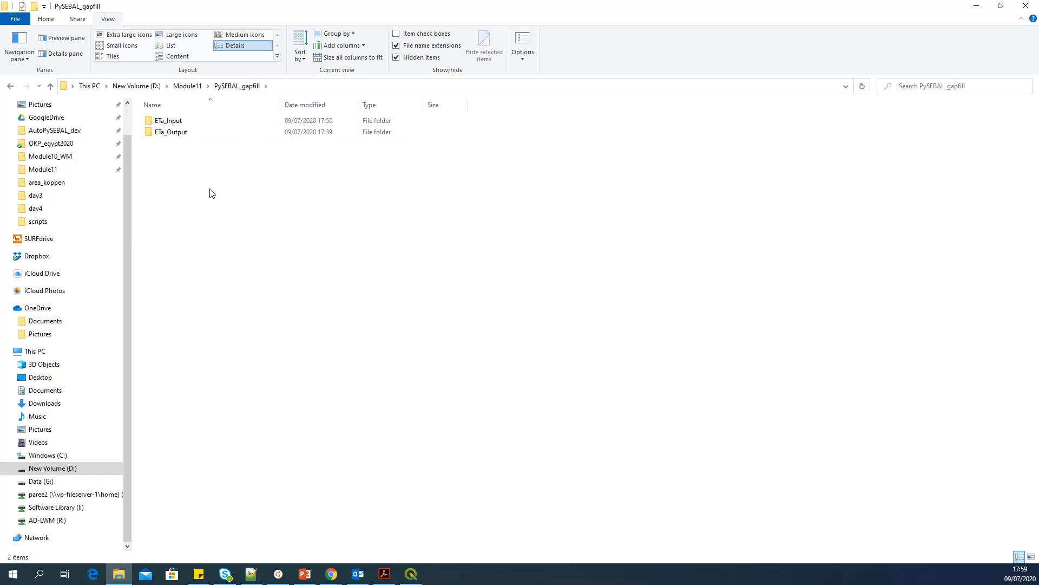
mouse_move(221, 195)
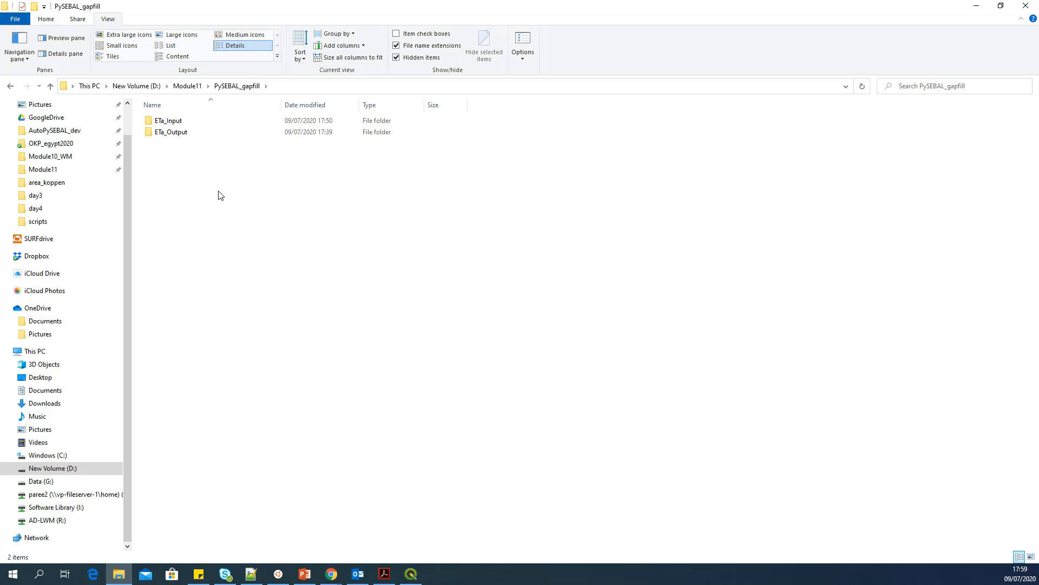
click(169, 120)
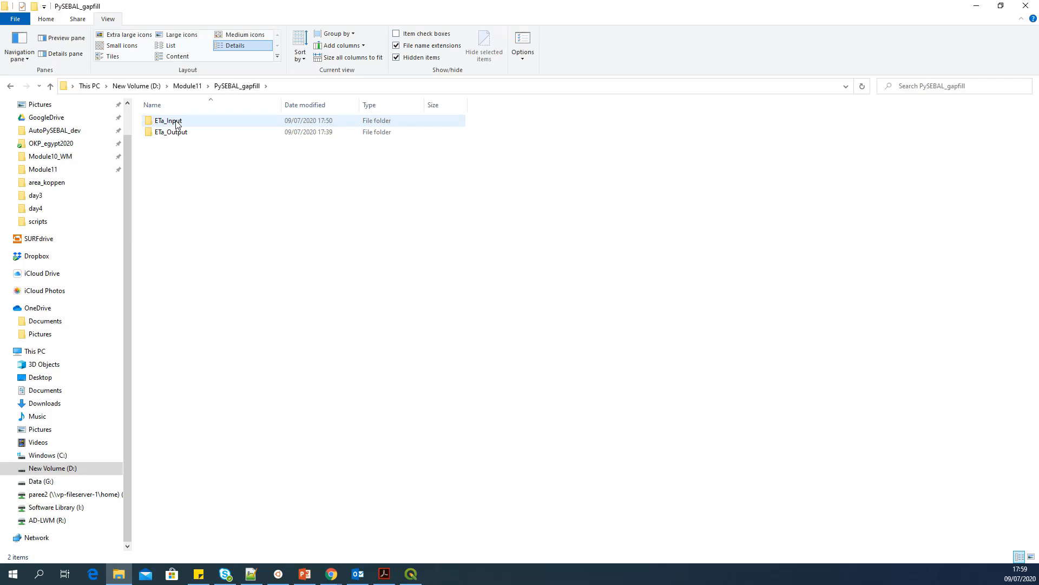
click(202, 182)
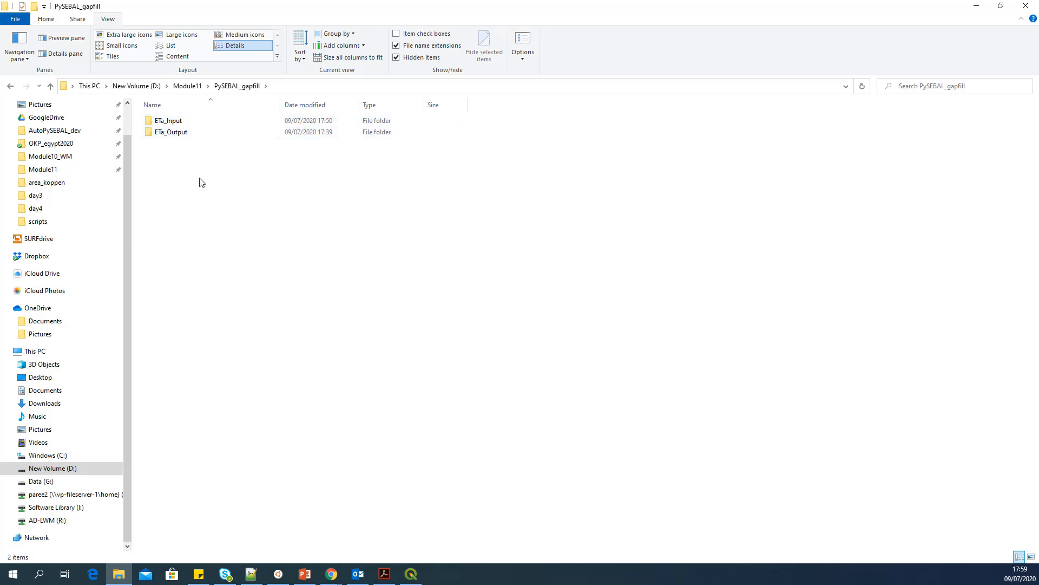
mouse_move(211, 186)
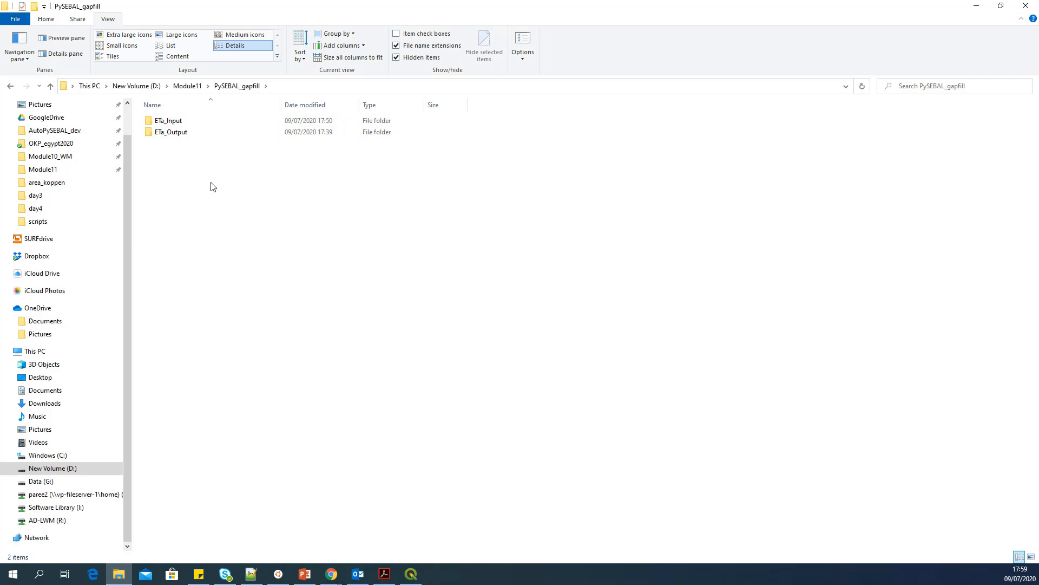
mouse_move(293, 476)
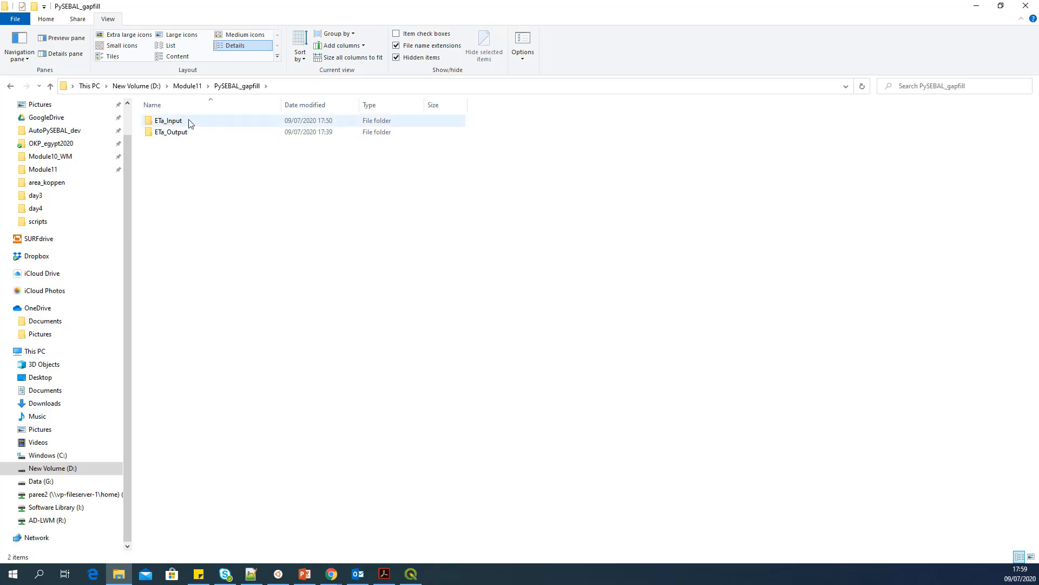
double_click(168, 120)
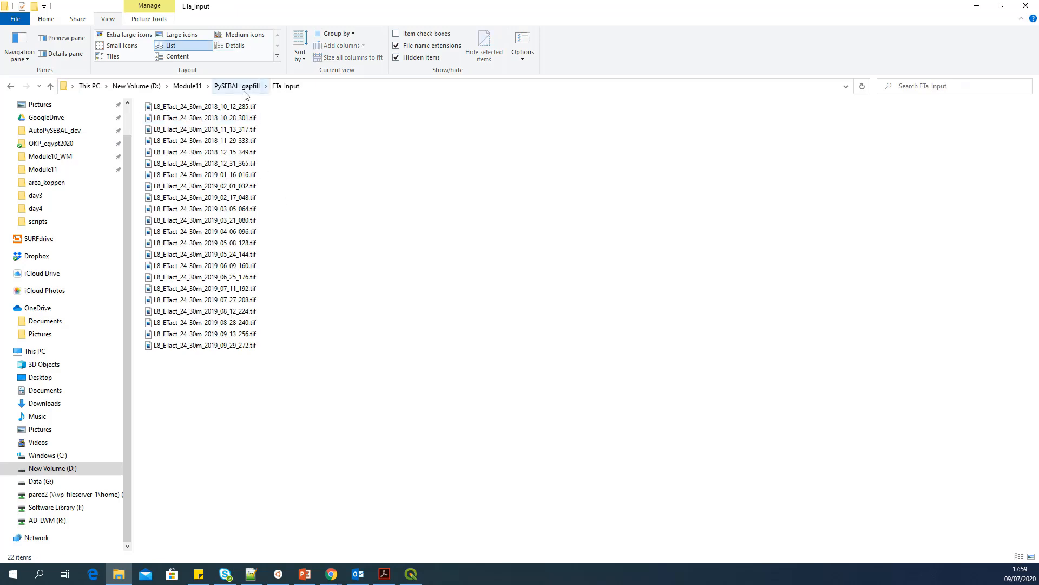
click(236, 86)
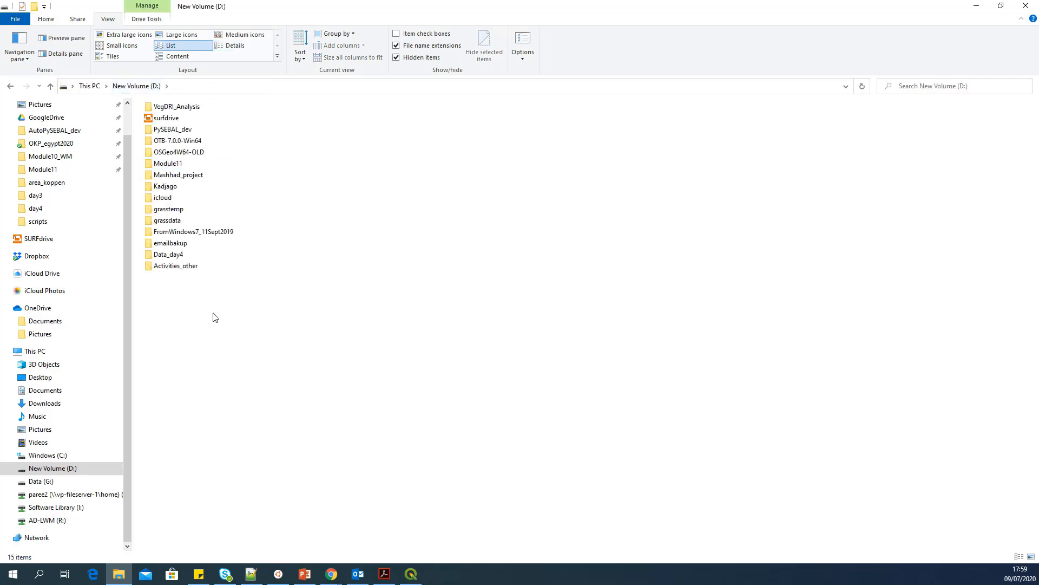
- Show slide 12 'Gapfilling in PySEBAL' and search Windows for the OSGeo4W Shell
click(304, 573)
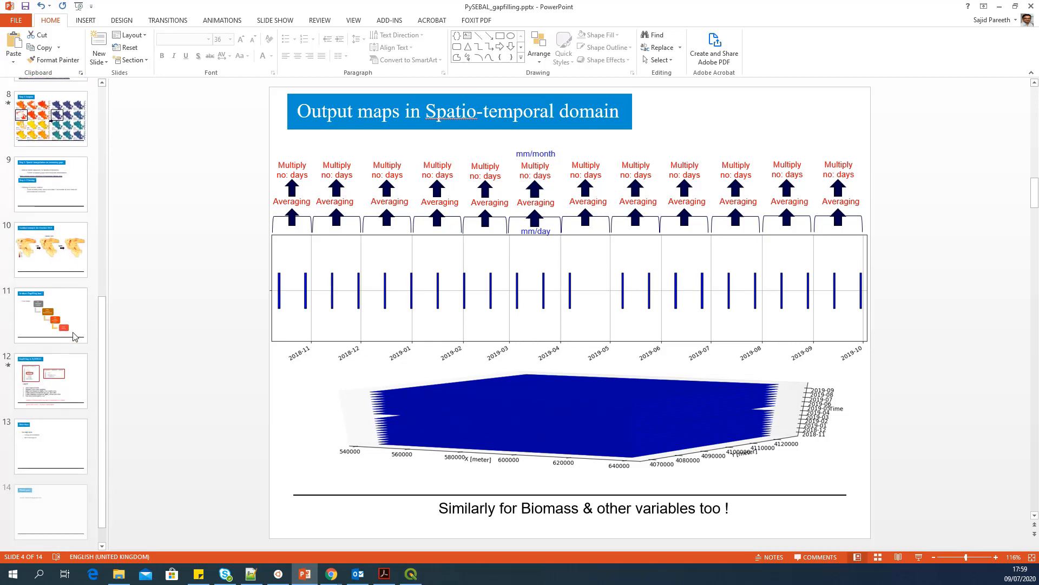
click(50, 377)
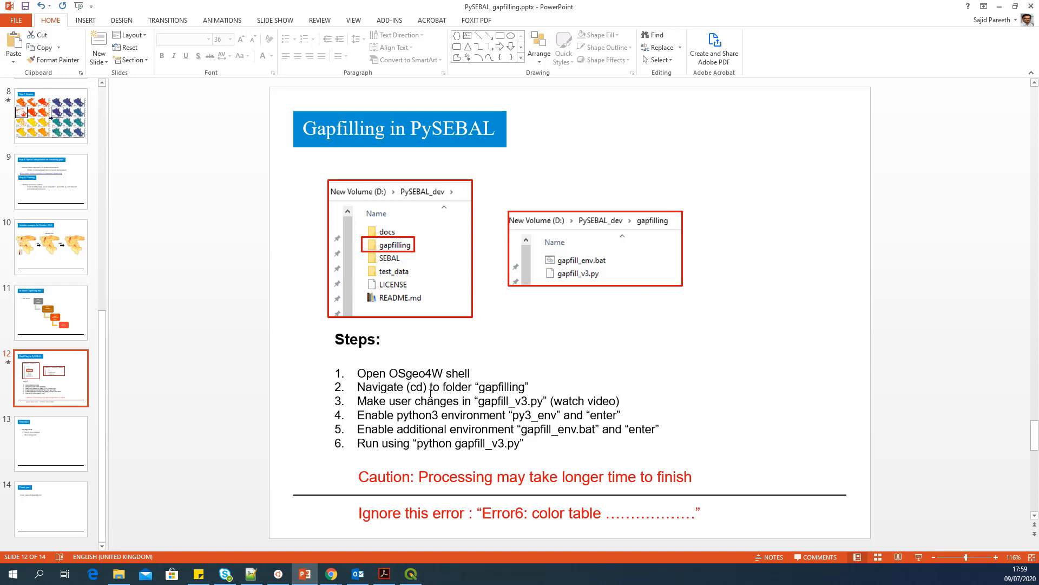
click(38, 574)
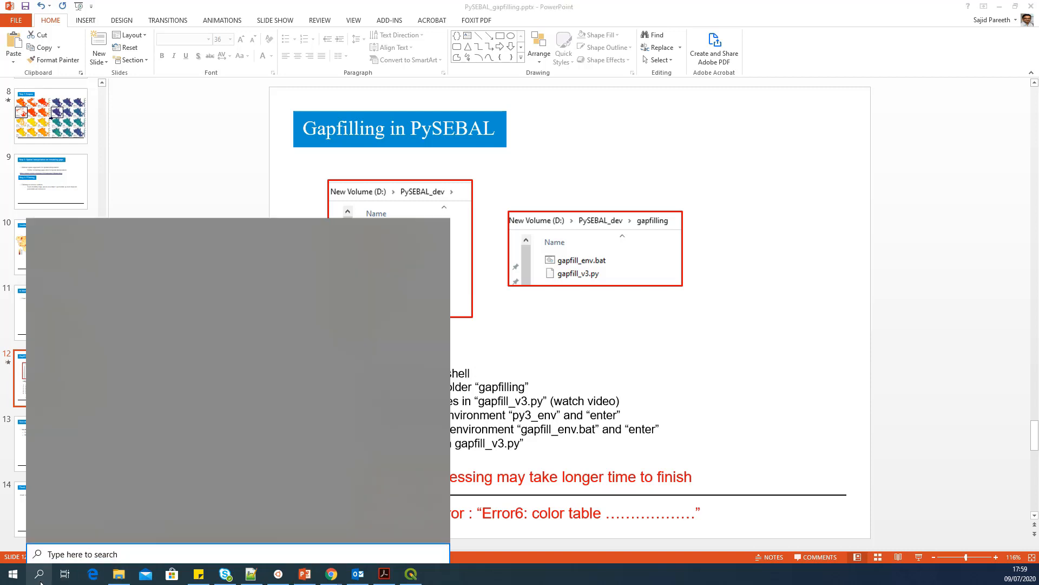
text(OS)
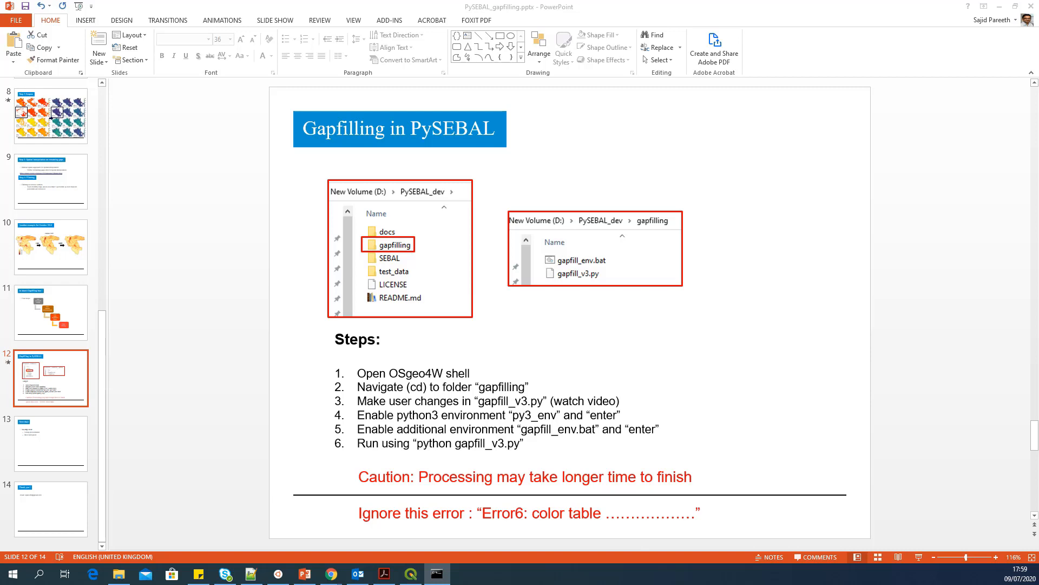
- Change the shell to D:\PySEBAL_dev\gapfilling and list gapfill_env.bat and gapfill_v3.py
click(436, 574)
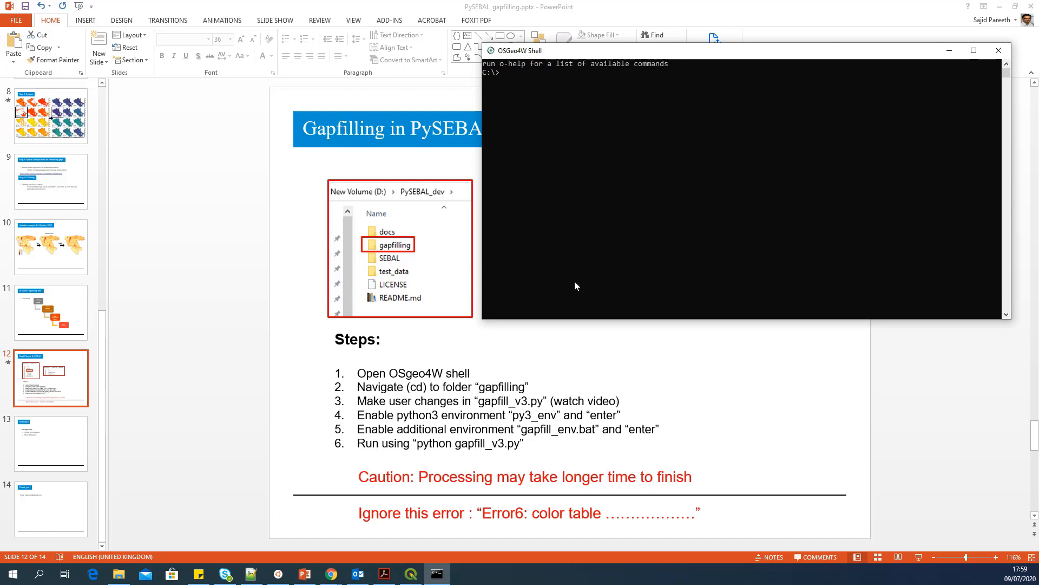
click(570, 80)
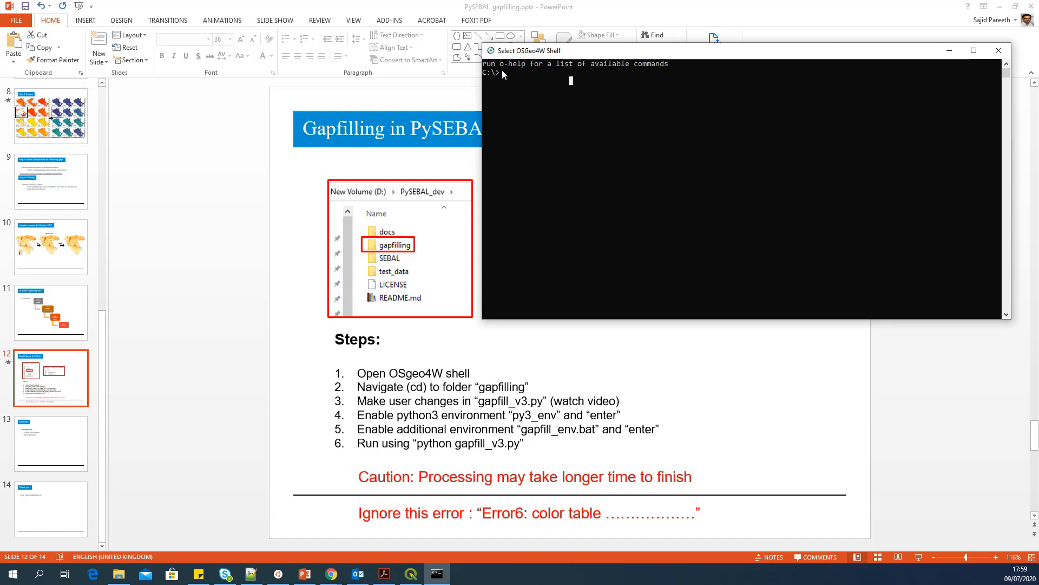
text(D:)
text(cd P)
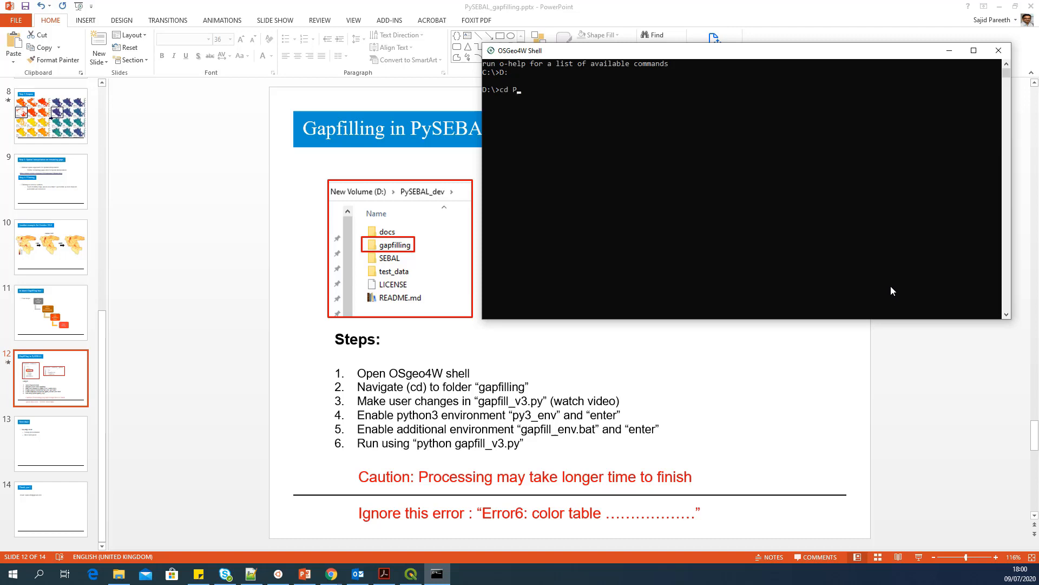
text(ySEBAL_dev)
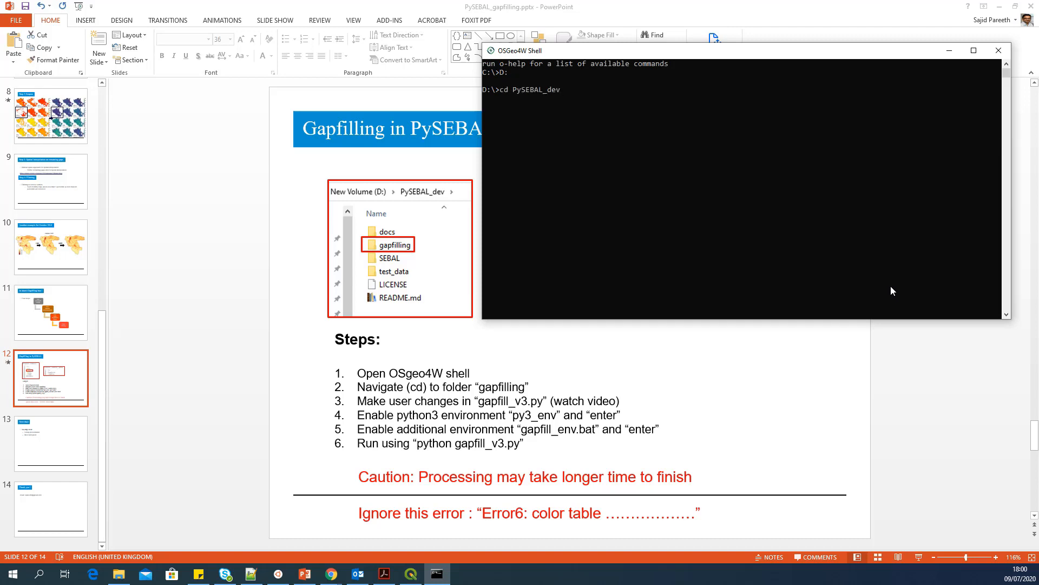
text(\SEBA)
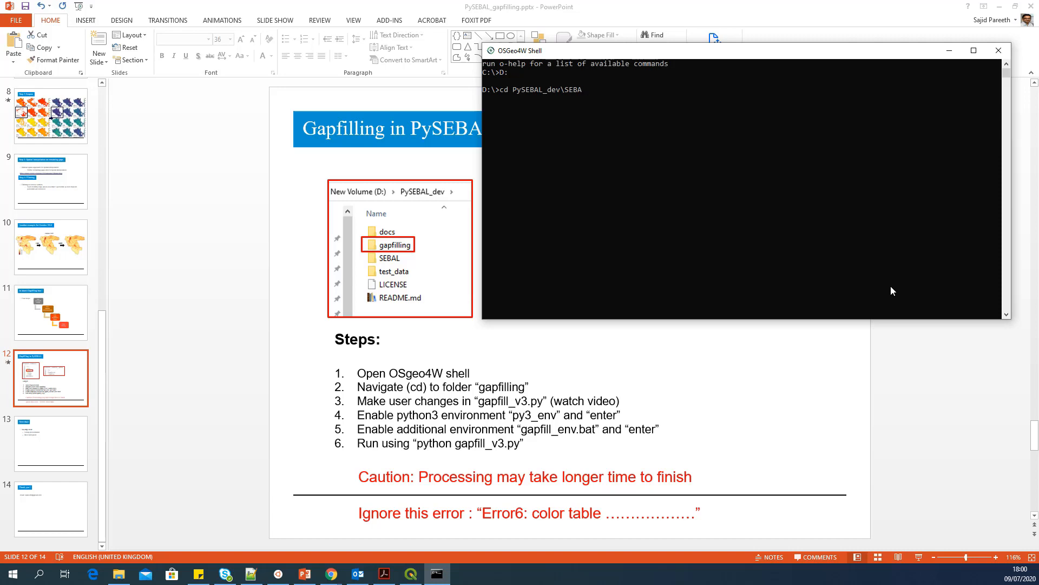
text(gapfilling)
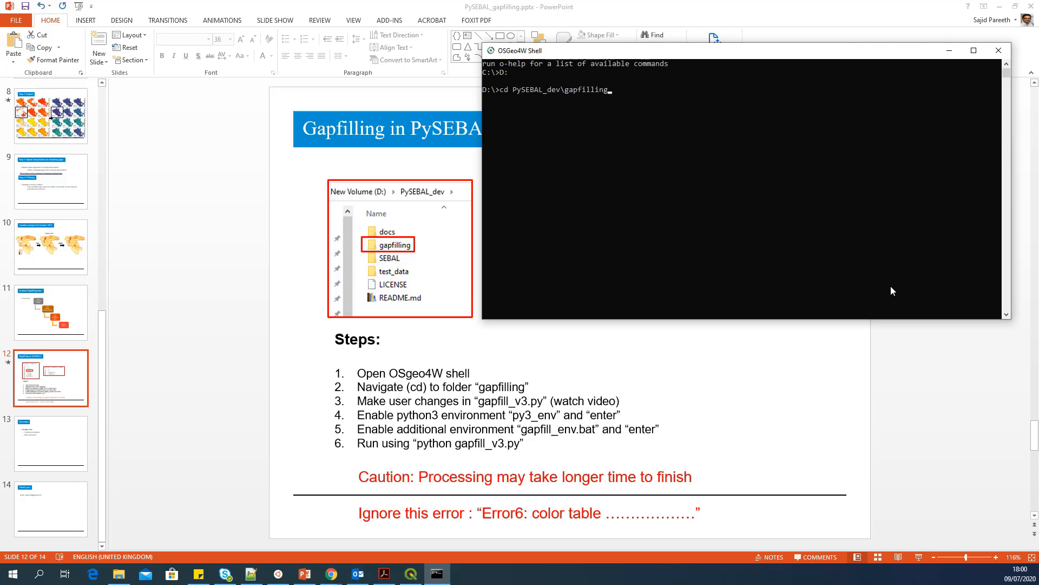
text(ls)
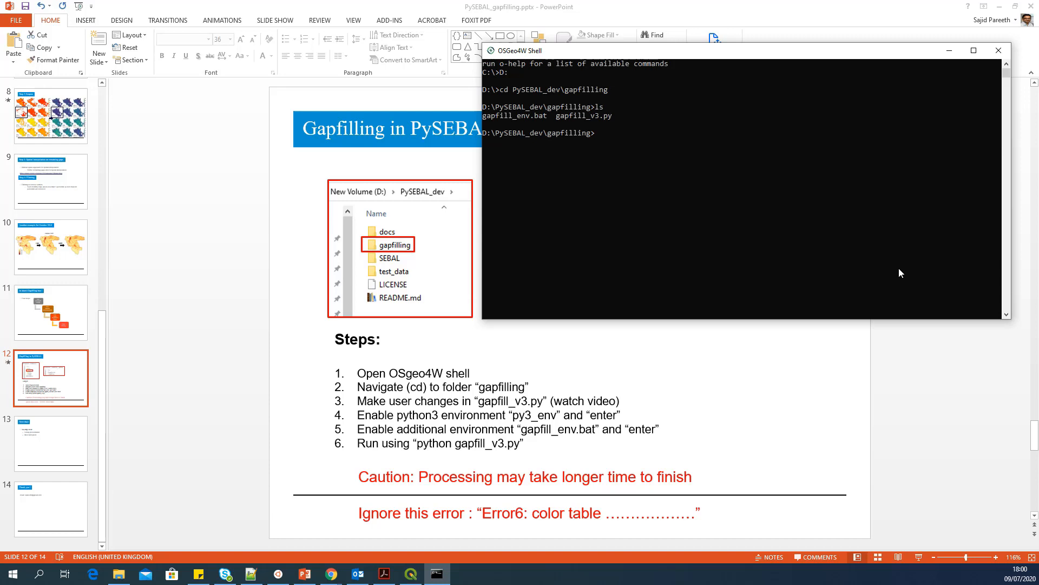
mouse_move(606, 125)
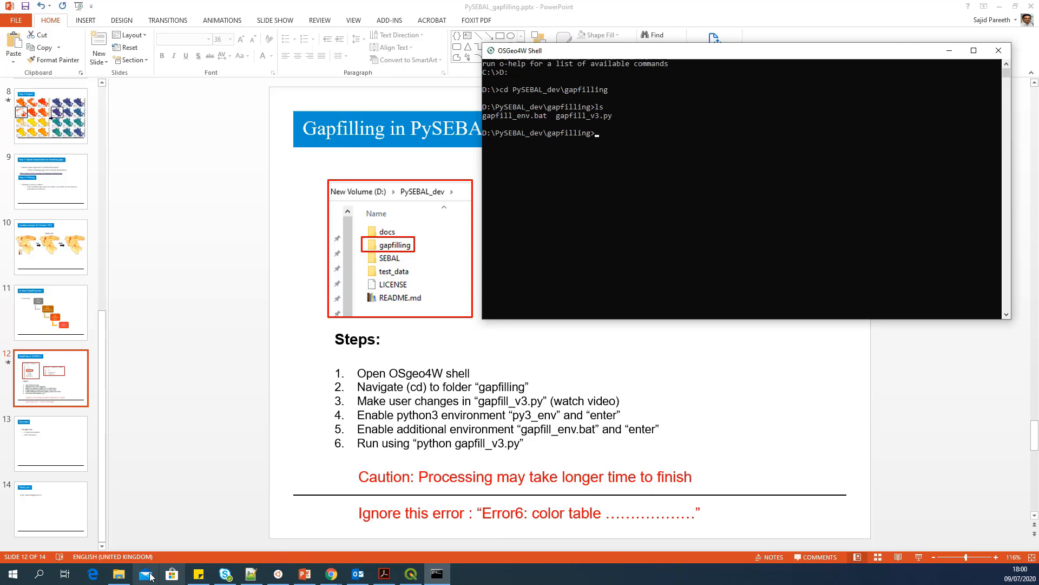
- Open gapfill_v3.py from PySEBAL_dev\gapfilling with 'Edit with Notepad++'
click(118, 573)
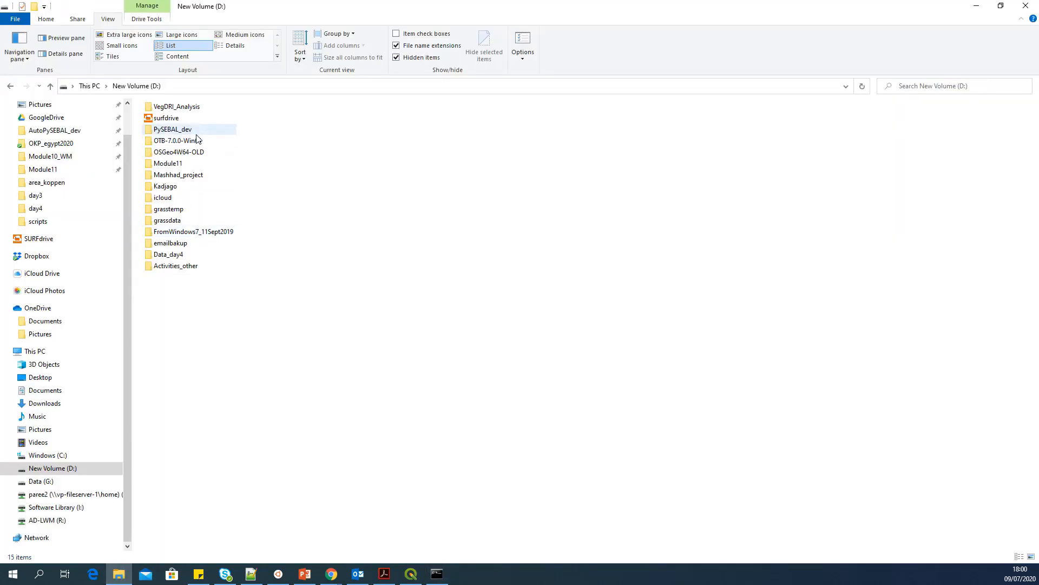
double_click(172, 129)
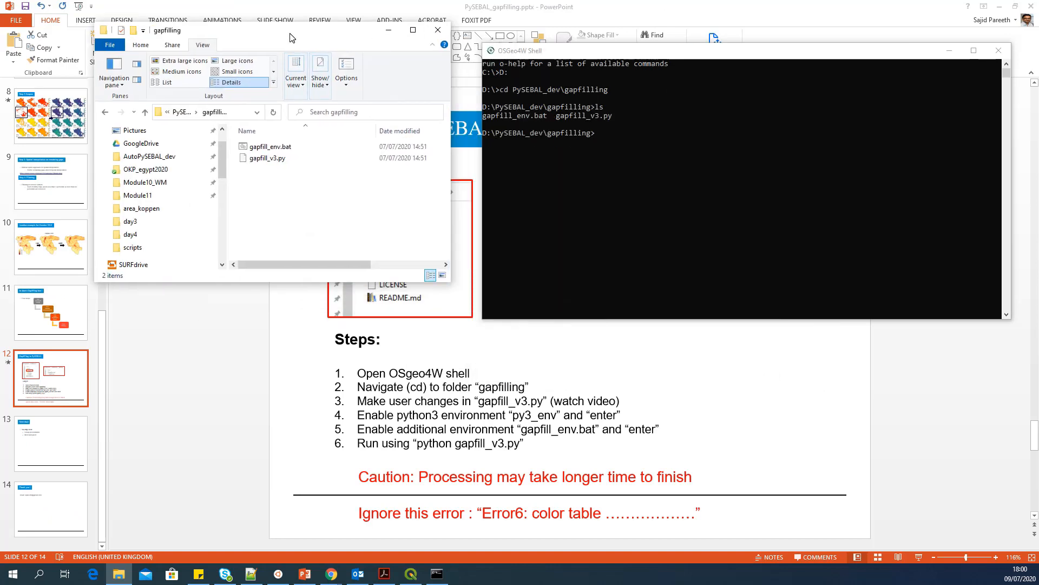
mouse_move(483, 341)
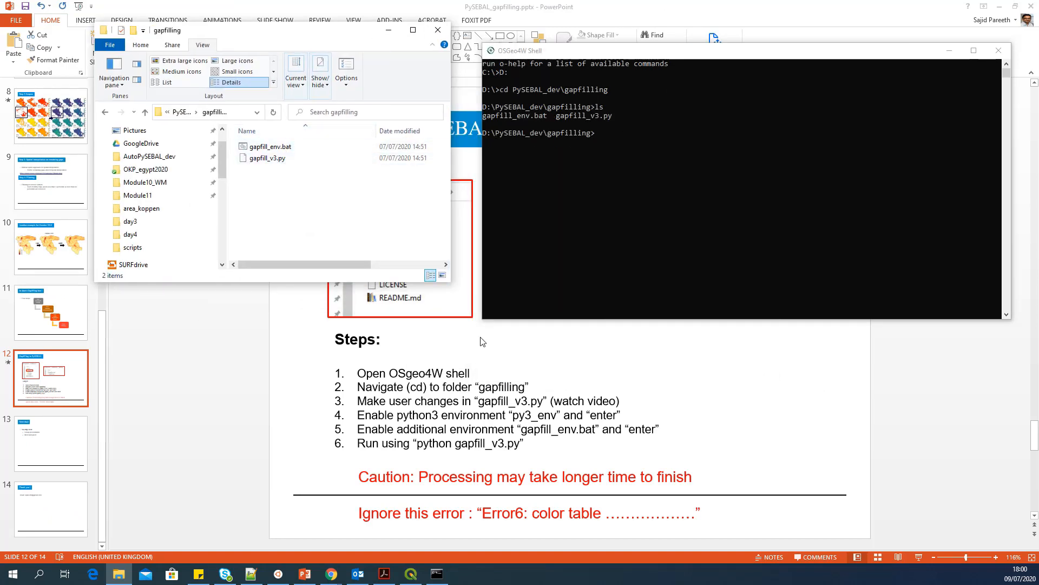
mouse_move(634, 239)
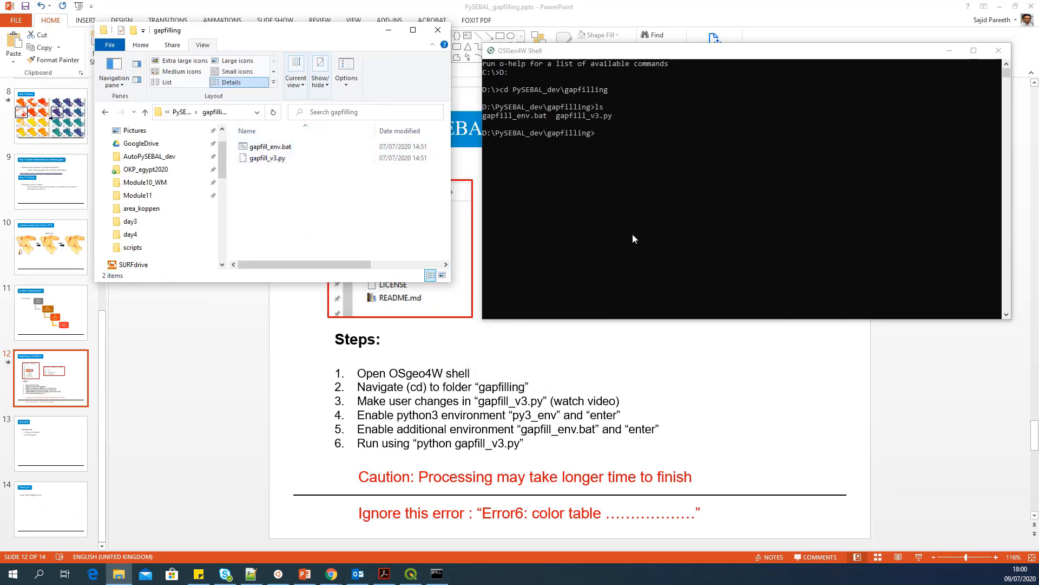
click(267, 157)
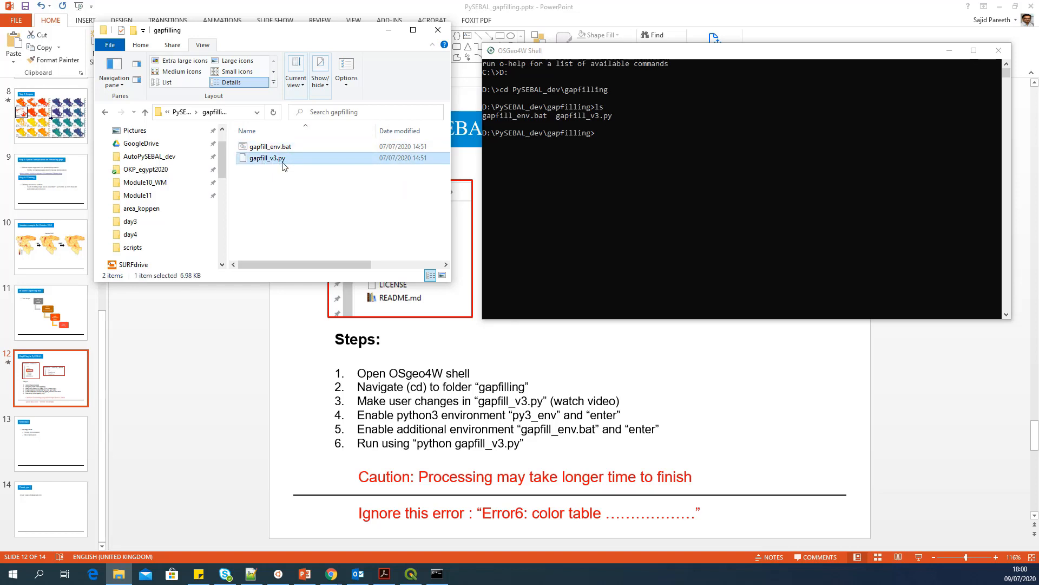
mouse_move(283, 160)
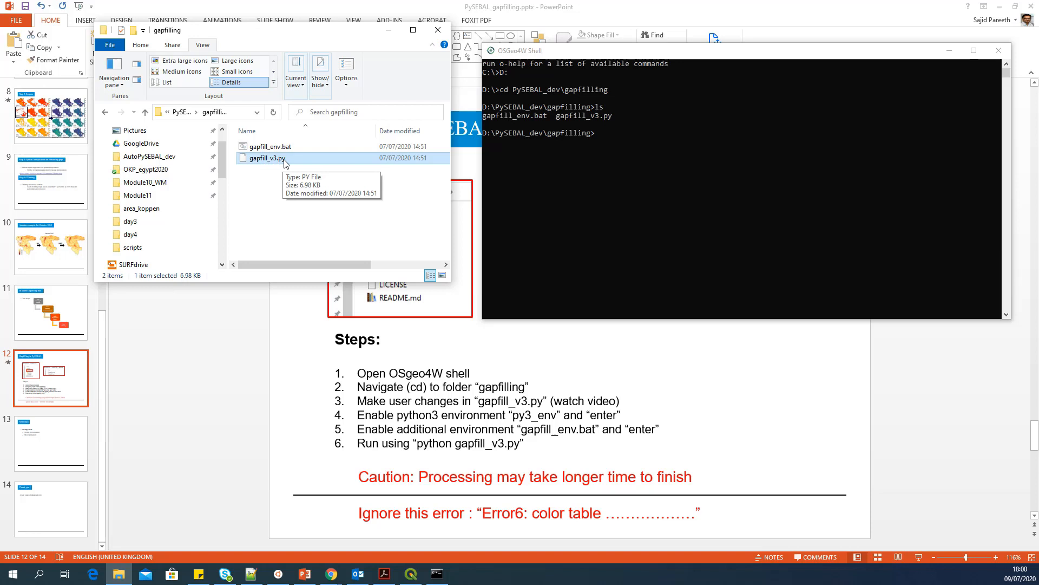
mouse_move(343, 407)
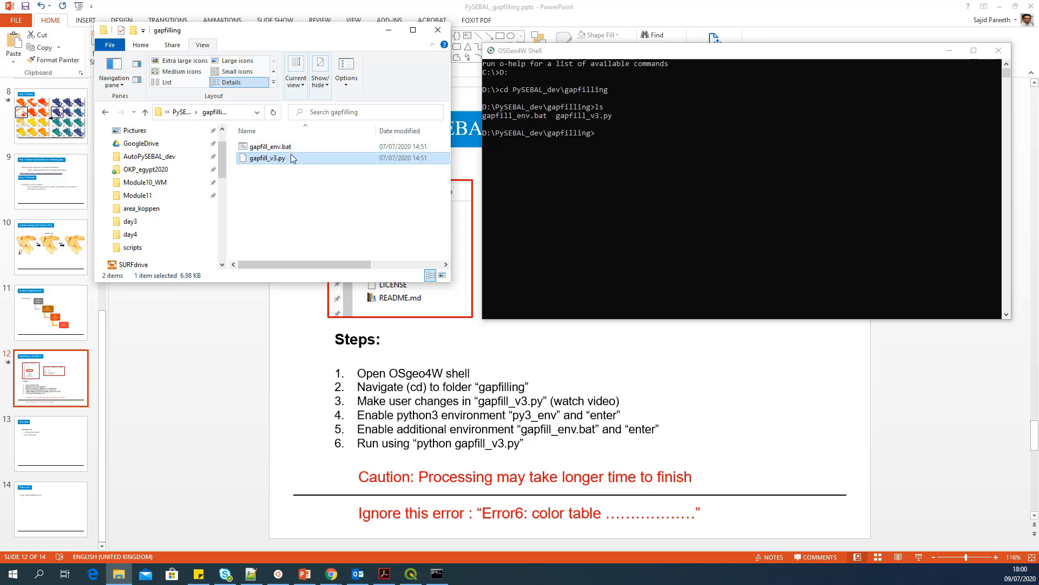
right_click(268, 157)
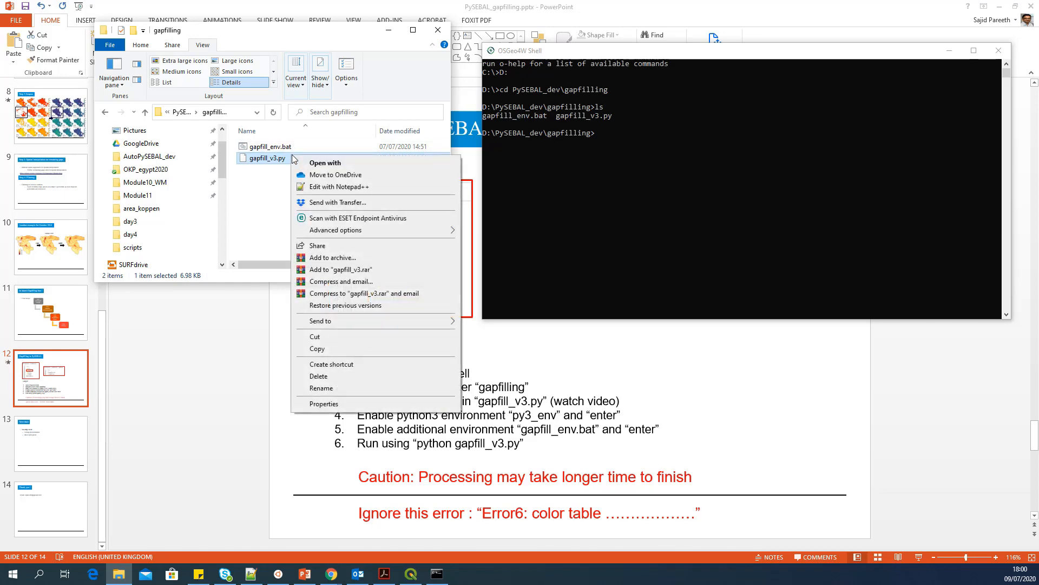
click(337, 186)
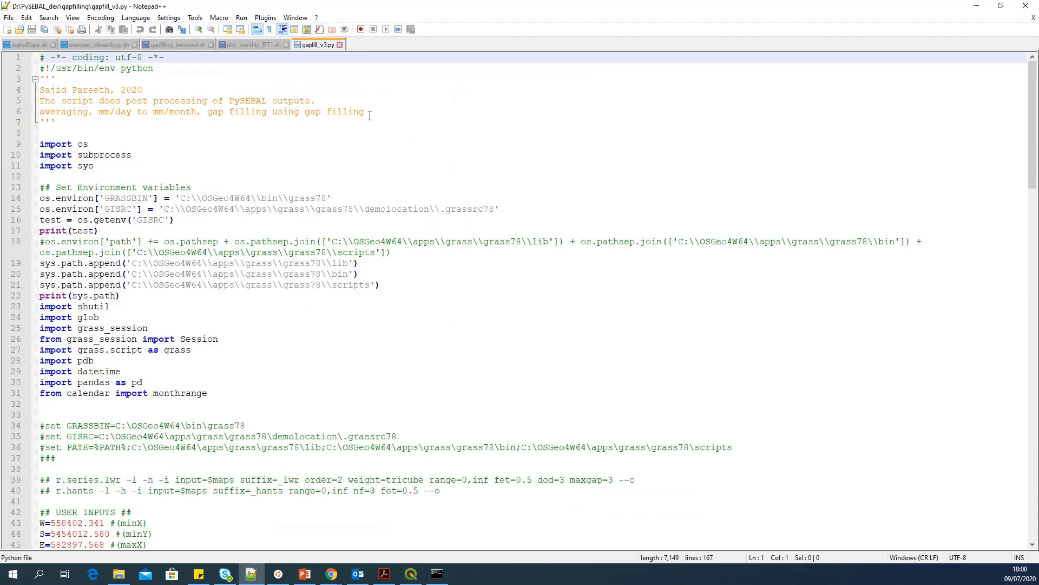
scroll(down, 3)
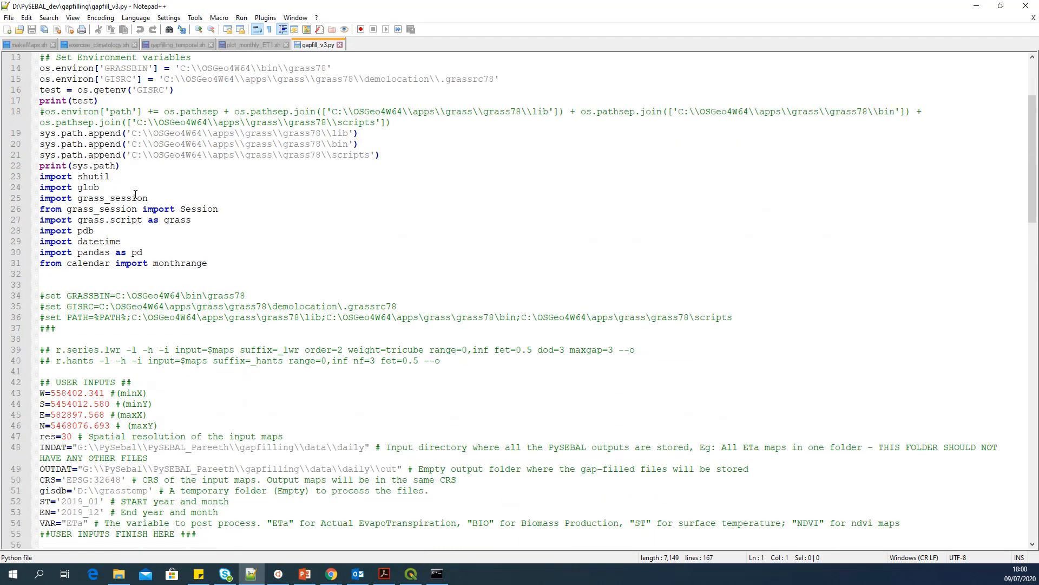
scroll(down, 3)
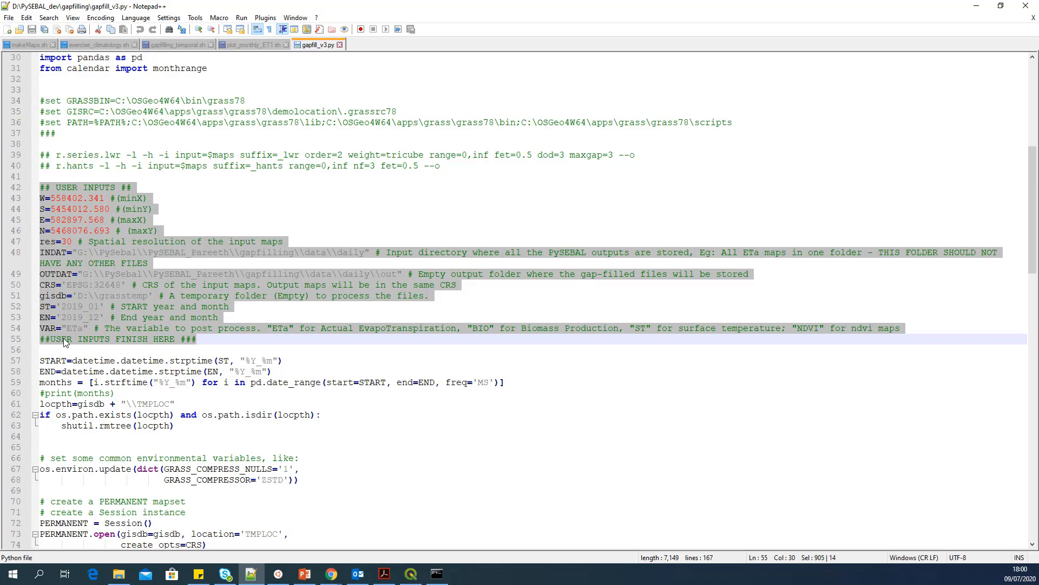
mouse_move(119, 341)
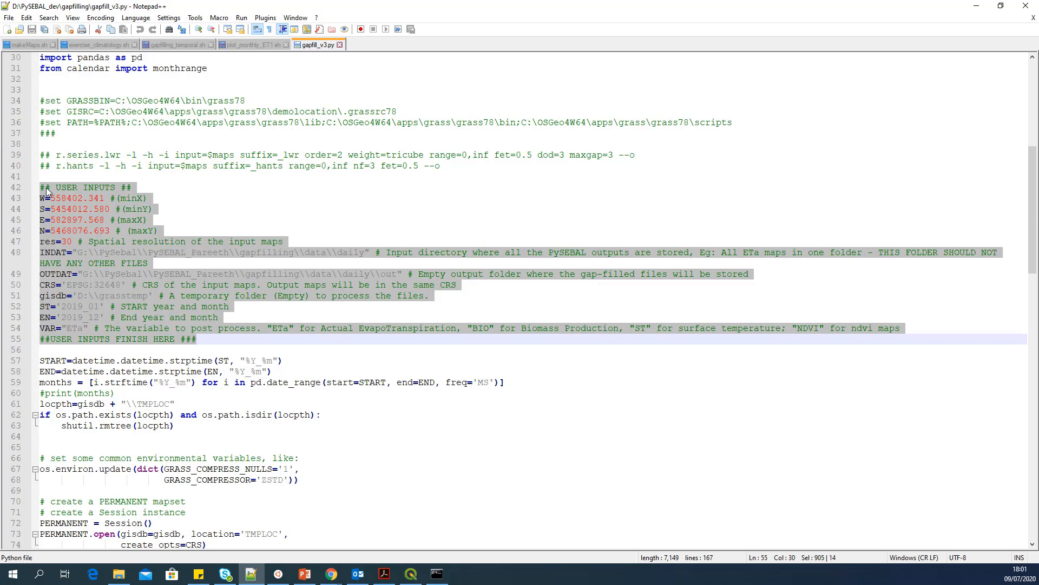
click(119, 199)
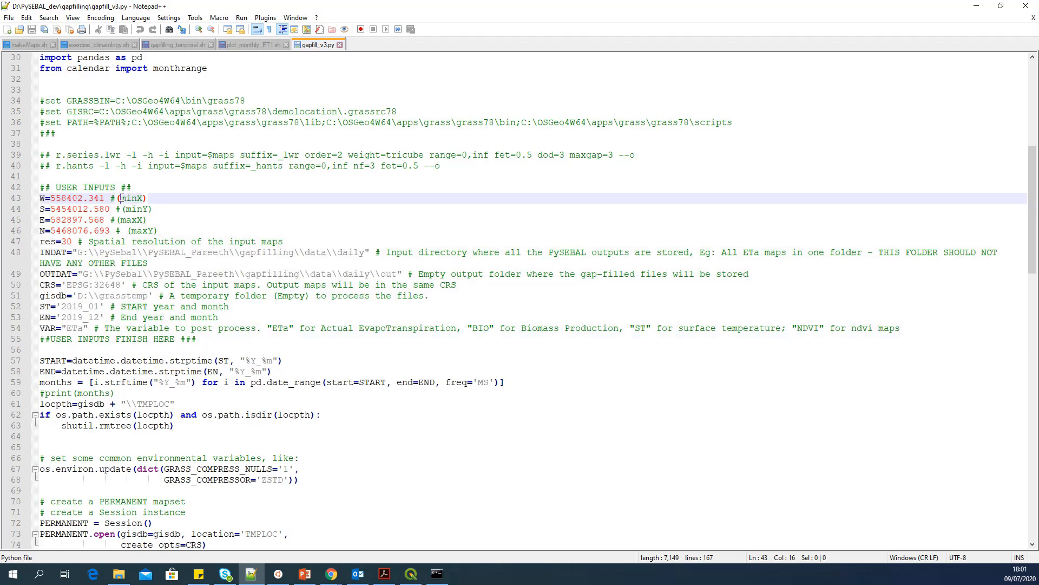
click(118, 197)
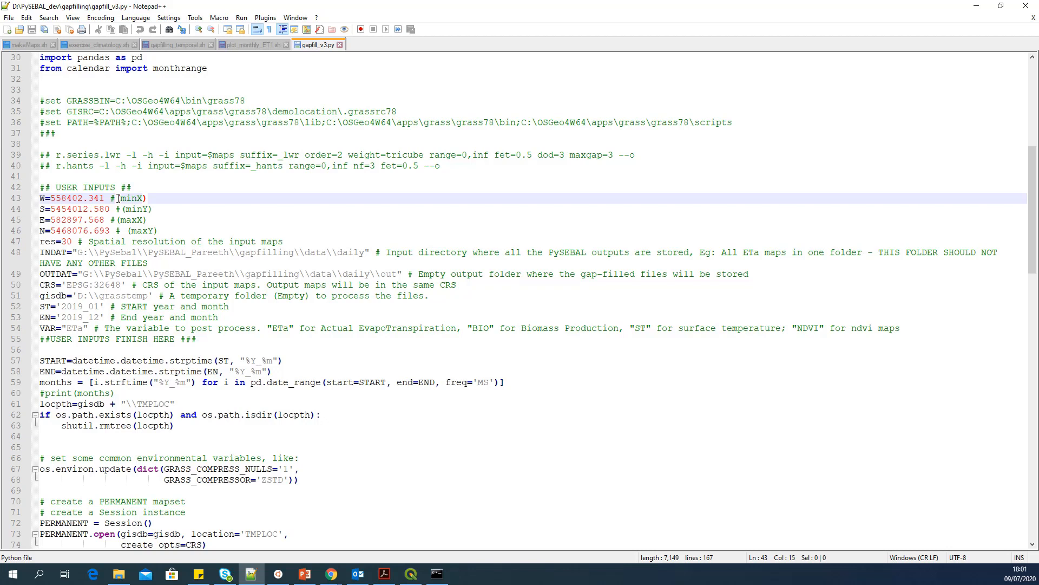
click(157, 230)
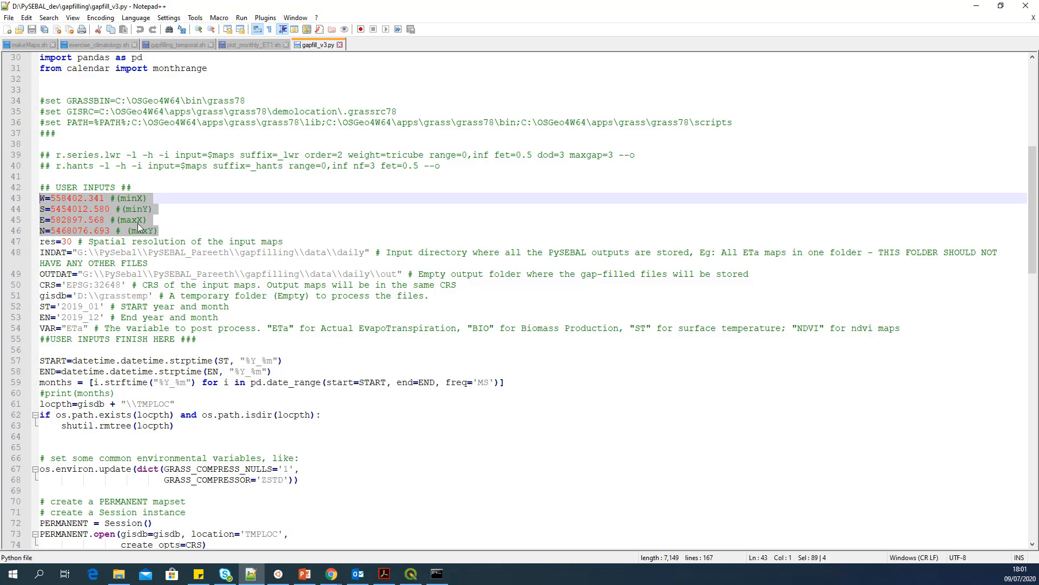
mouse_move(157, 231)
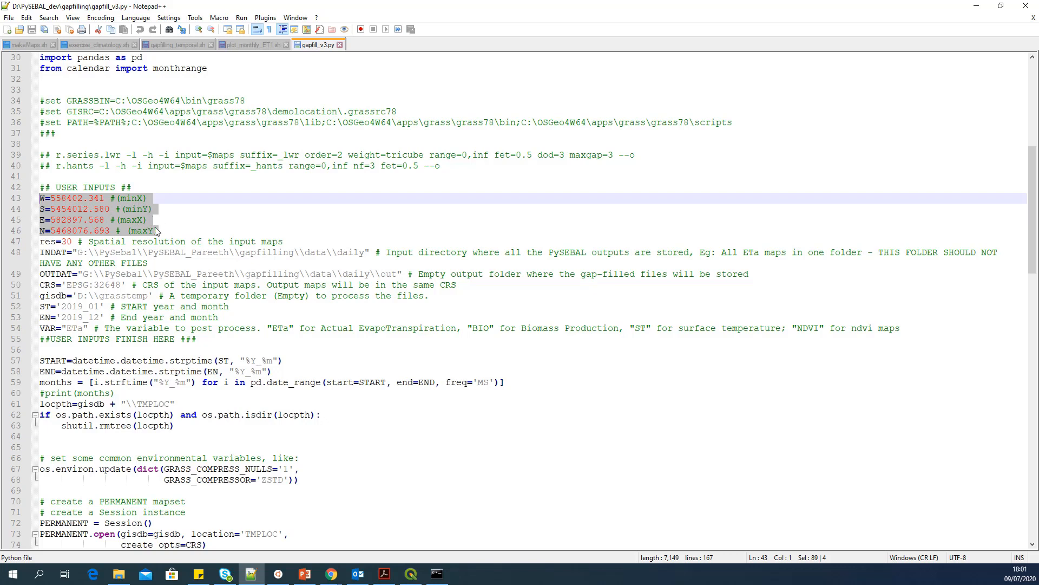
mouse_move(104, 207)
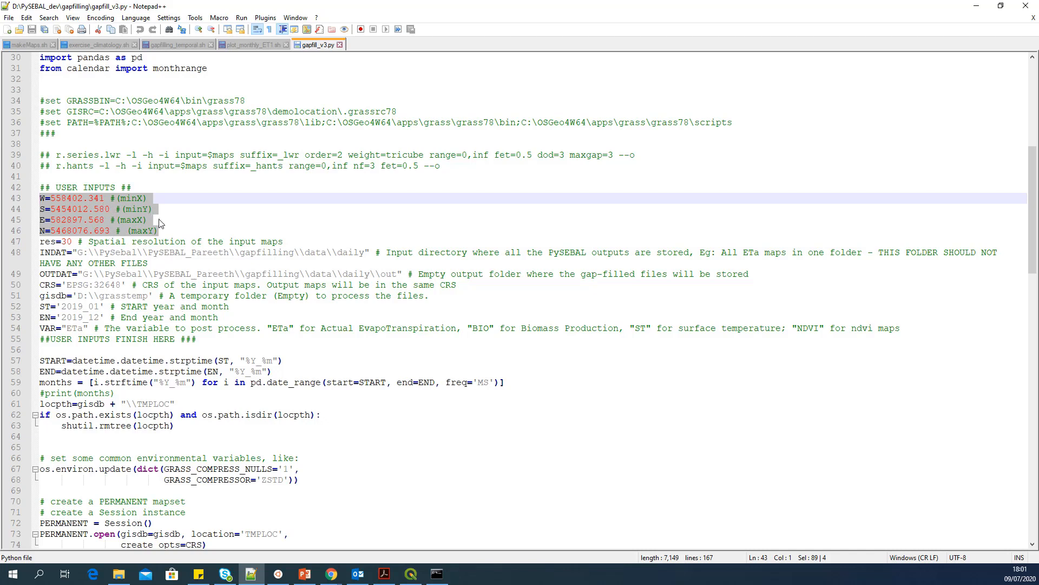
mouse_move(340, 409)
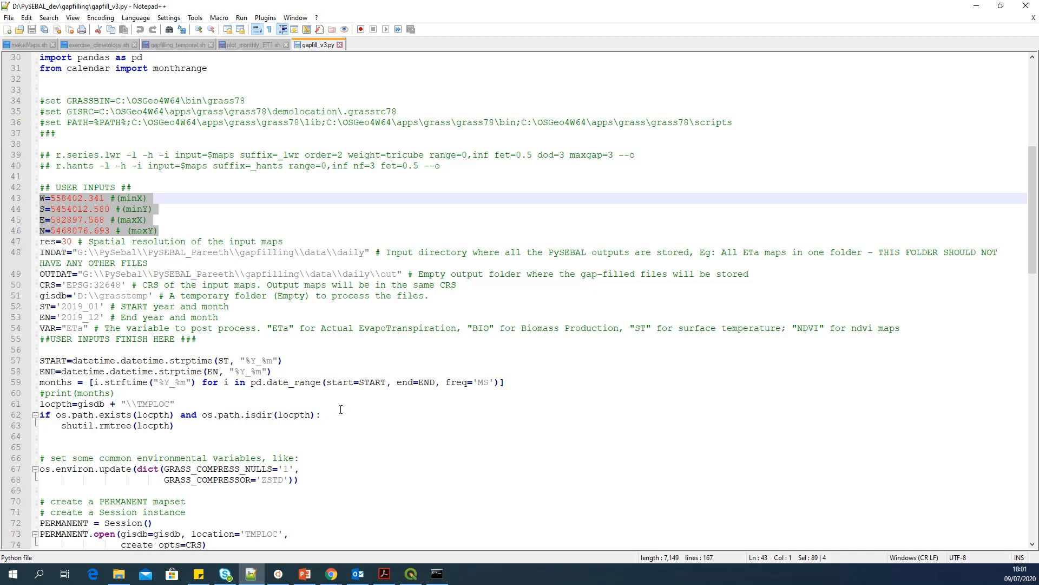
mouse_move(106, 220)
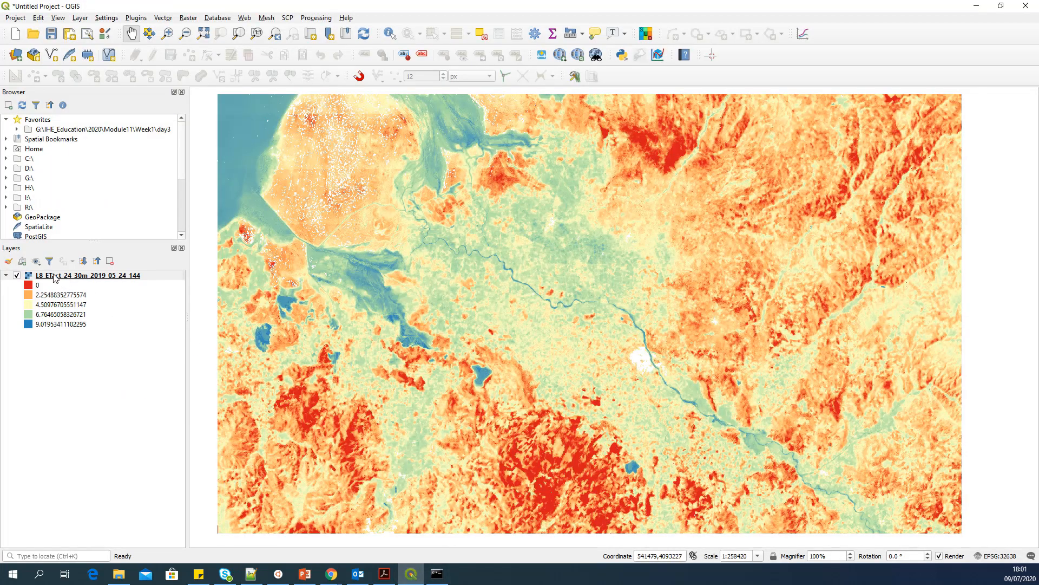
click(86, 275)
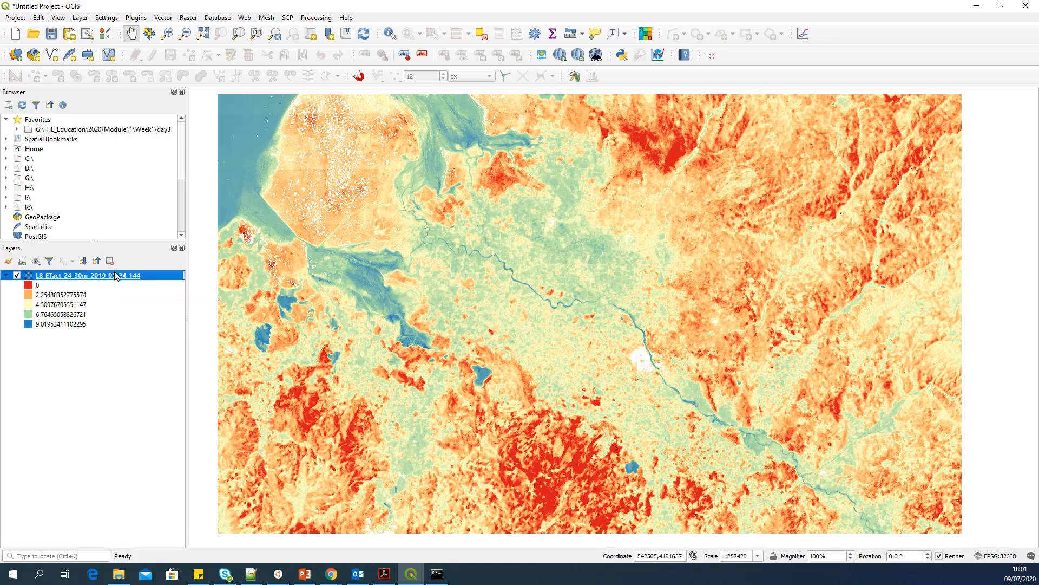
double_click(85, 275)
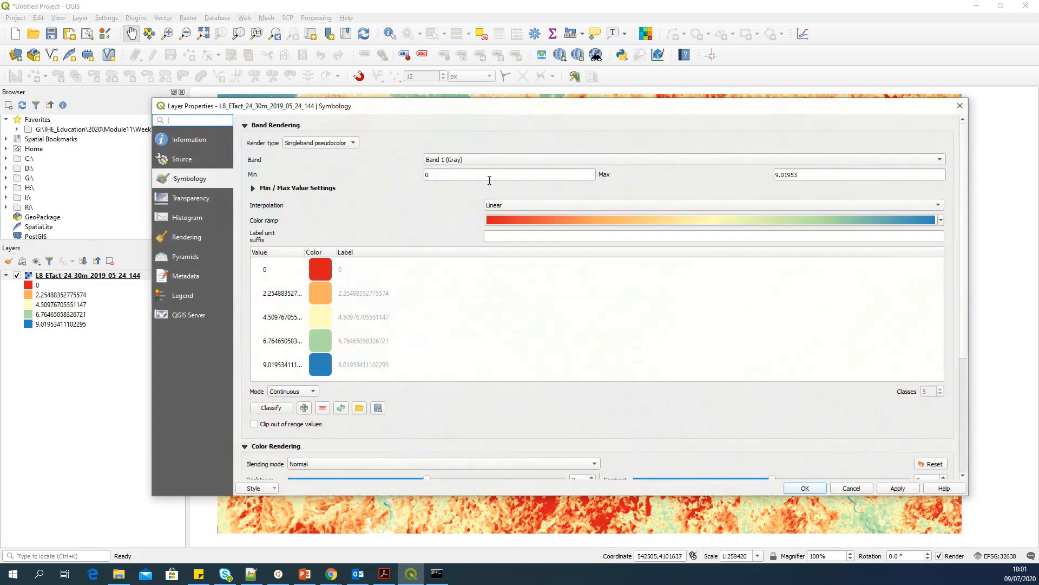
click(190, 139)
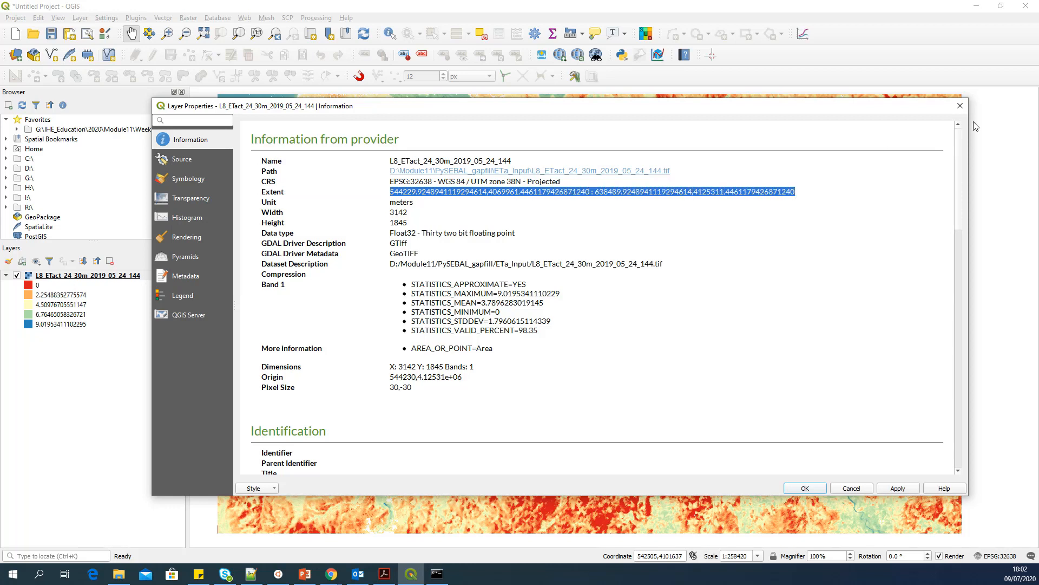
click(804, 488)
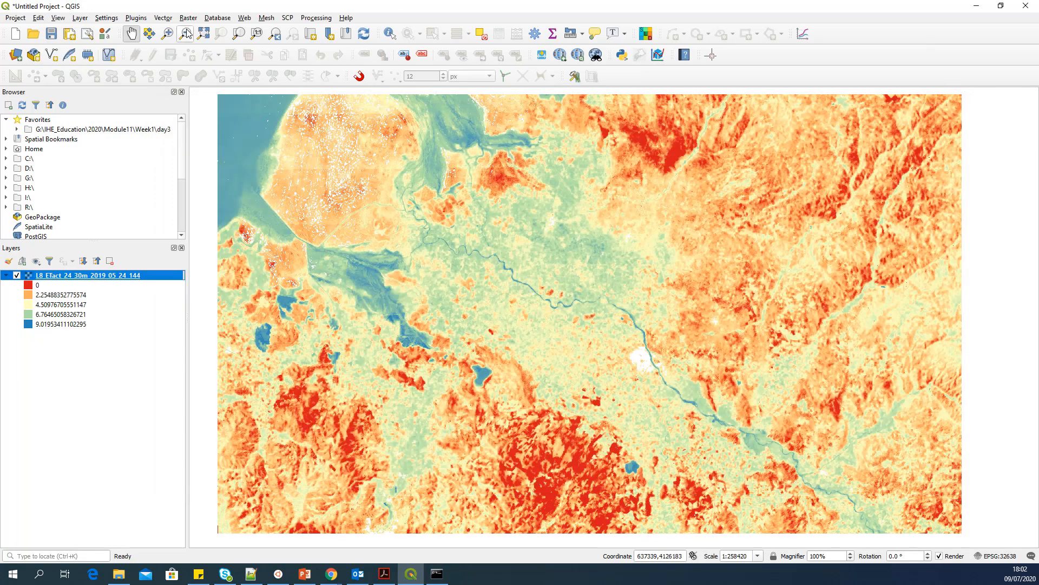
- Search plugins for 'coor' to verify Coordinate Capture is enabled, then launch its panel
click(135, 17)
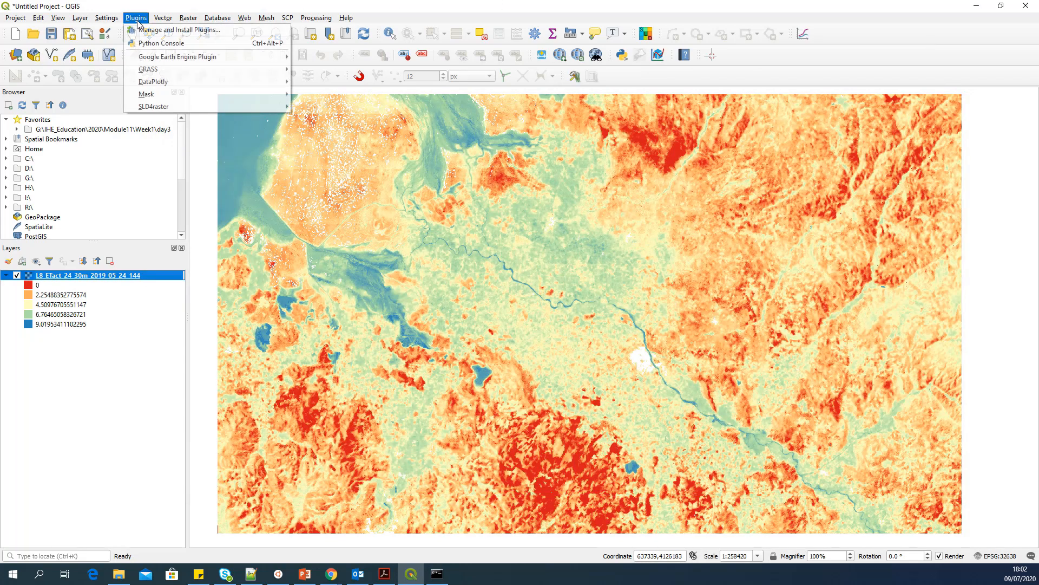
mouse_move(153, 30)
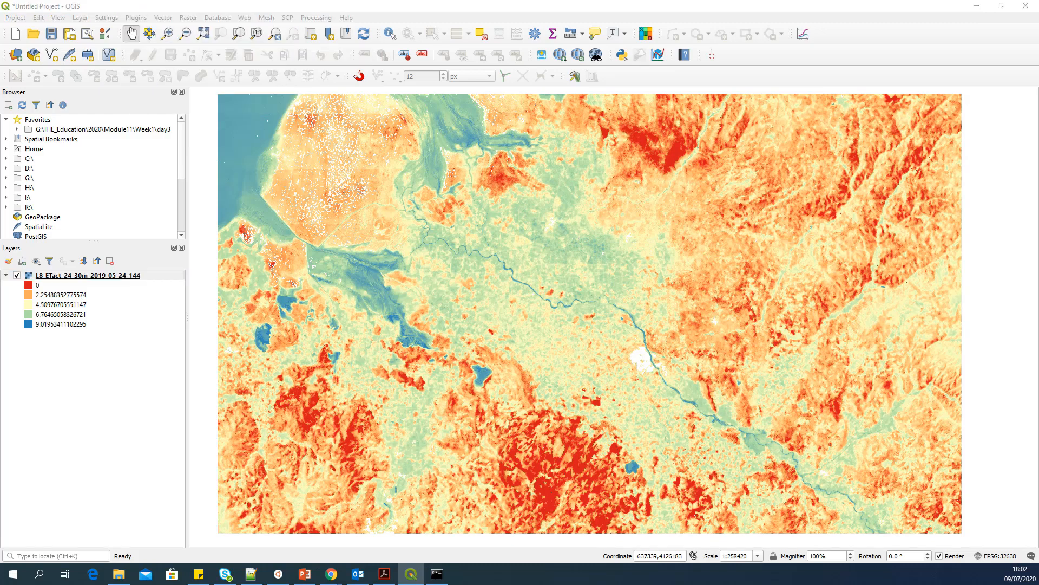
click(136, 18)
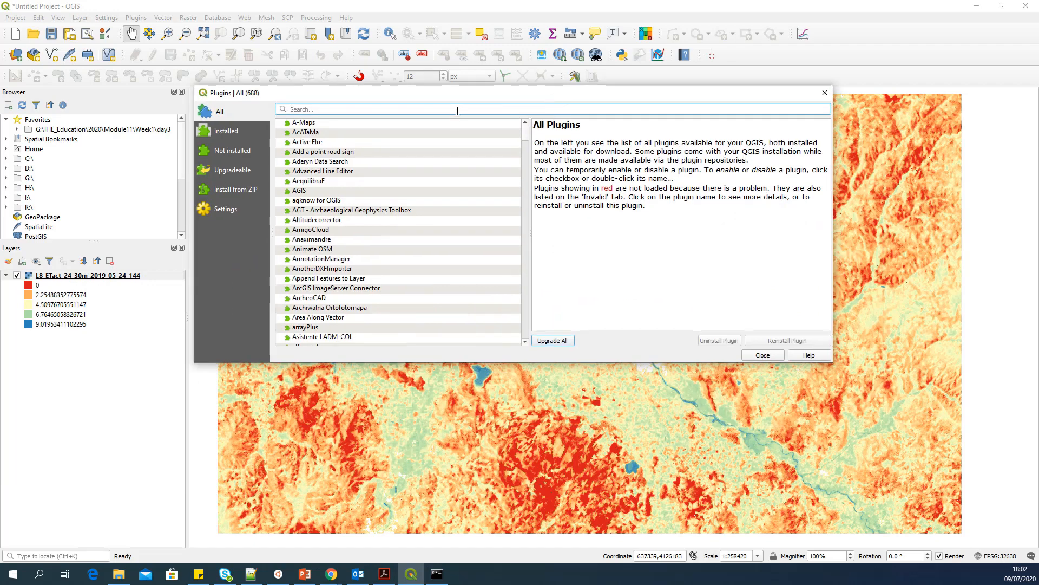
text(coordin)
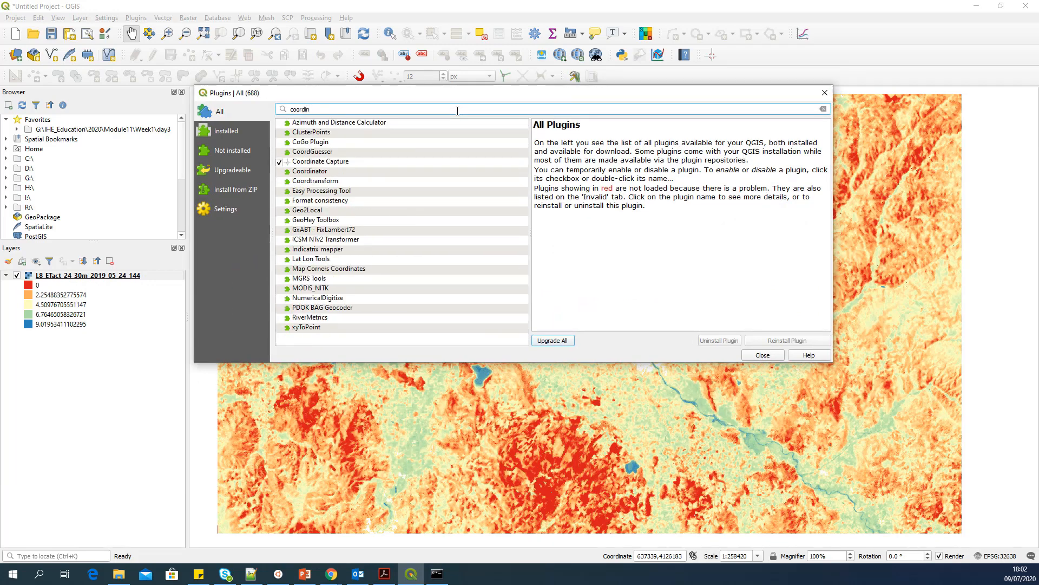
click(320, 162)
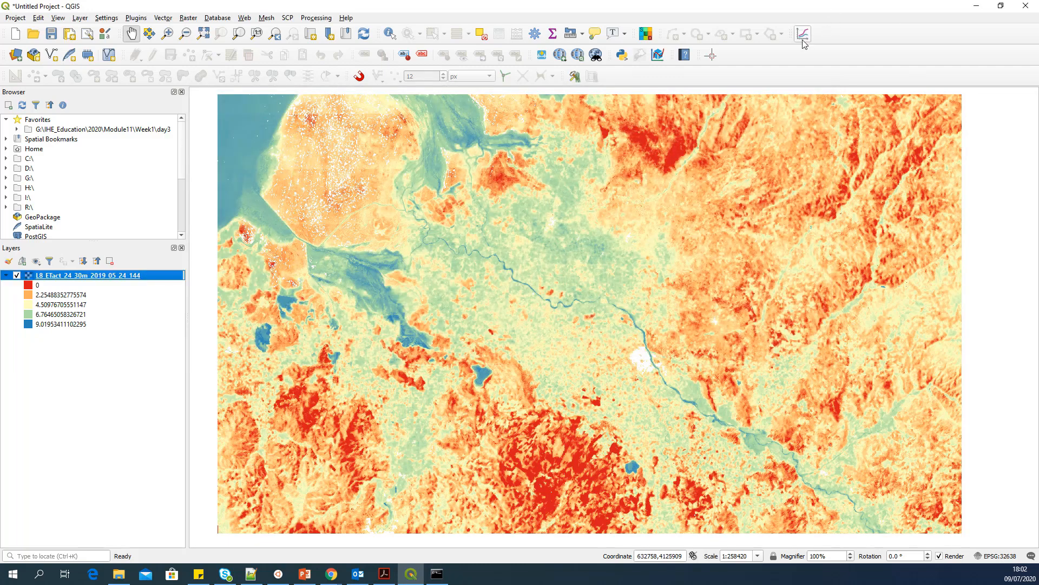
mouse_move(711, 54)
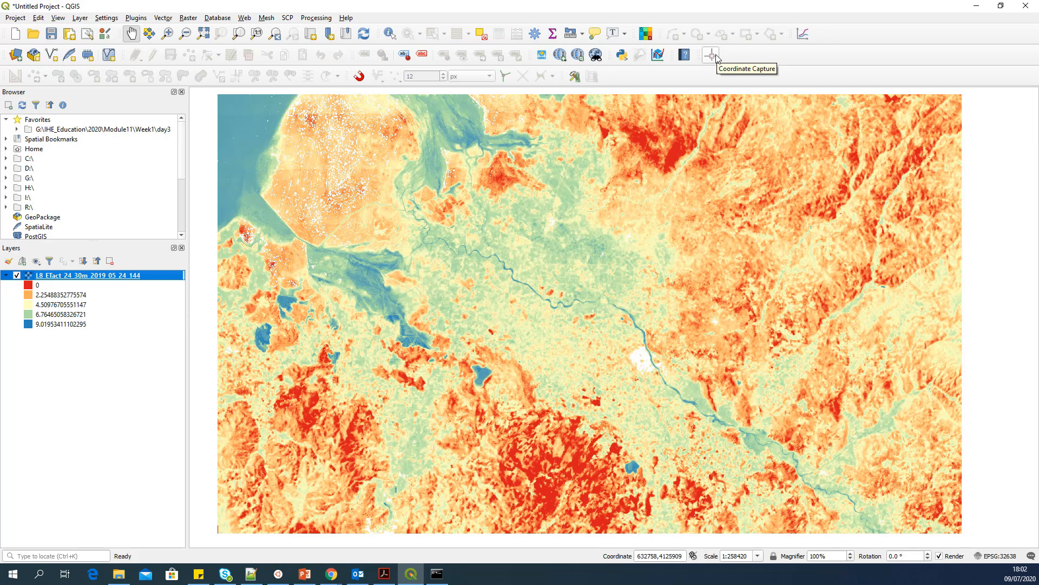
click(710, 54)
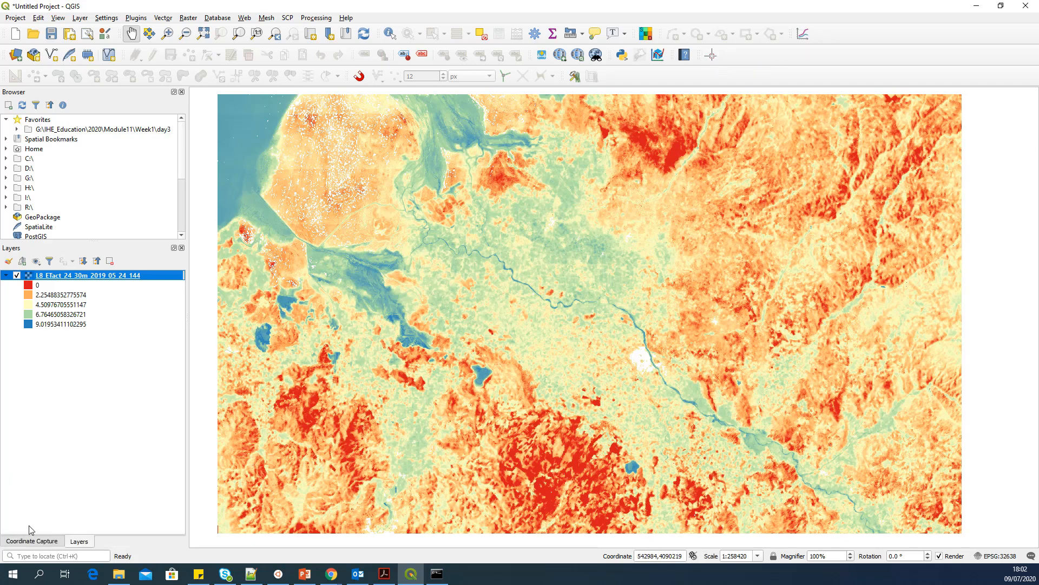
- Select the captured map coordinates 544624.630,4070116.697 in the Coordinate Capture panel to copy them
click(32, 540)
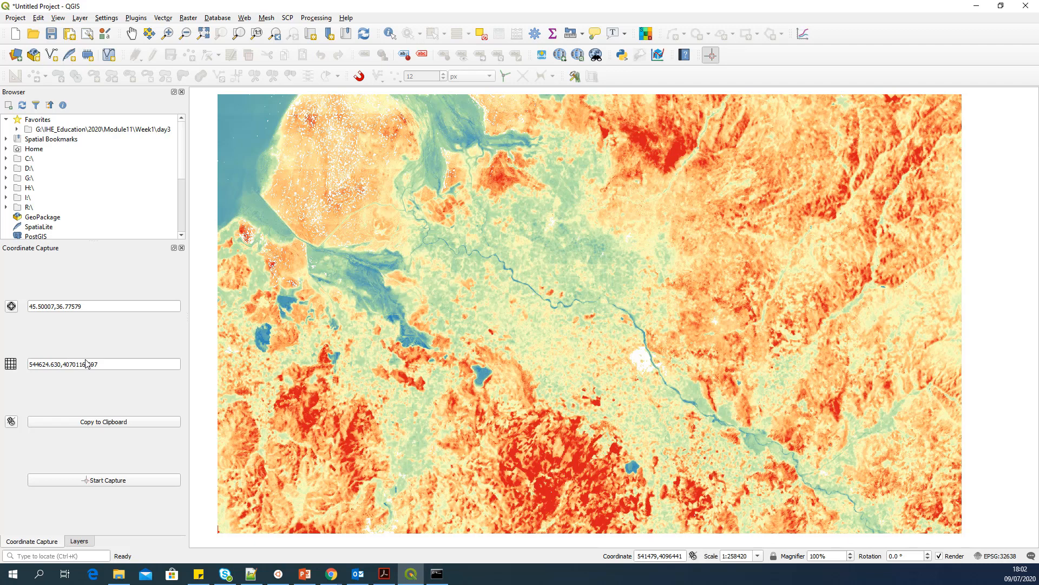
mouse_move(991, 562)
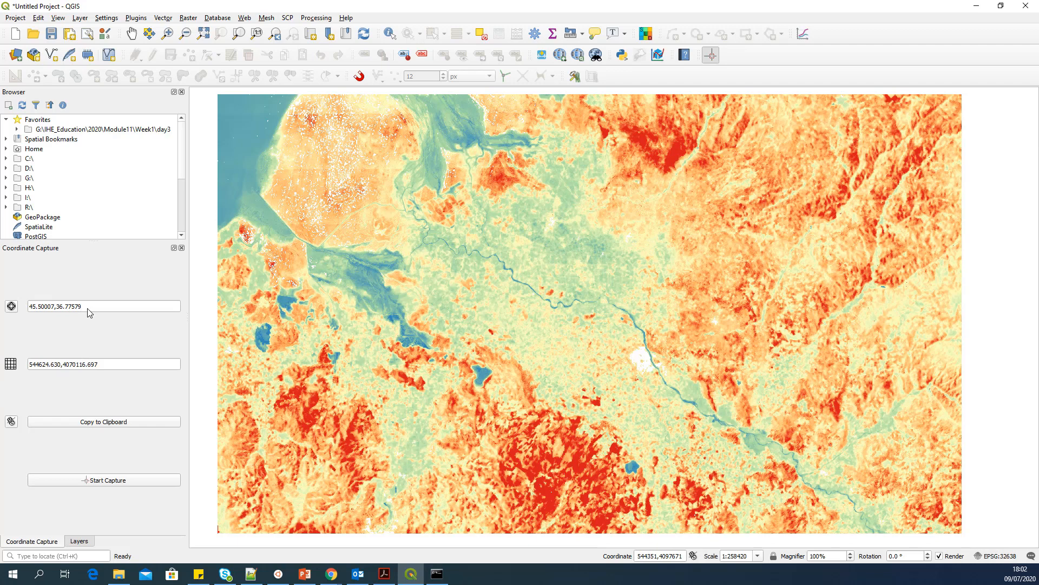
mouse_move(123, 369)
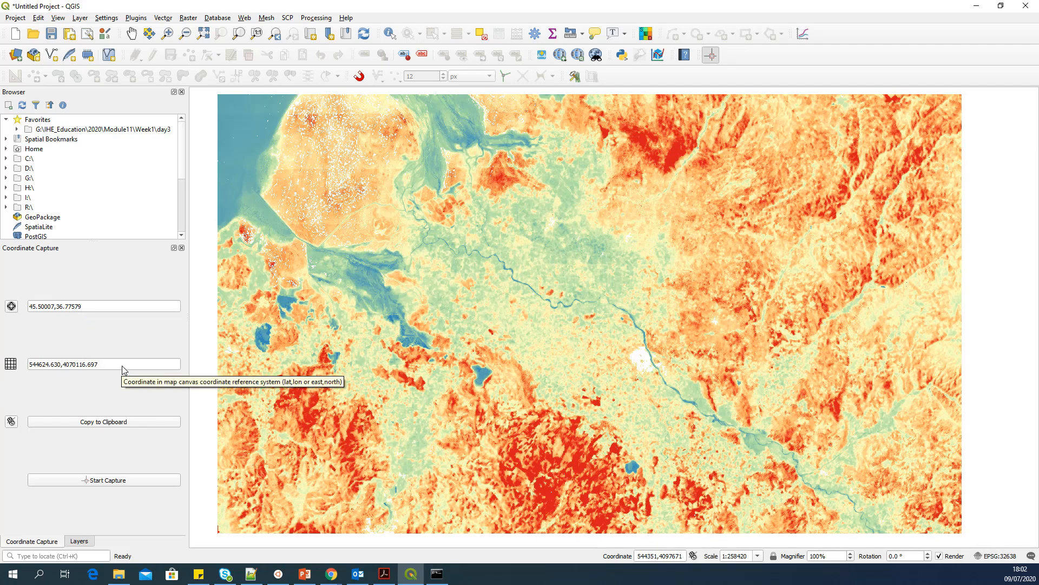
triple_click(104, 364)
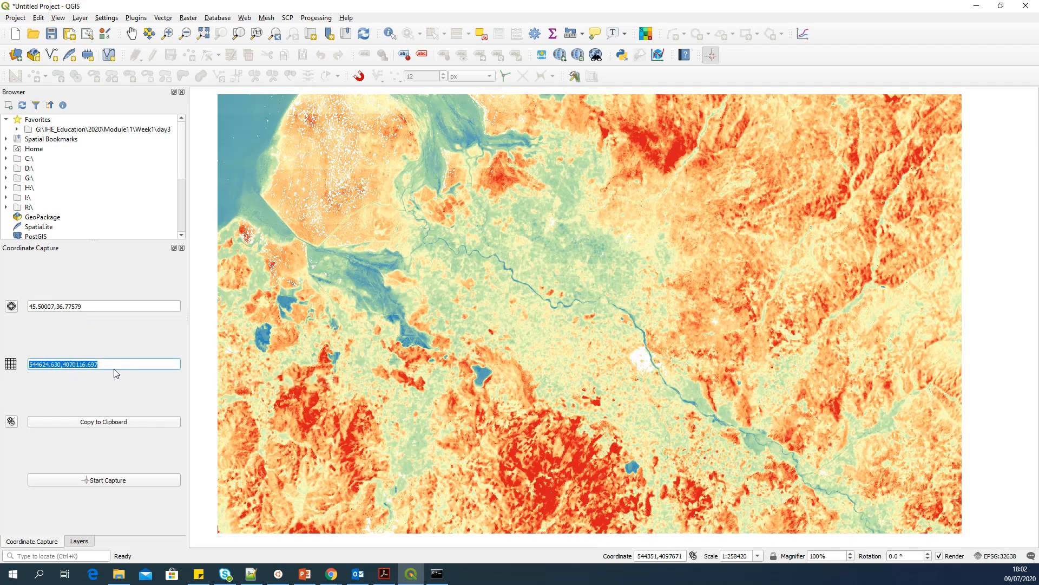
mouse_move(660, 419)
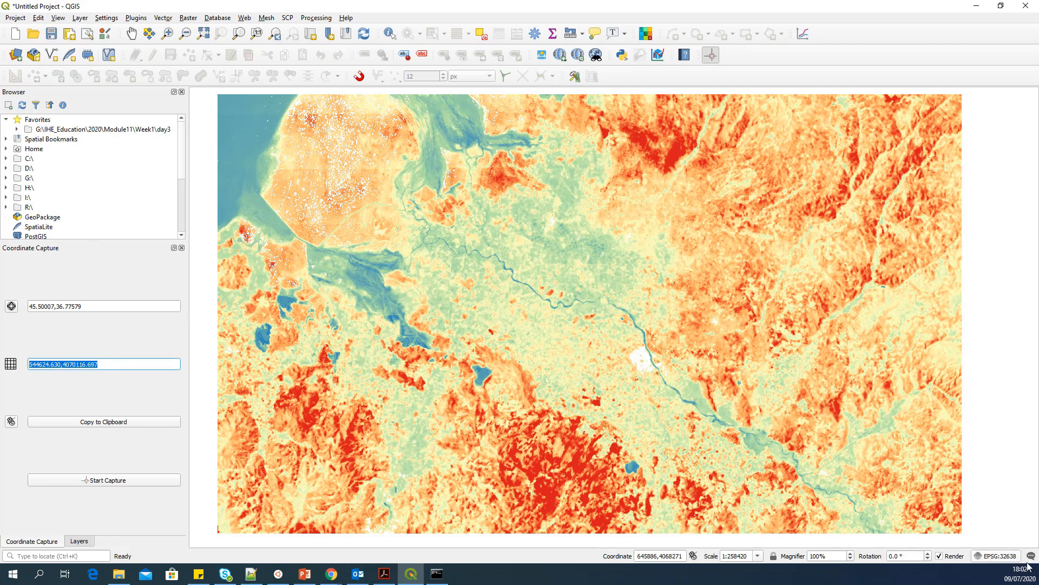
mouse_move(971, 531)
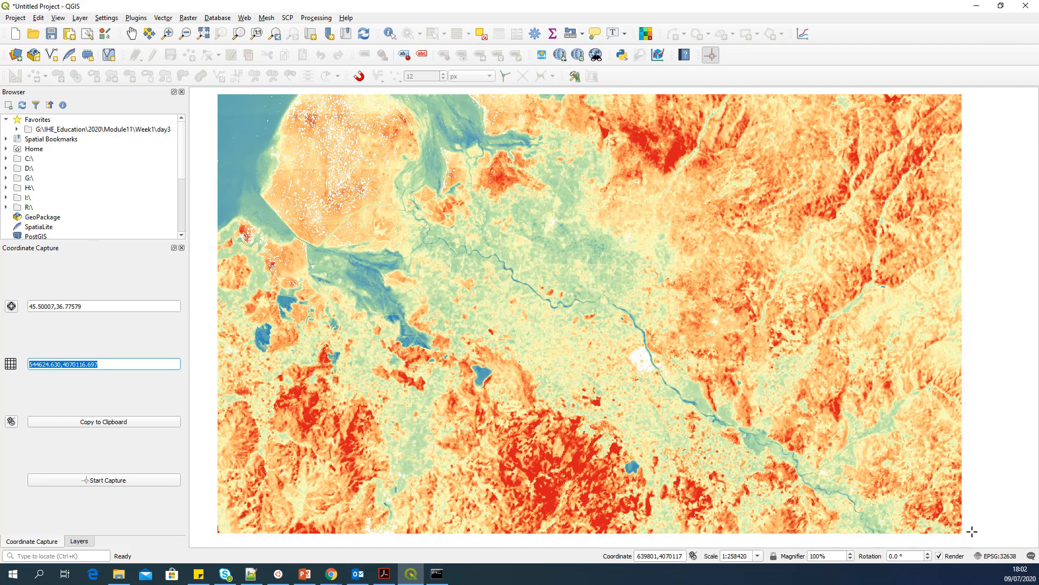
mouse_move(963, 517)
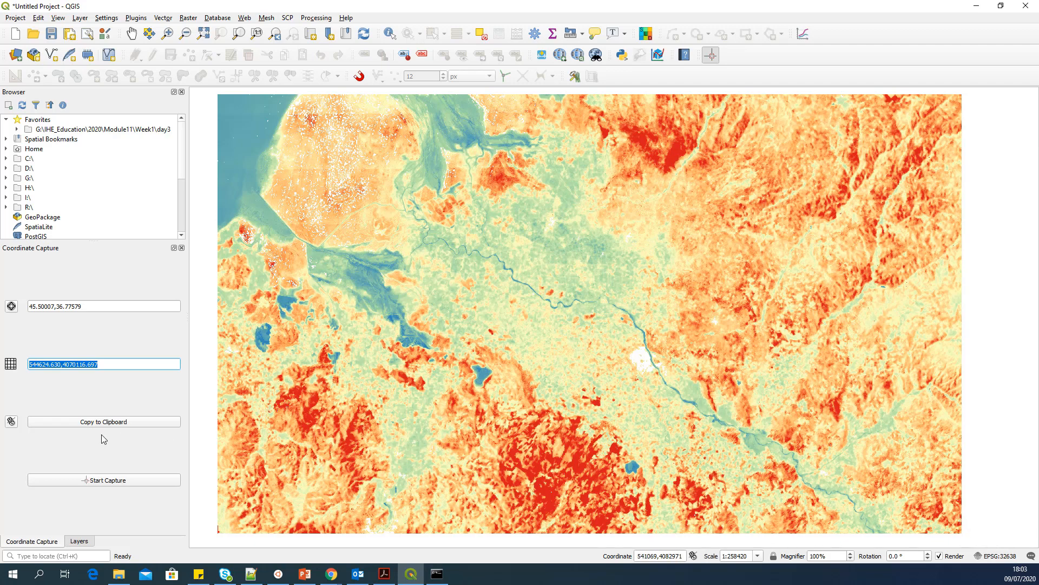
mouse_move(137, 330)
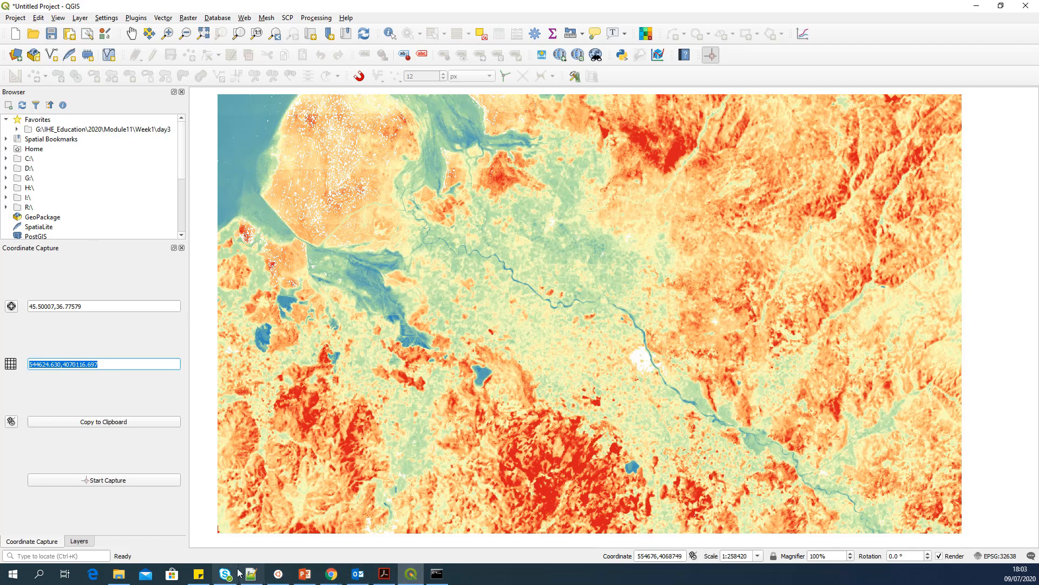
- Paste the captured point into gapfill_v3.py, giving W=544624.630 and S=4070116.697
click(249, 573)
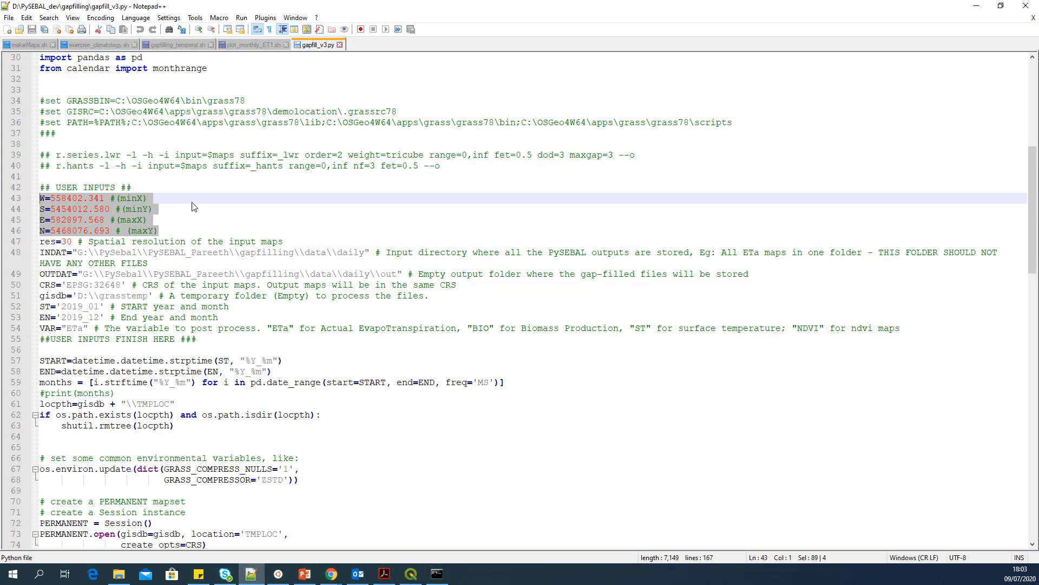
text(544624.630,4070116.697)
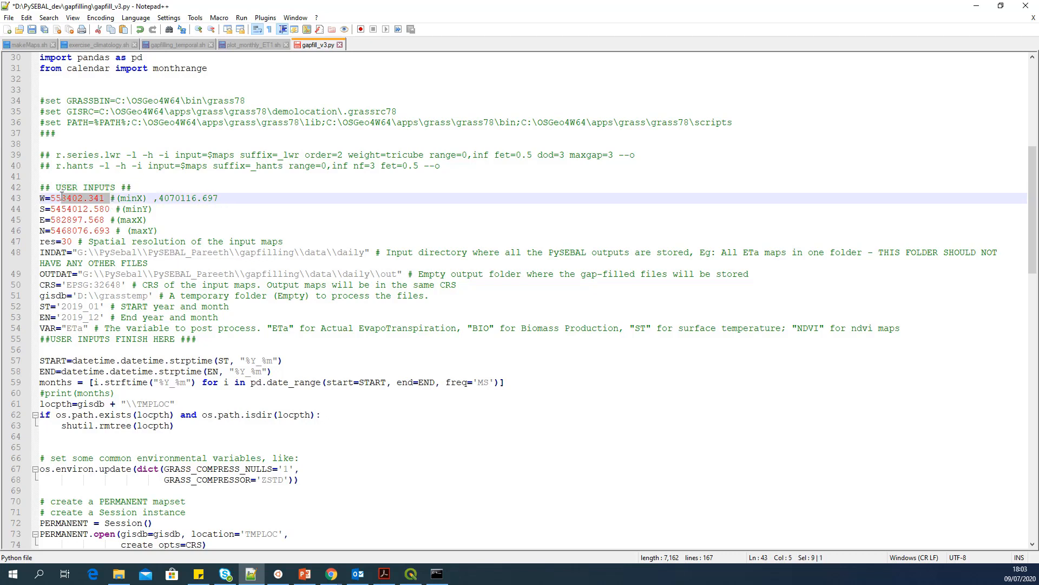
text(544624.630)
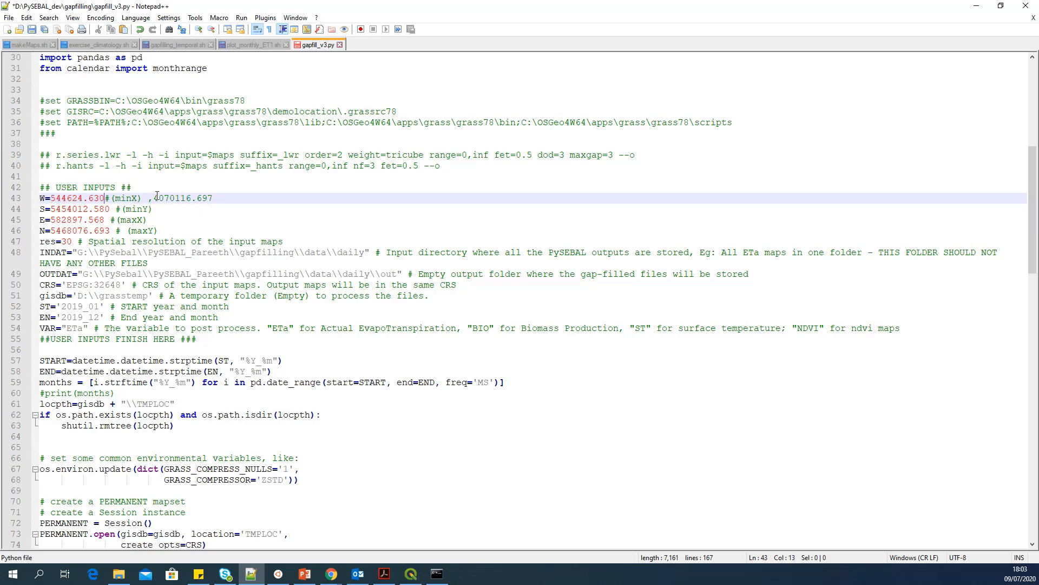
double_click(188, 197)
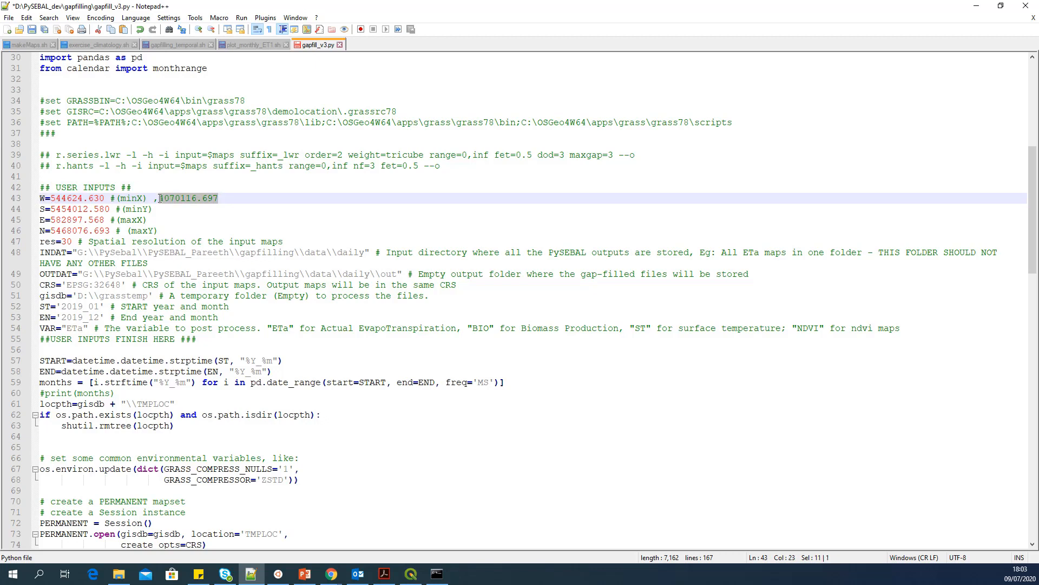
key(Delete)
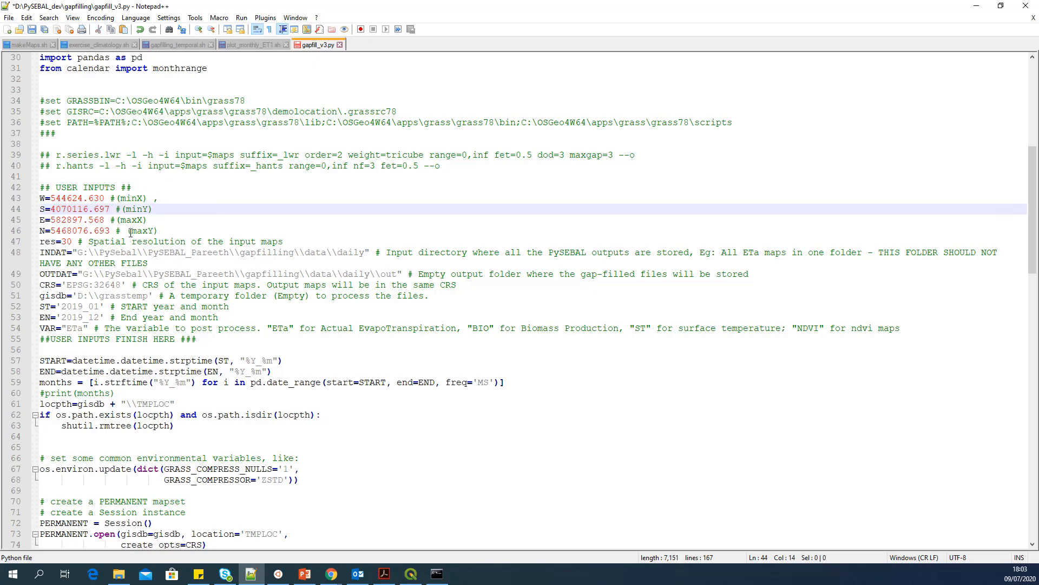
click(152, 209)
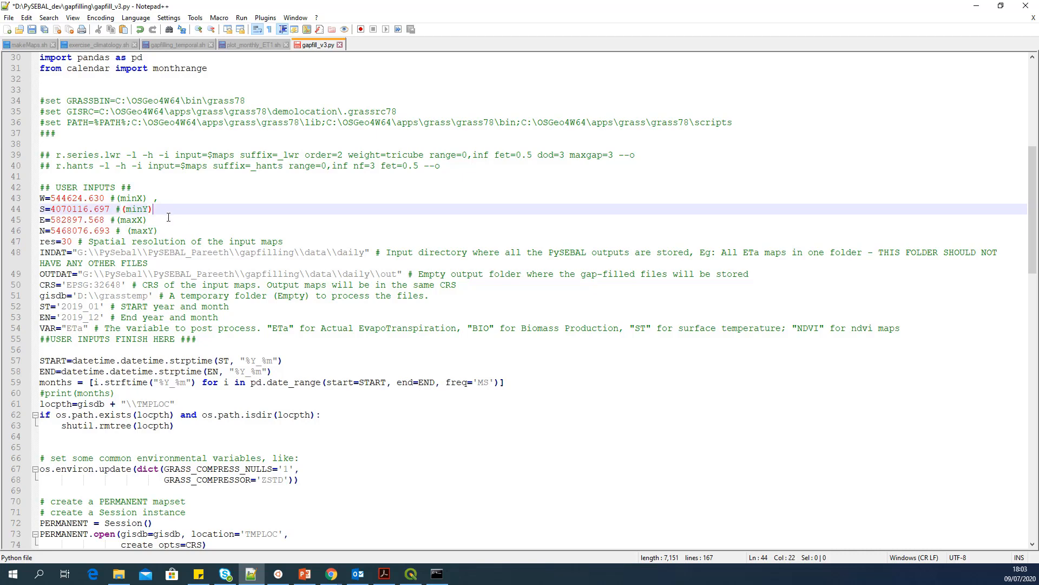
click(409, 573)
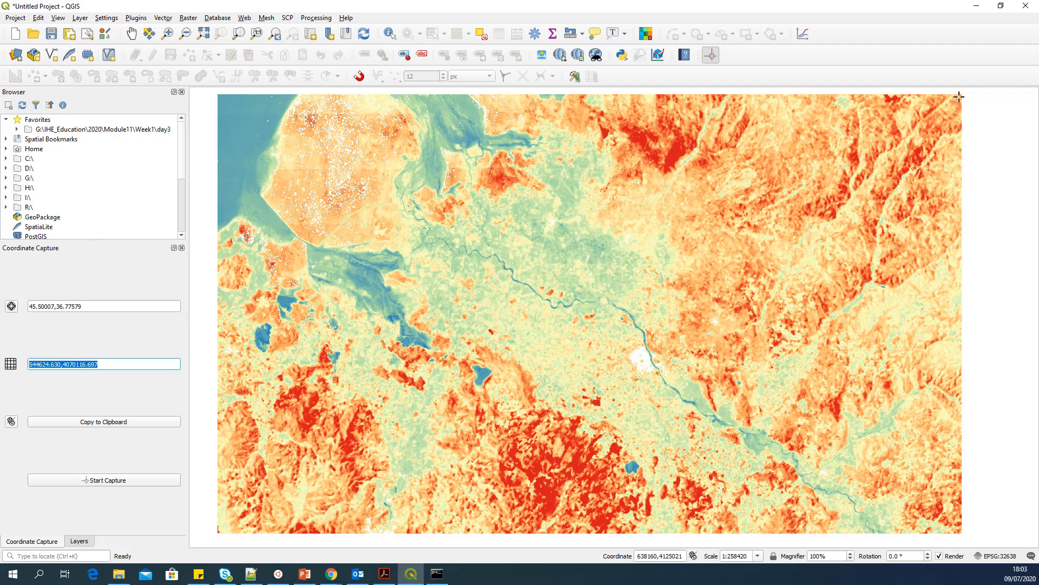
mouse_move(959, 96)
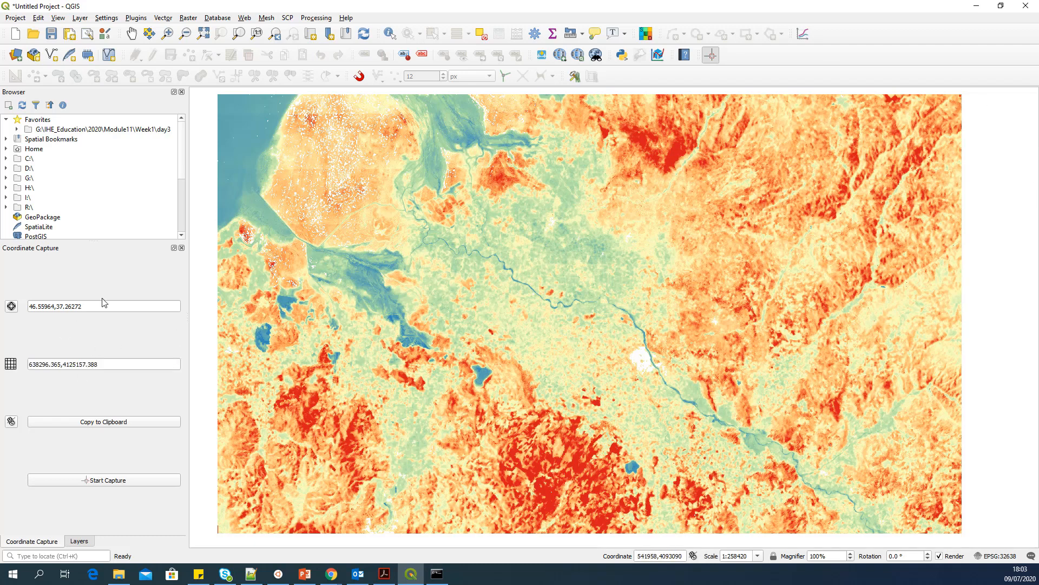
- Copy the upper-right corner coordinates 638296.365,4125157.388 from the map-CRS field
triple_click(103, 364)
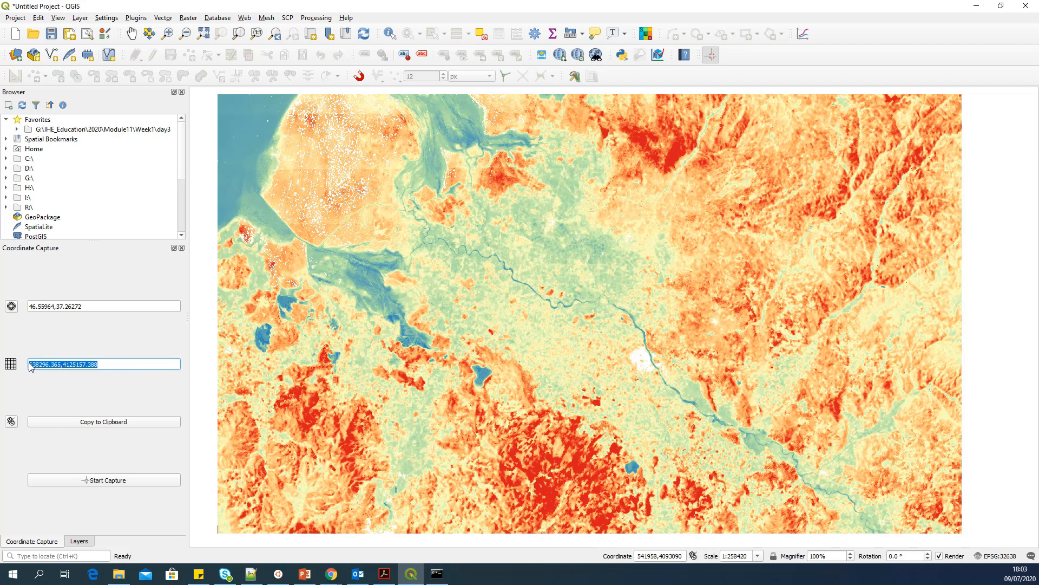
click(409, 574)
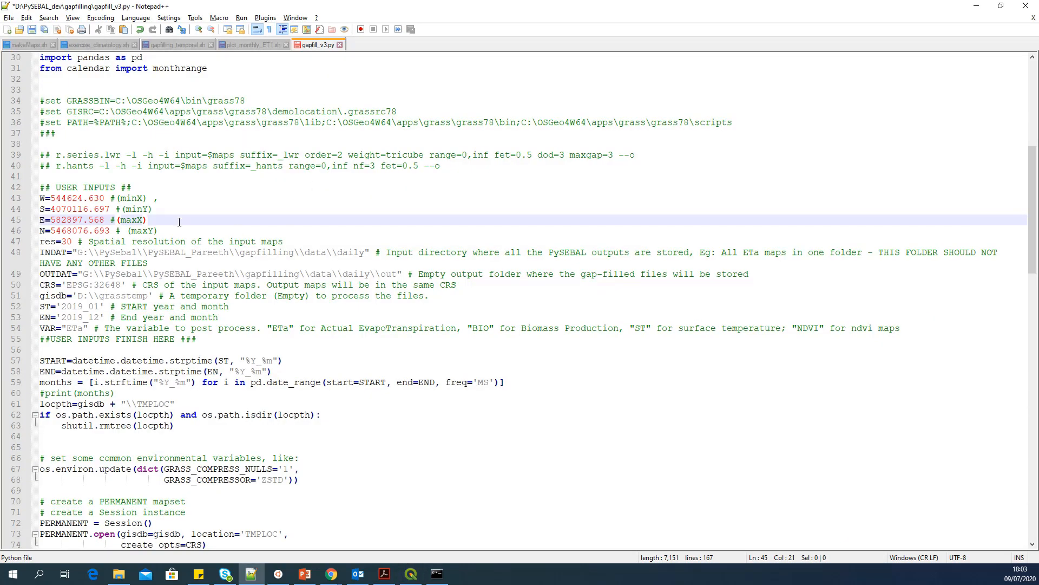
- Set E to 638296.365 and N to 4125157.388 in the script's user inputs
text(38296.365,4125157.388)
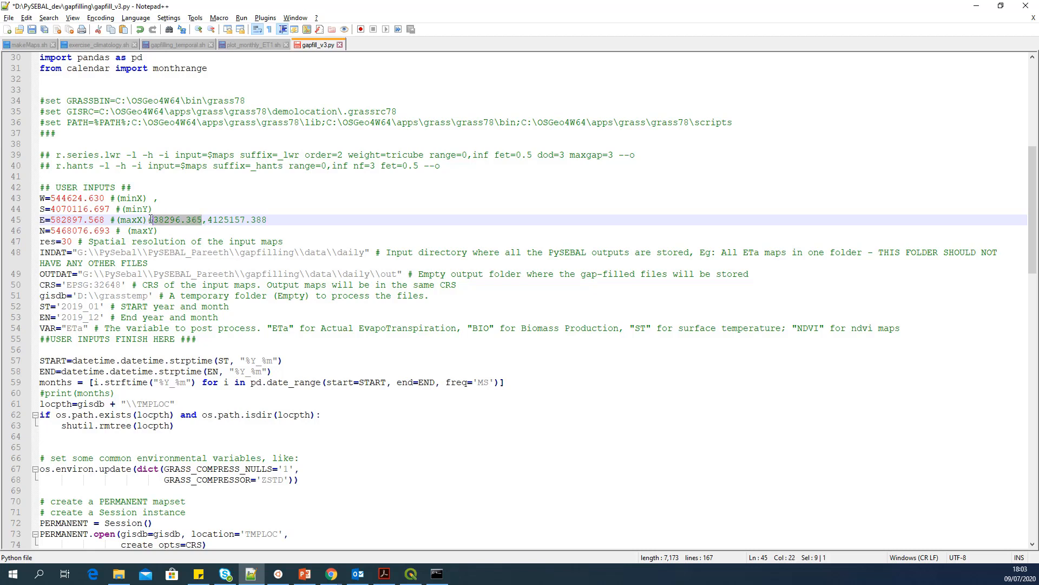
key(Delete)
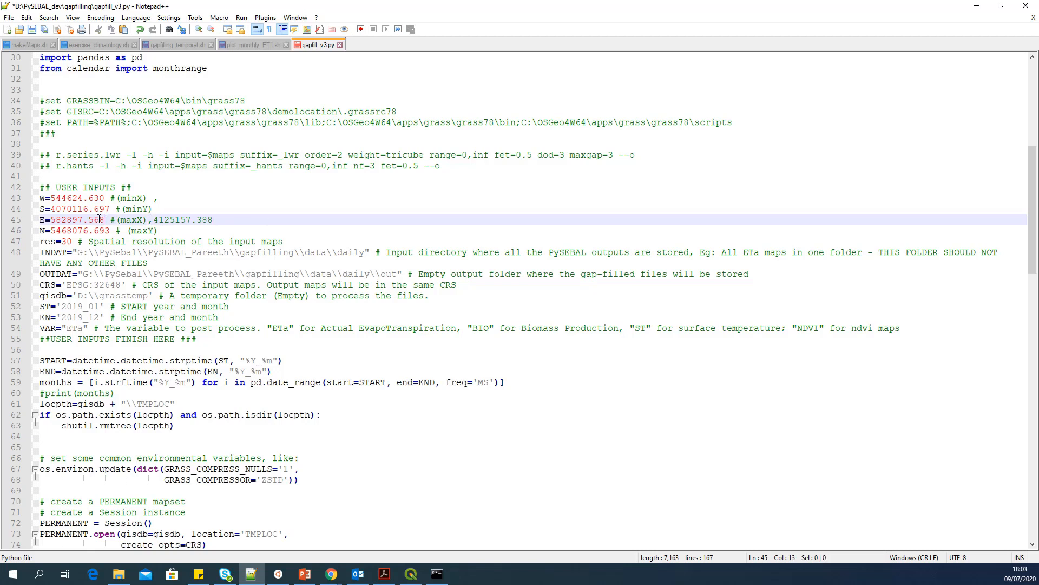
text(638296.365)
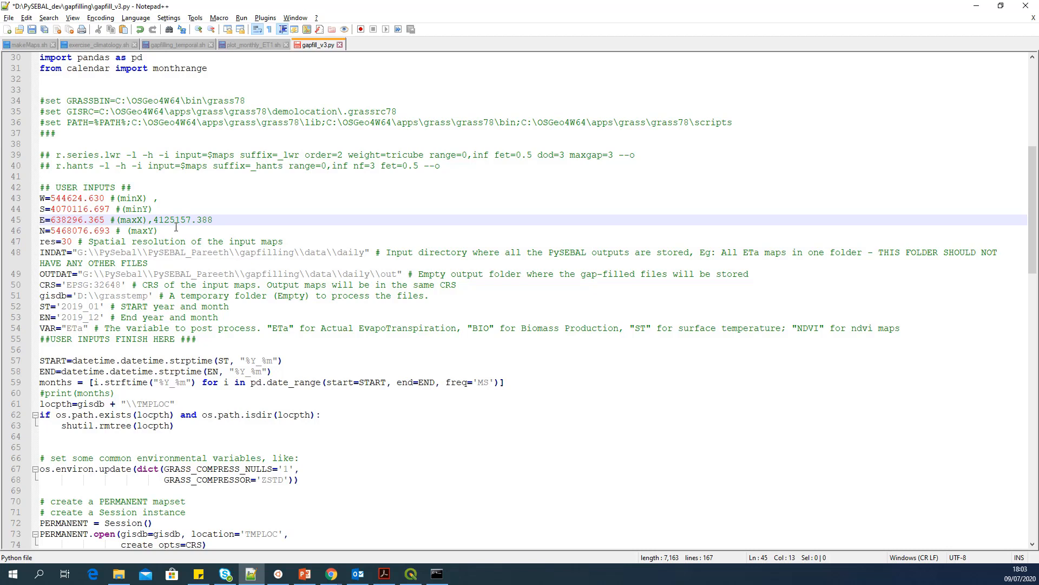
double_click(183, 220)
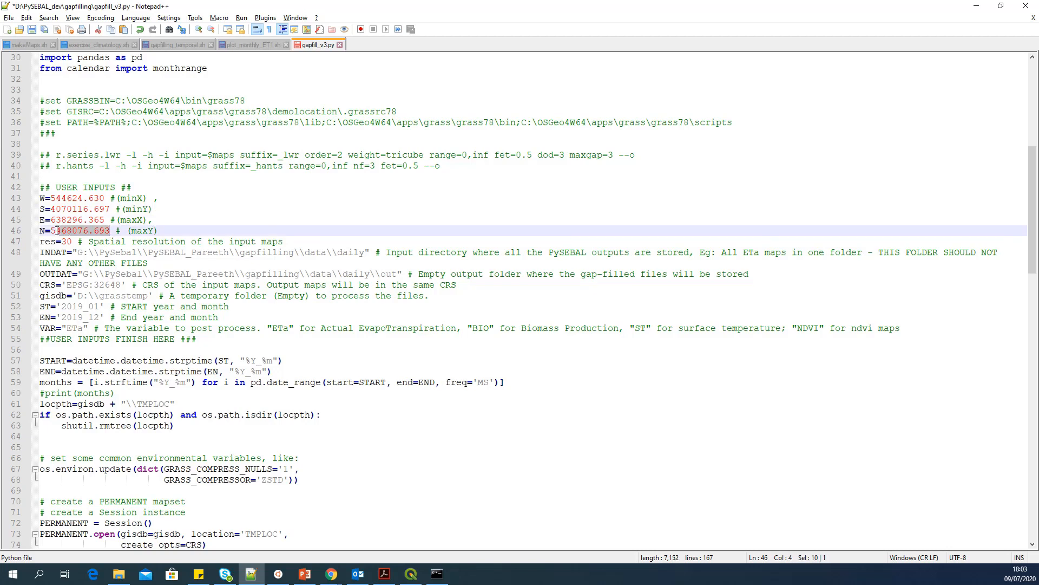
text(4125157.388)
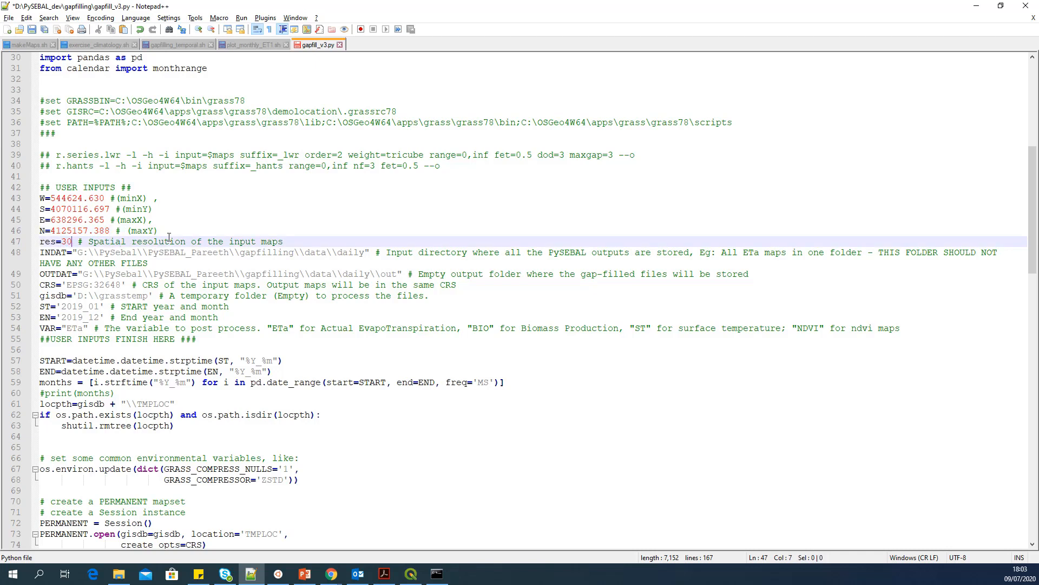
- Review the spatial resolution, output folder and input directory settings
click(70, 242)
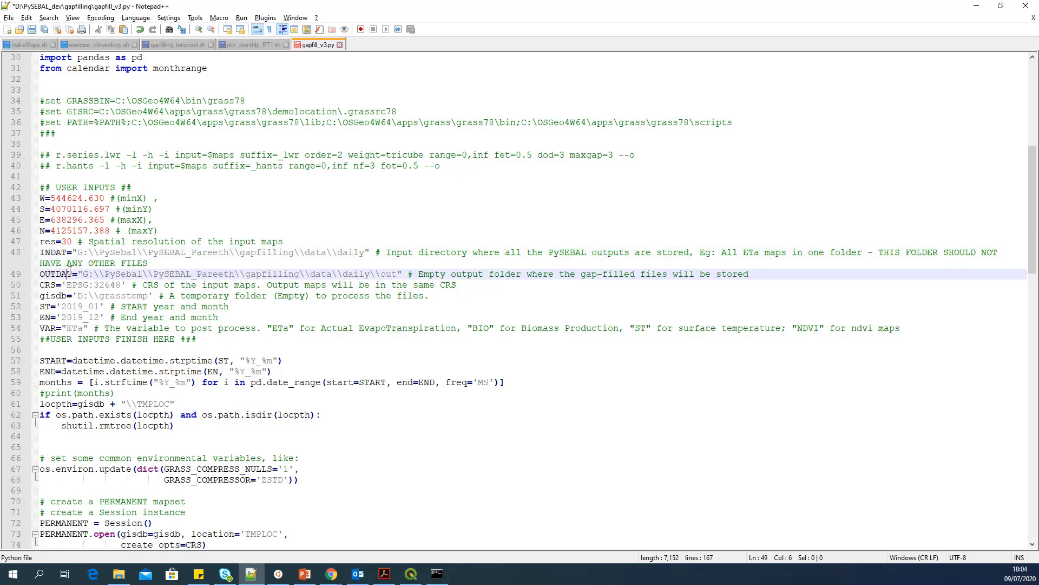
click(387, 252)
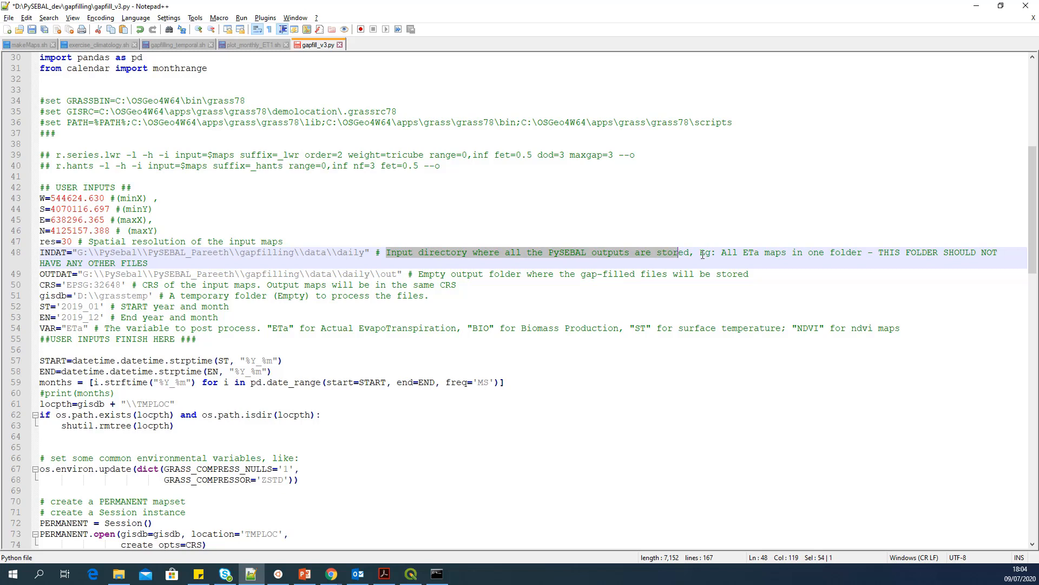
click(987, 240)
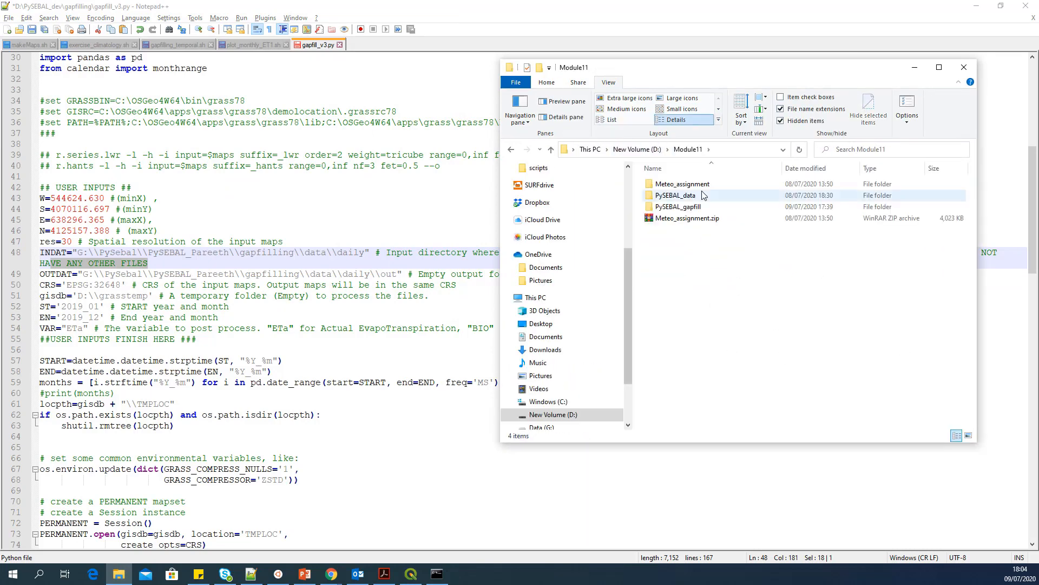
- Point INDAT at D:\Module11\PySEBAL_gapfill\ETa_Input using the path from File Explorer
double_click(679, 207)
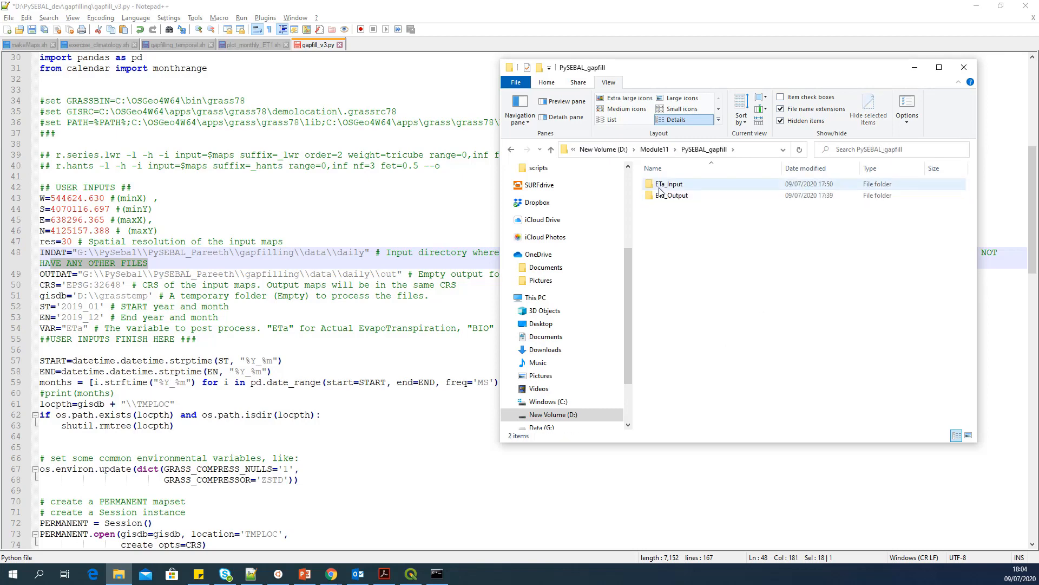
double_click(670, 183)
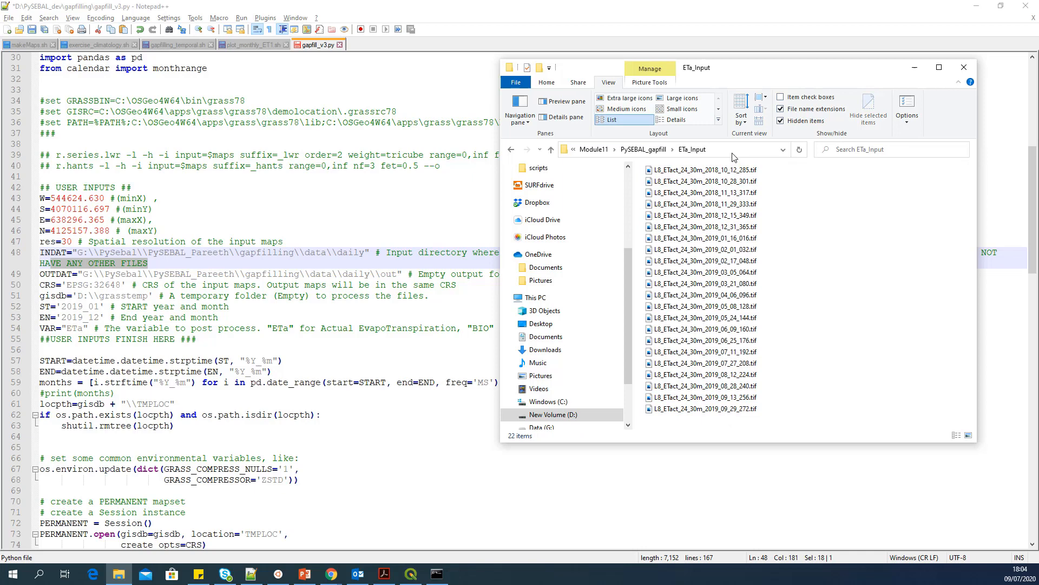
click(662, 149)
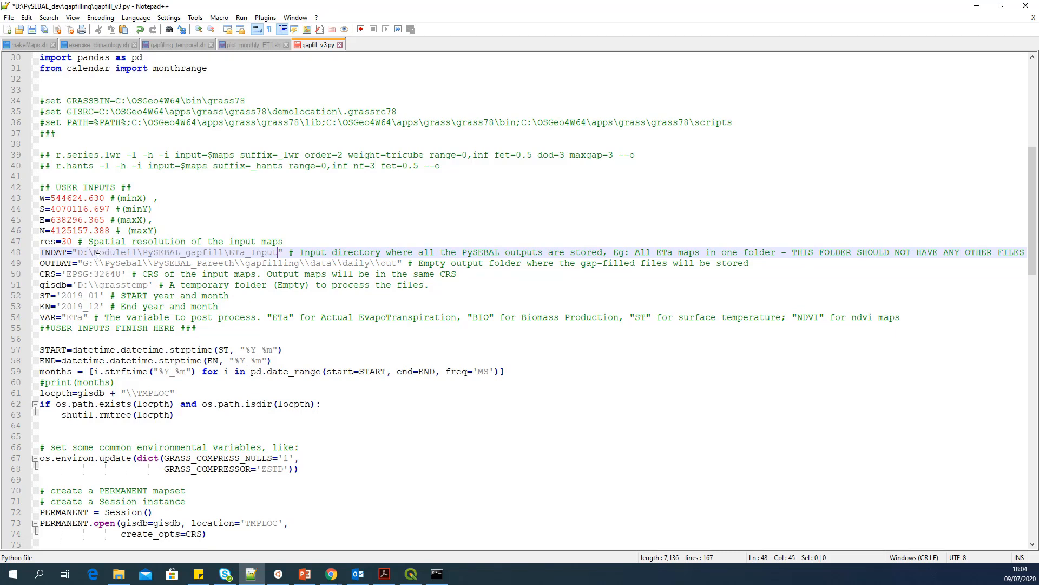
click(106, 253)
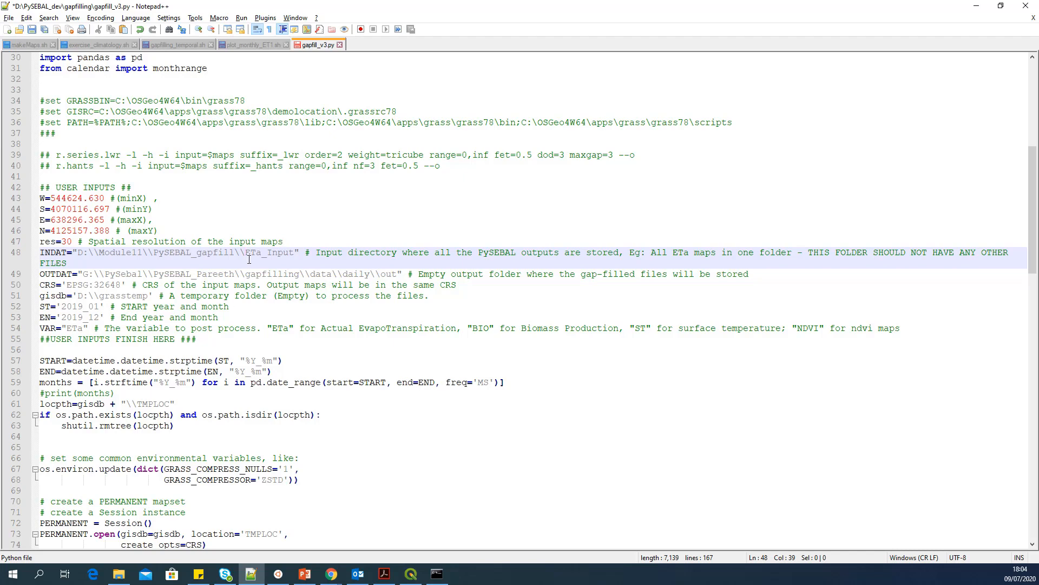
click(422, 274)
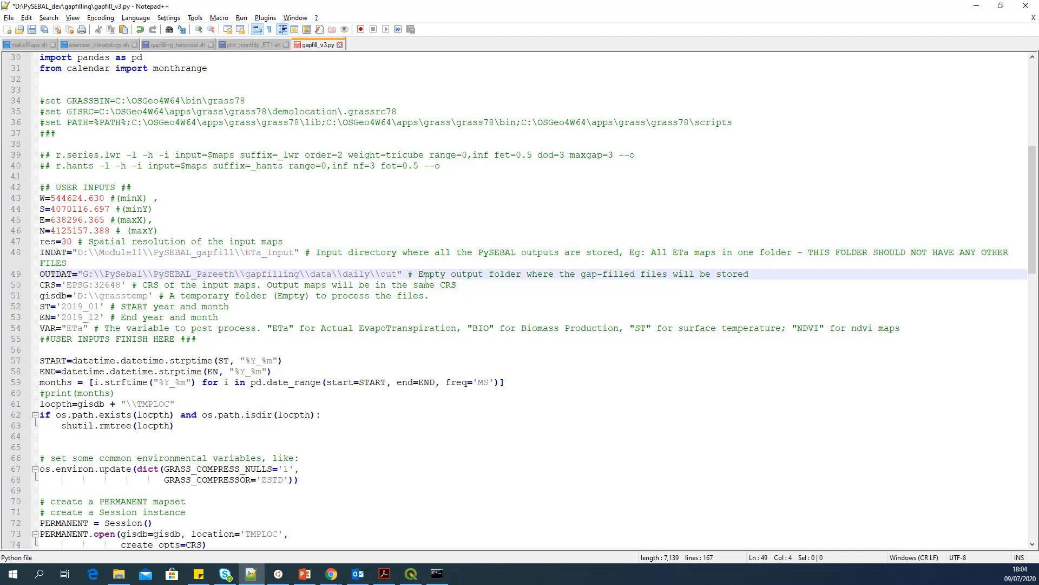
- Replace the OUTDAT value with D:\Module11\PySEBAL_gapfill\ETa_Output from File Explorer
double_click(429, 274)
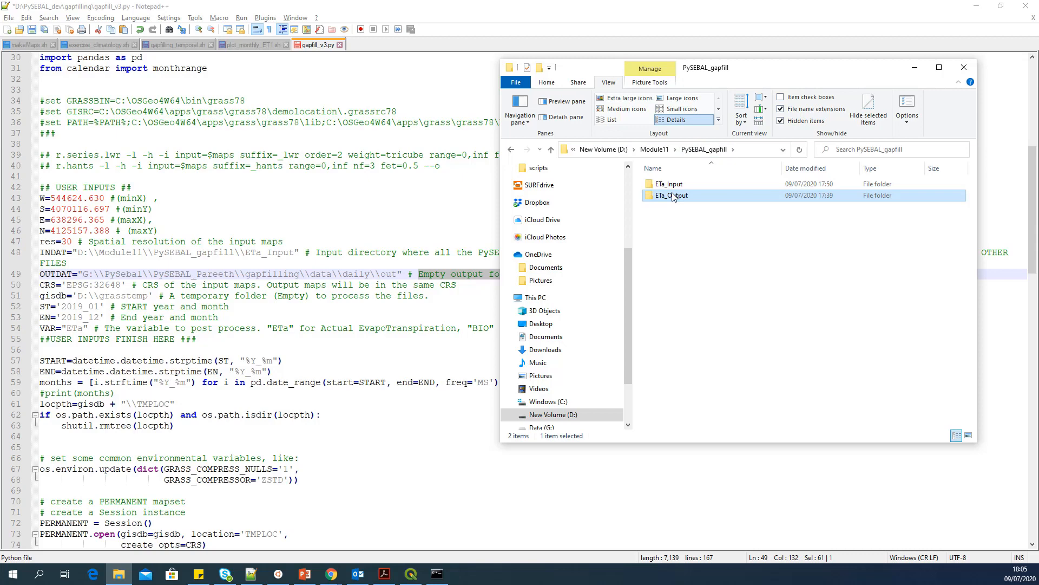
double_click(671, 195)
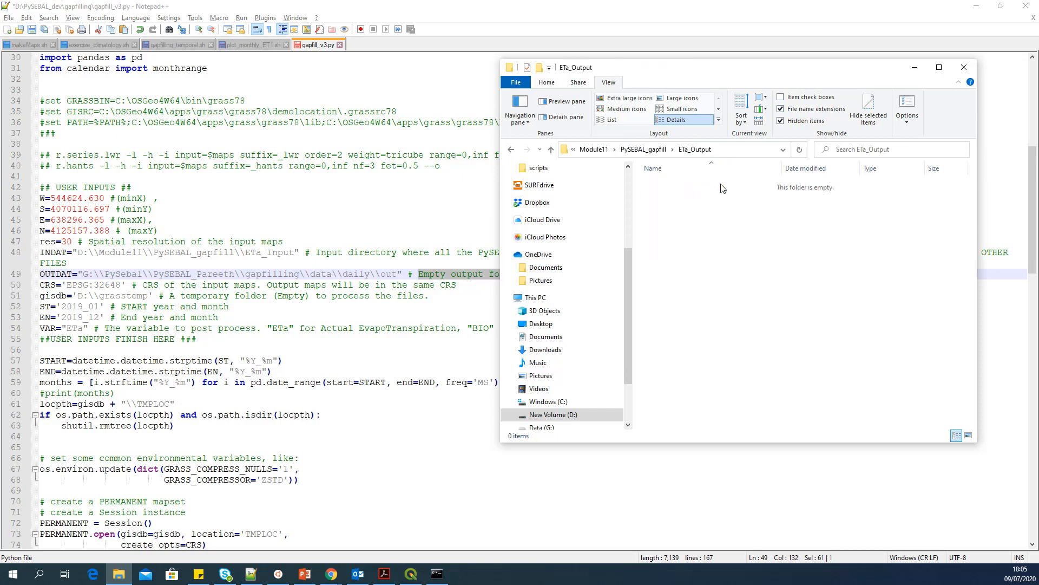
click(663, 149)
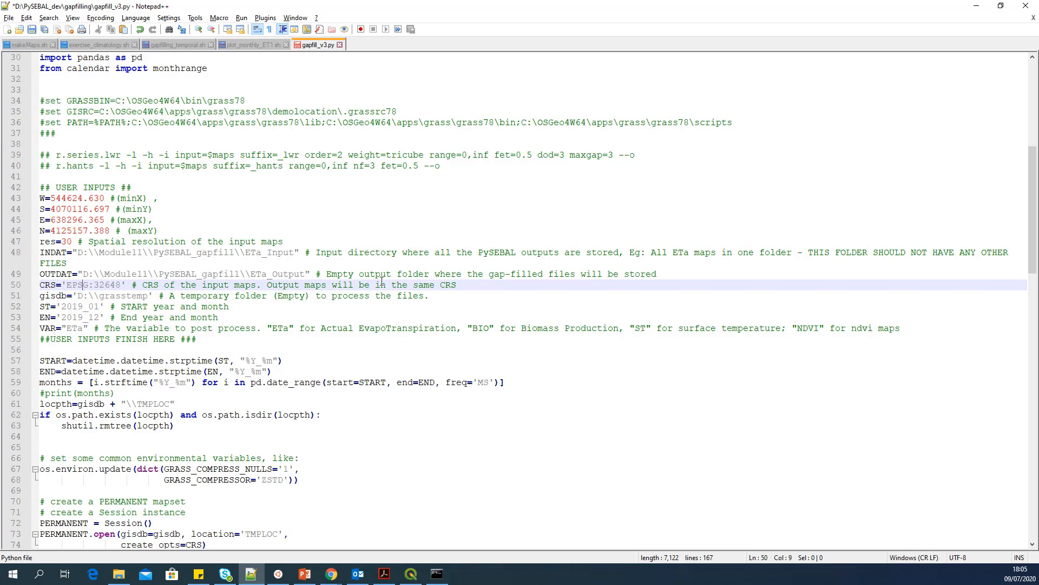
click(119, 573)
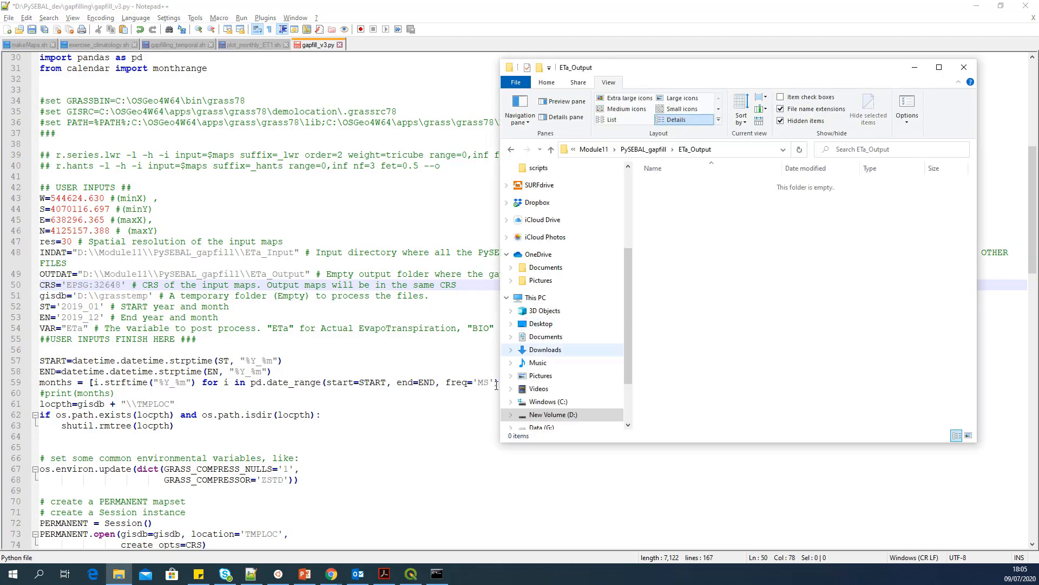
- Copy EPSG:32638 from the ETact layer's information and paste it as the script's CRS
click(409, 573)
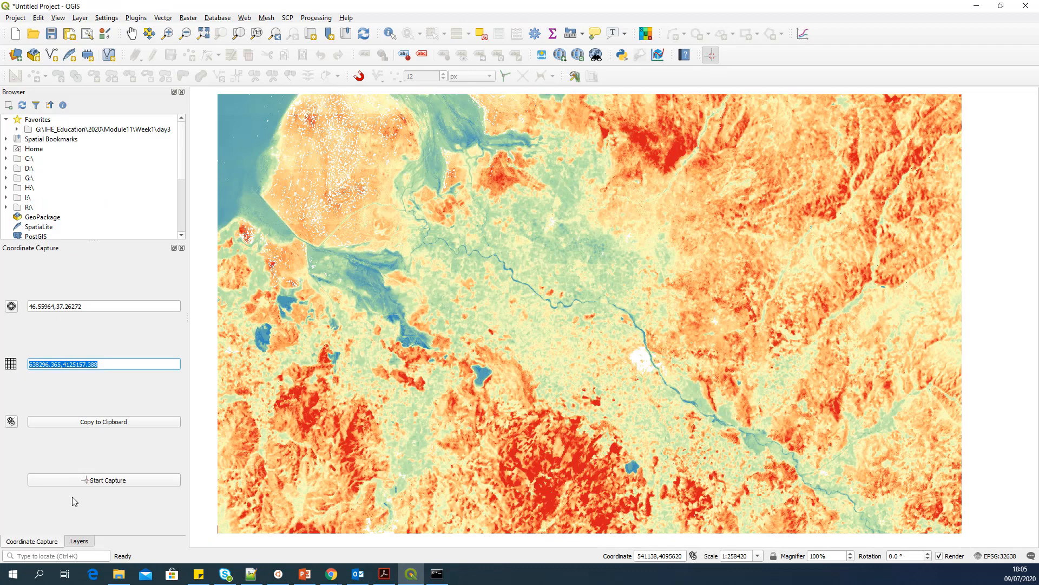
click(79, 541)
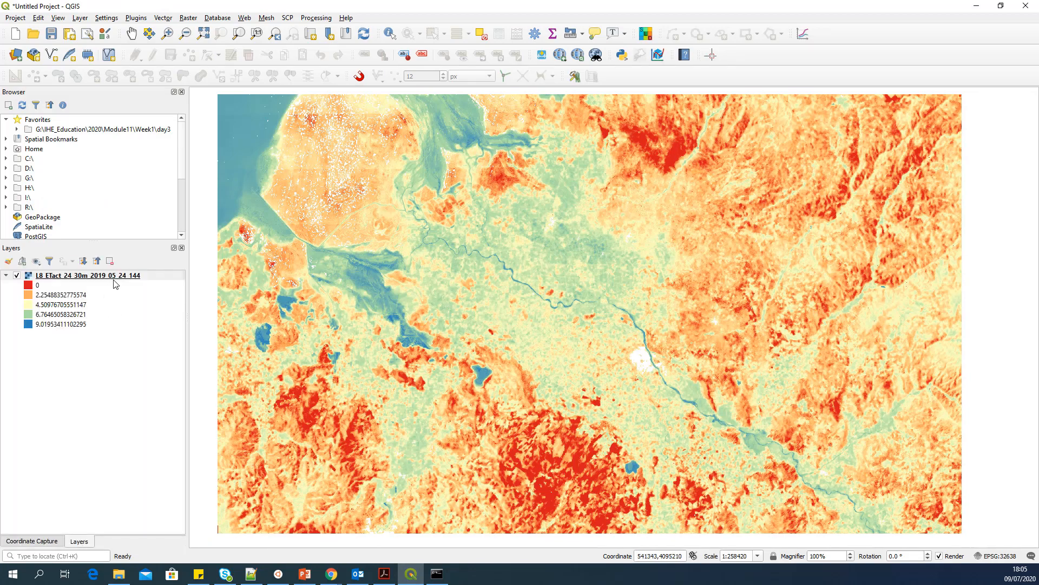
click(86, 274)
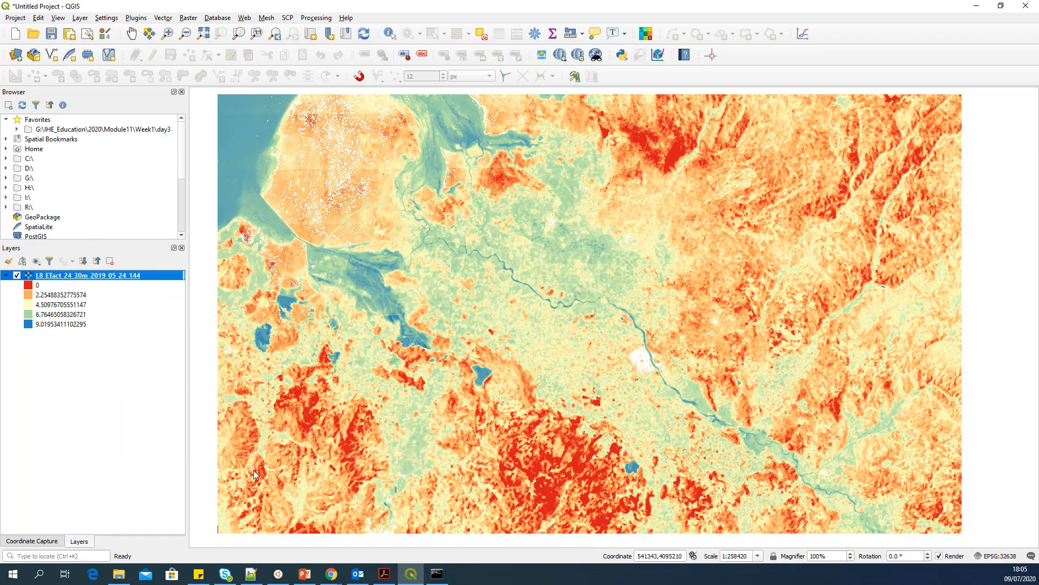
double_click(86, 275)
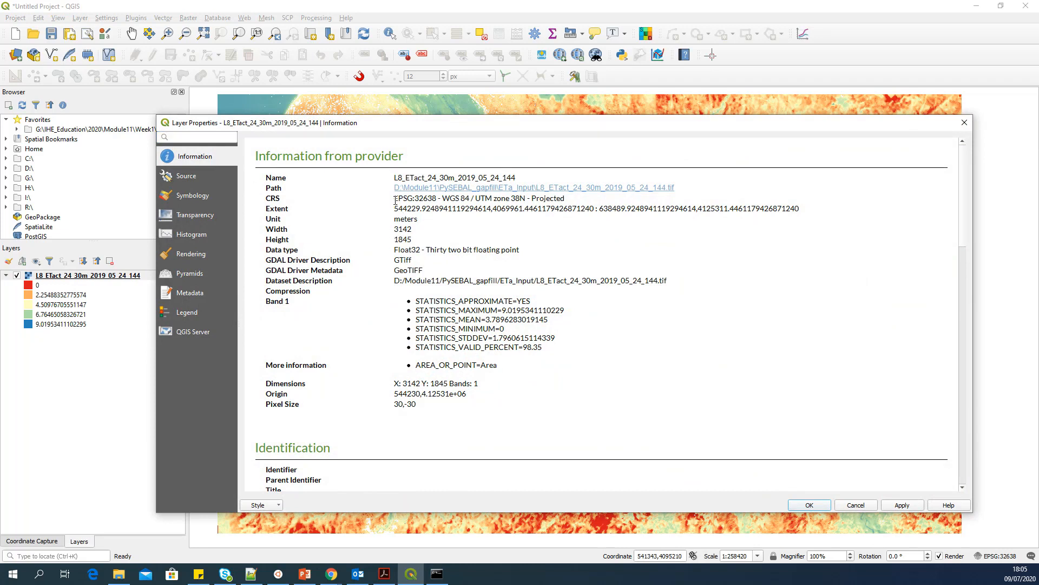
double_click(416, 198)
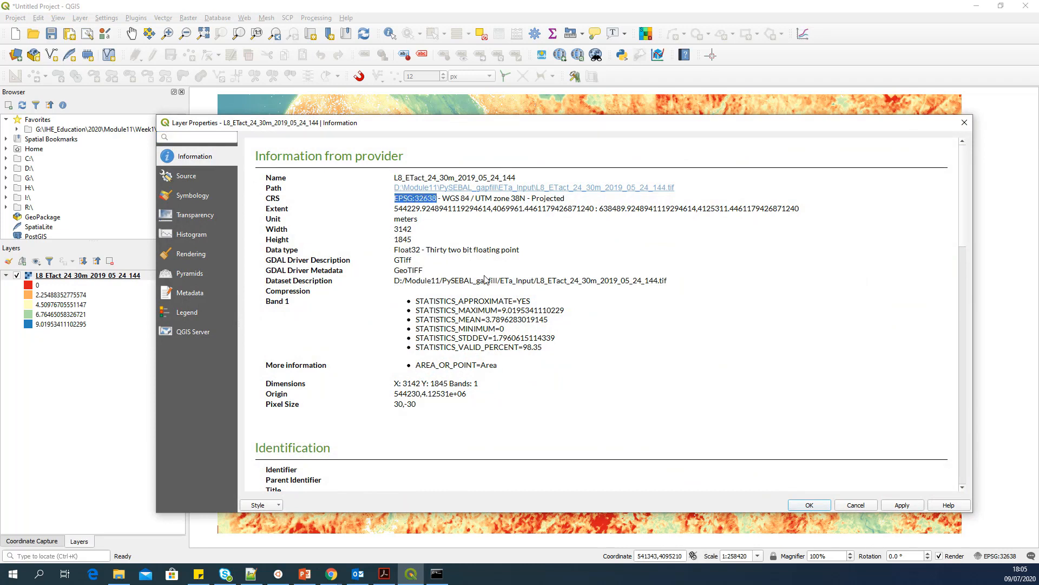
click(250, 573)
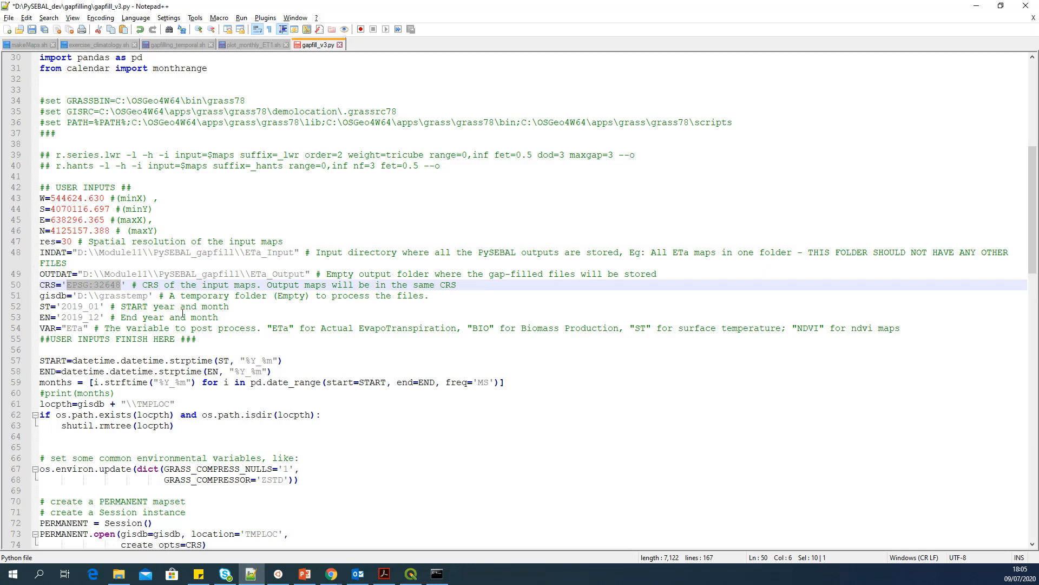
click(59, 296)
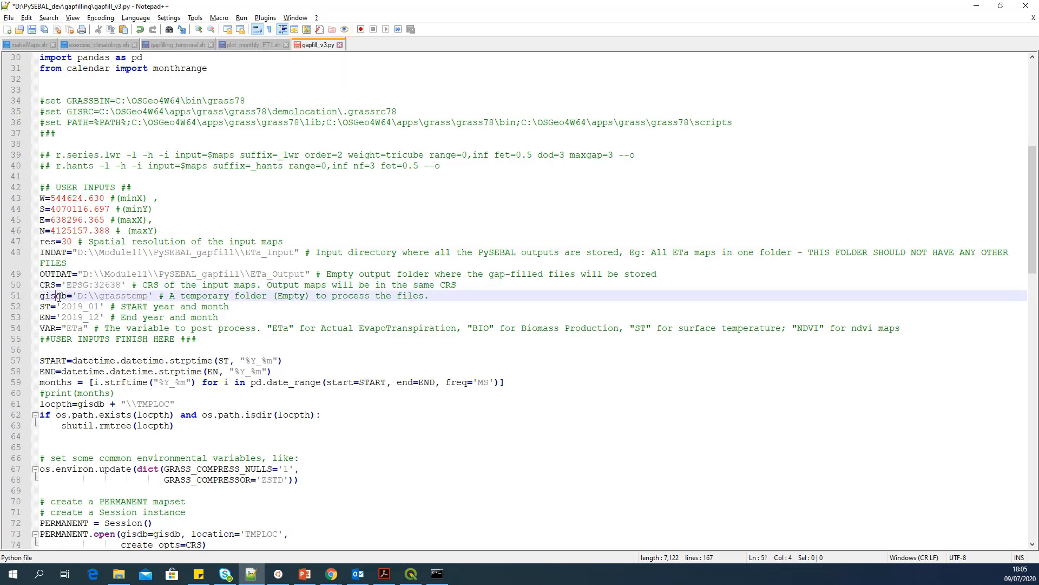
double_click(52, 295)
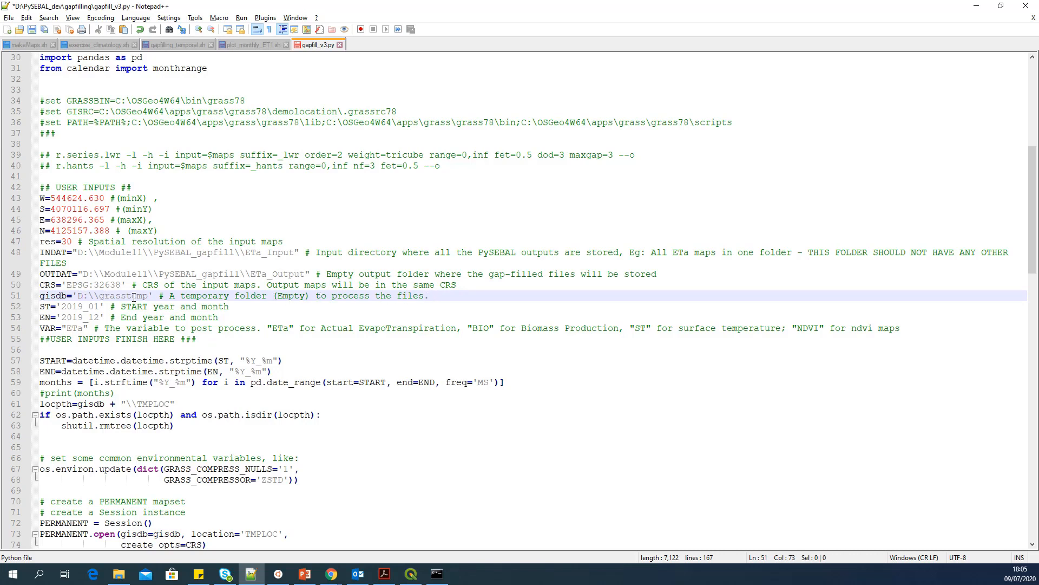
click(77, 296)
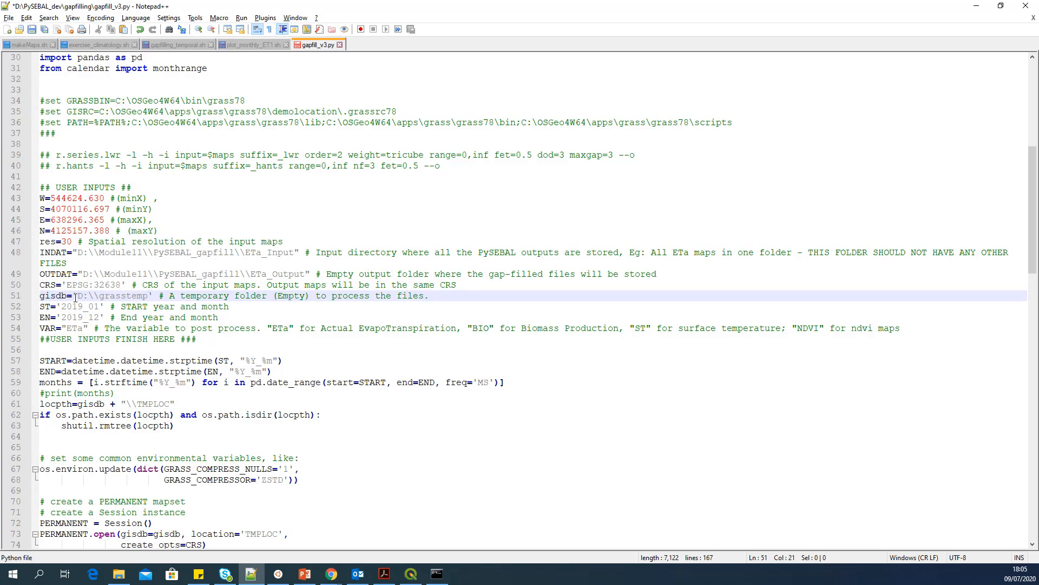
double_click(118, 296)
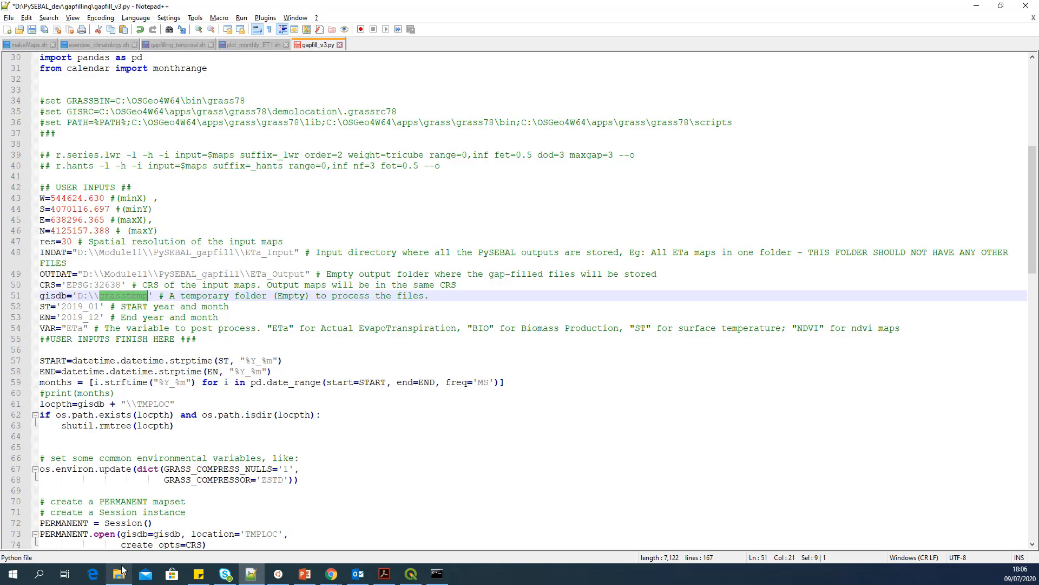
click(118, 573)
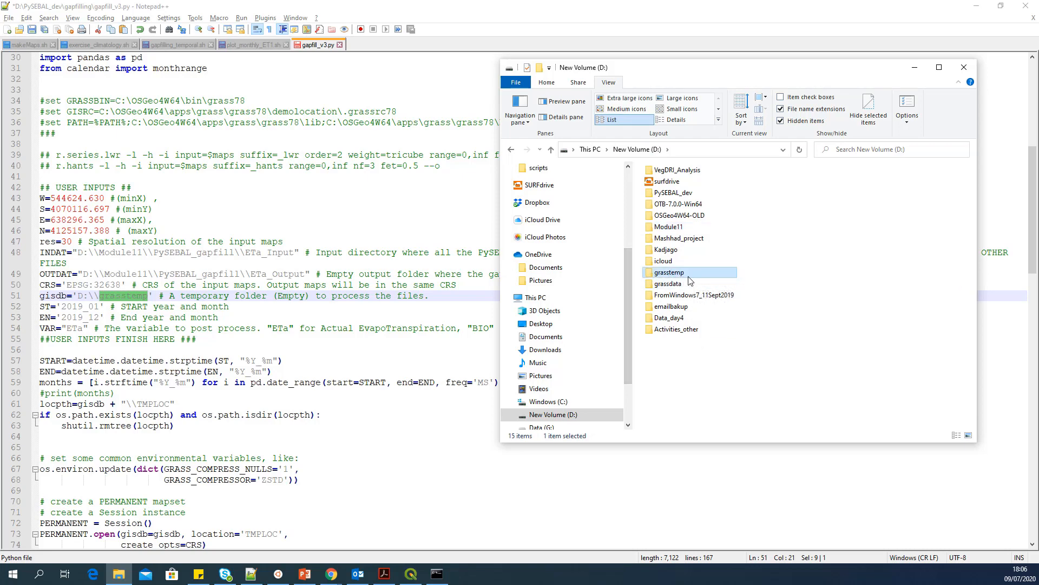
mouse_move(689, 272)
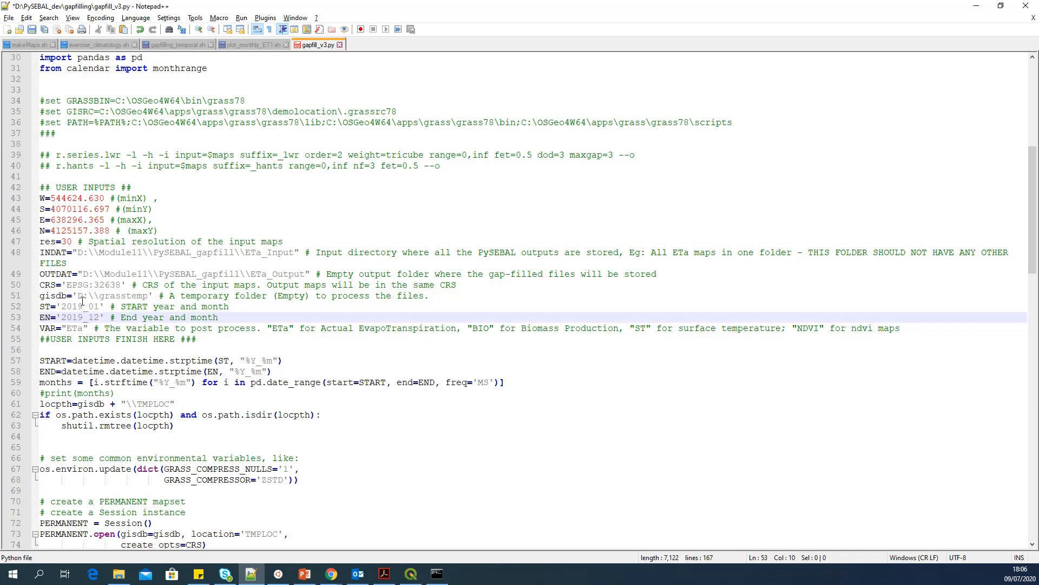
- Browse to Module11\PySEBAL_gapfill\ETa_Input to check the available map dates
click(79, 307)
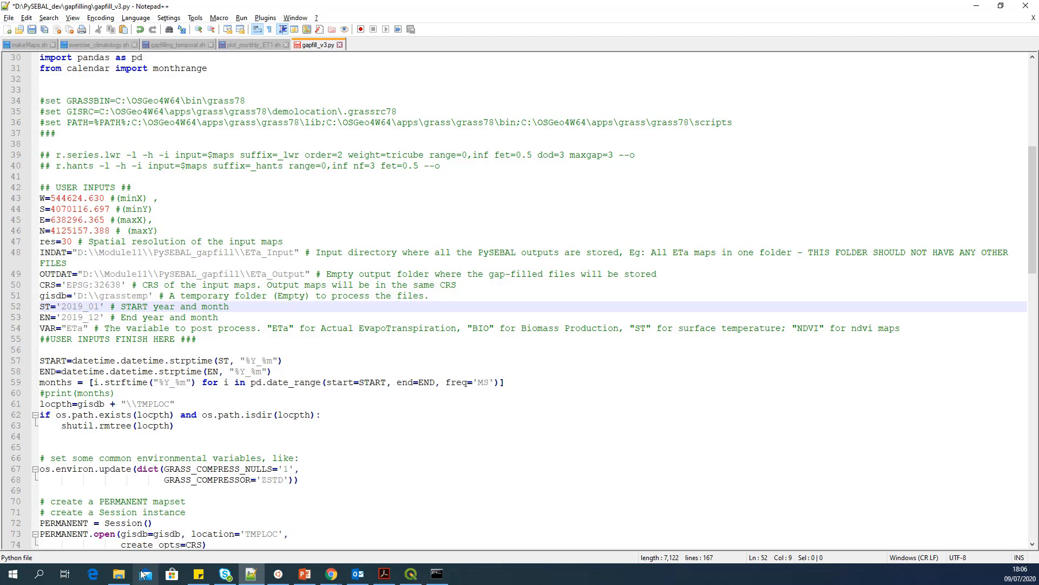
click(118, 573)
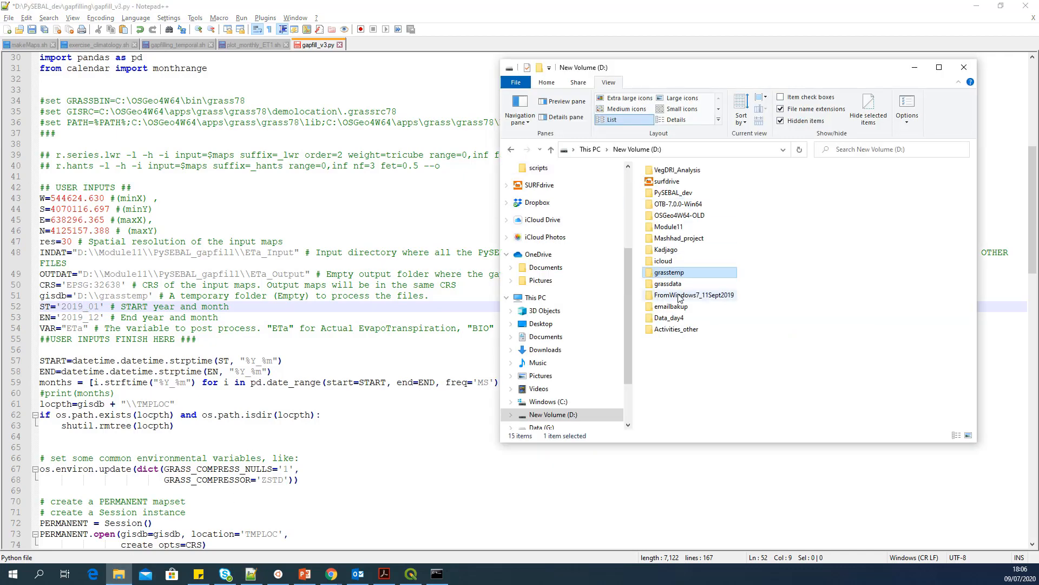
double_click(668, 227)
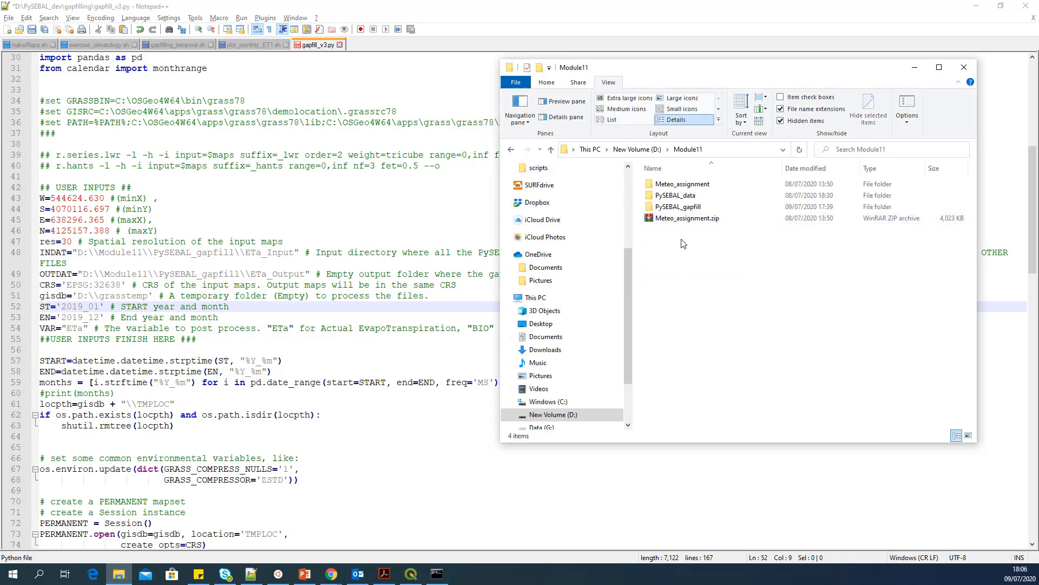
double_click(679, 207)
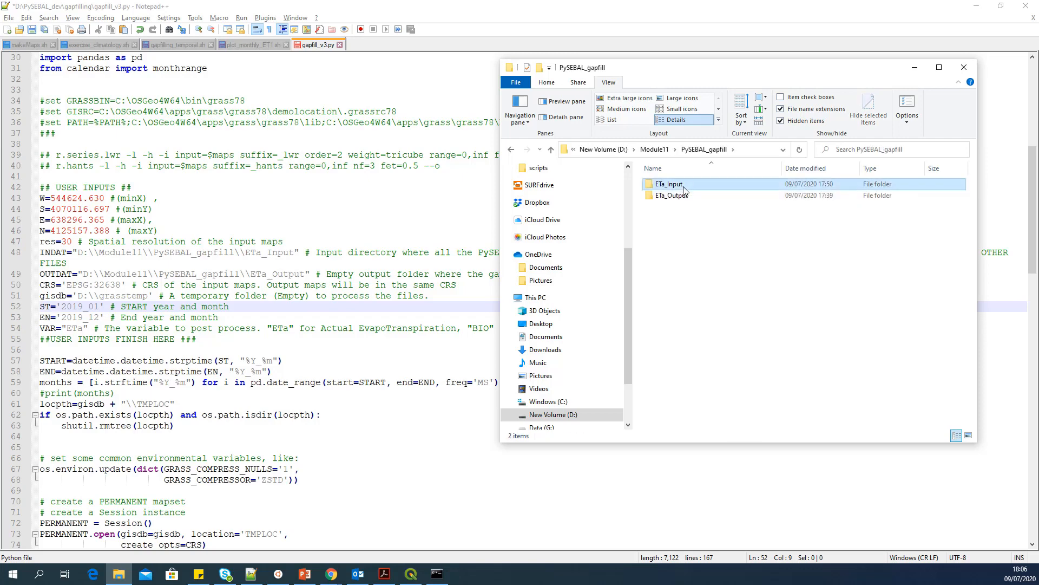
double_click(668, 184)
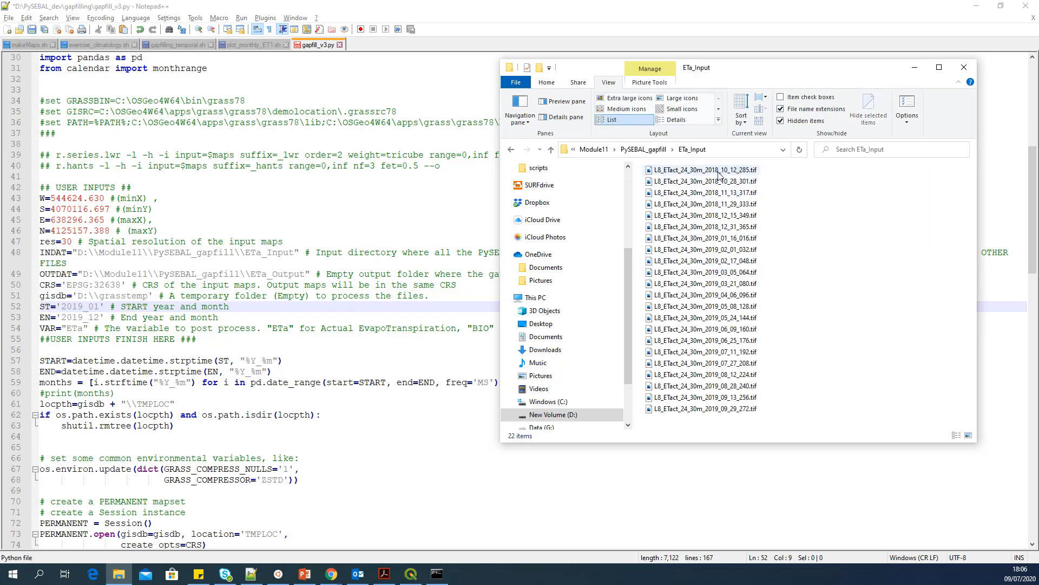
mouse_move(709, 175)
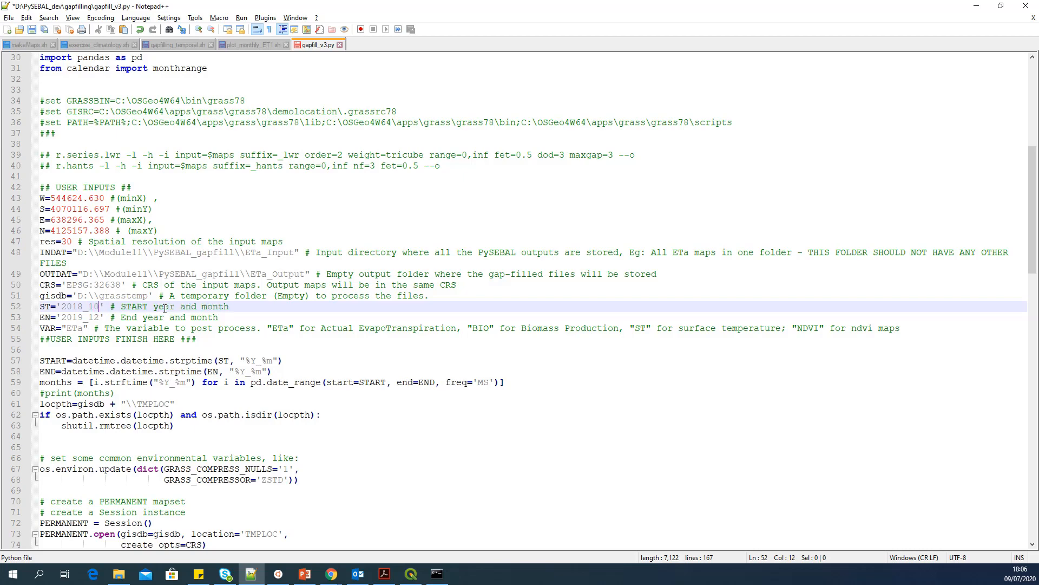
- Set the end month EN to '2019_09' in gapfill_v3.py
click(118, 573)
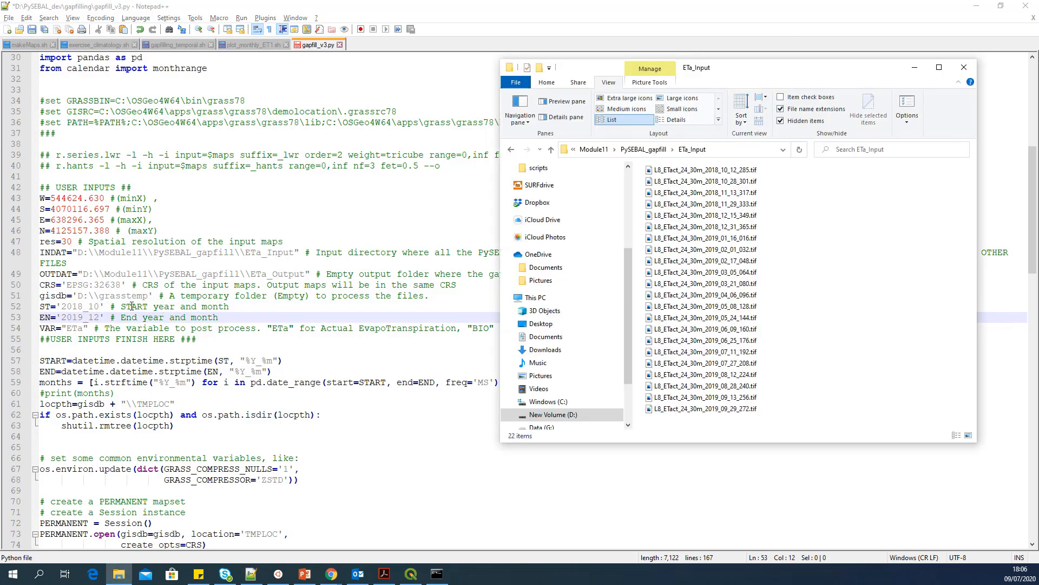
click(700, 408)
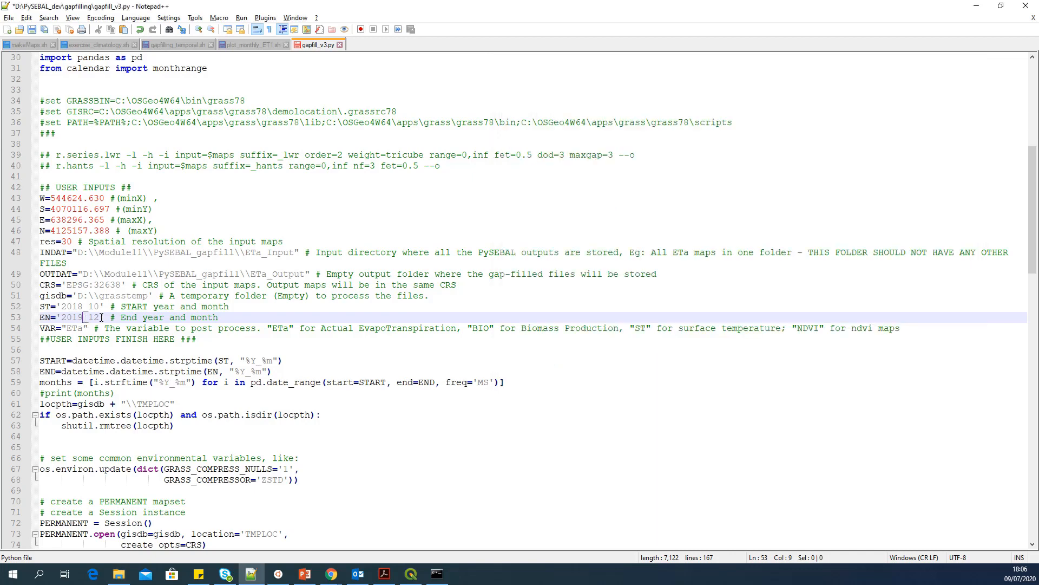
text(09)
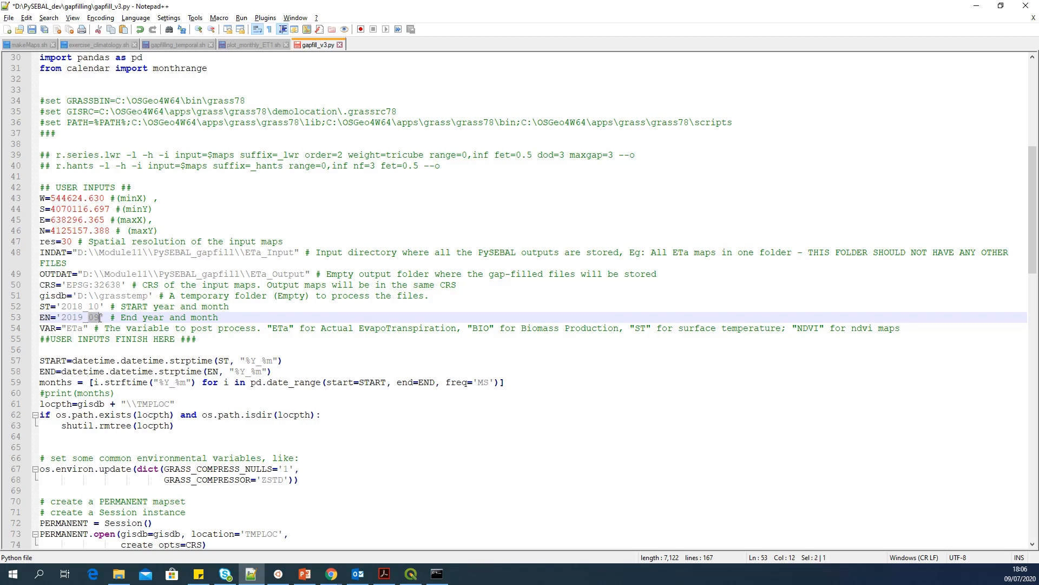
click(92, 317)
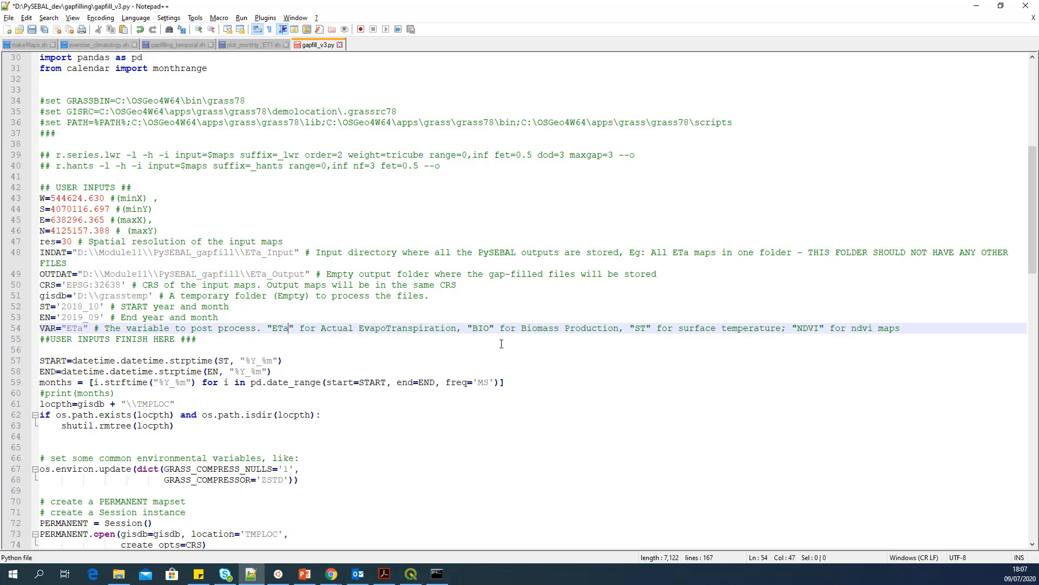
- Confirm VAR is set to "ETa" and save gapfill_v3.py
click(656, 327)
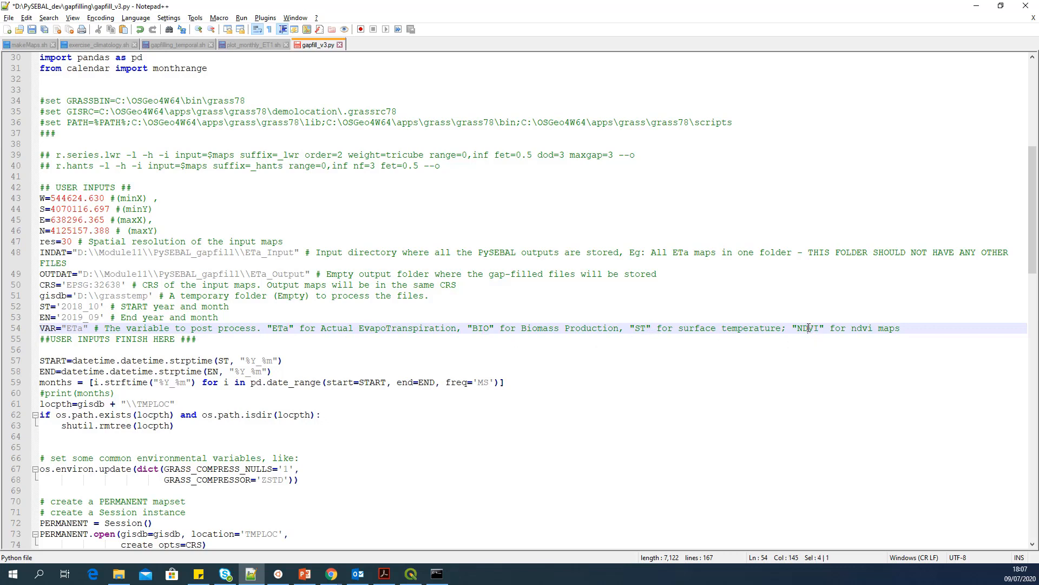
click(901, 327)
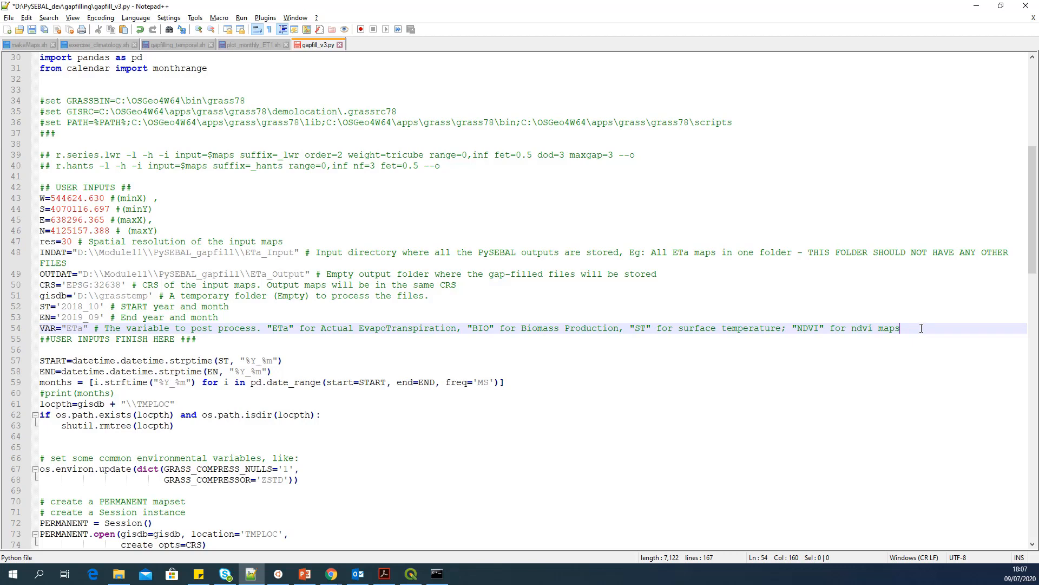
mouse_move(259, 321)
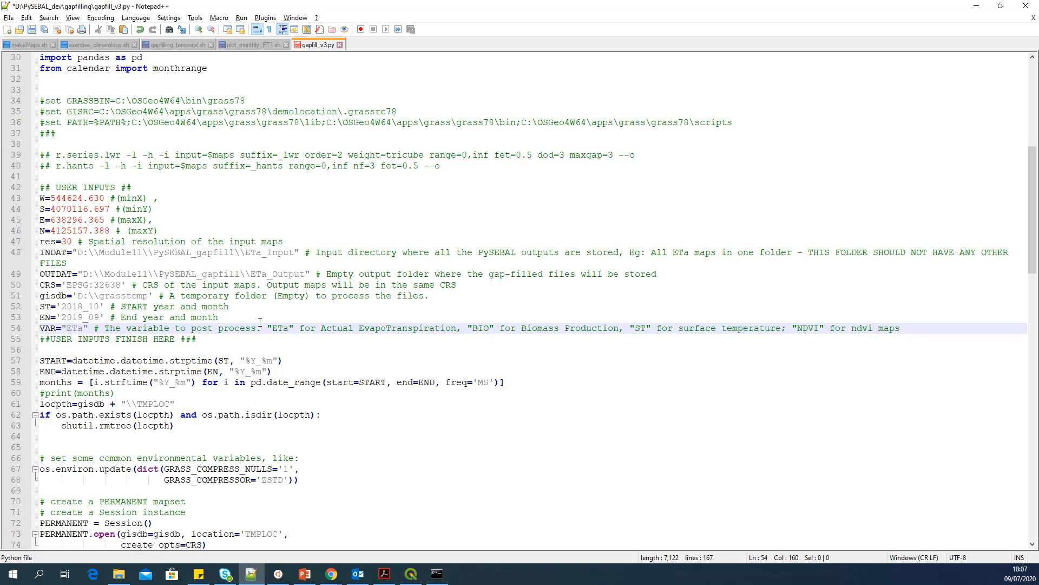
mouse_move(398, 353)
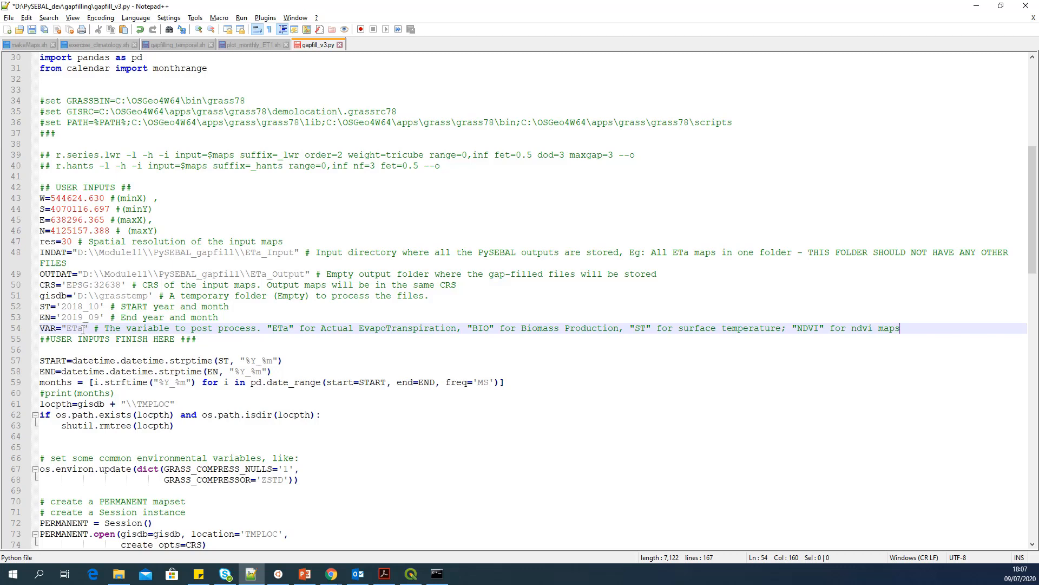
double_click(72, 328)
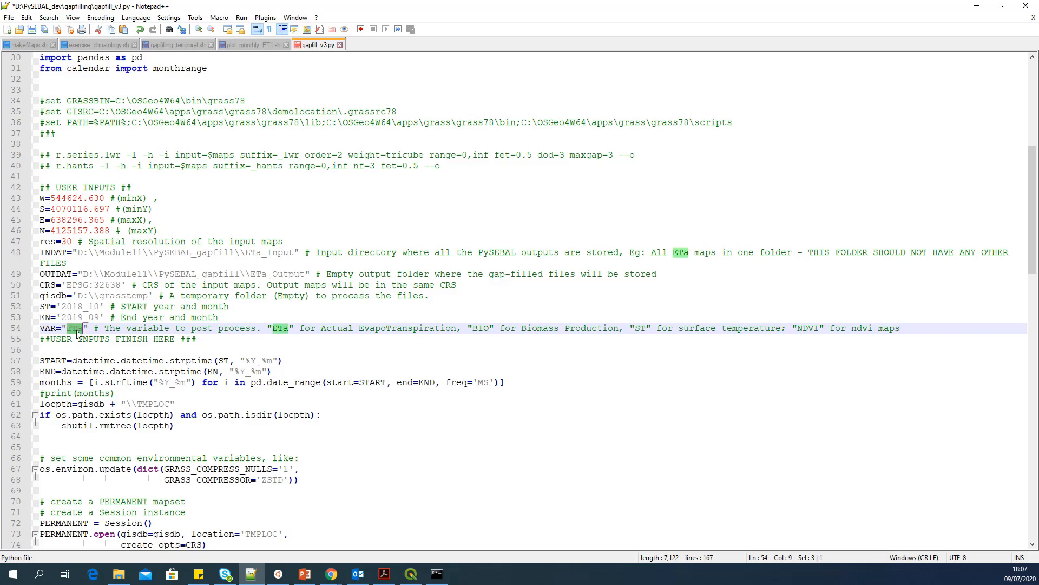
mouse_move(282, 328)
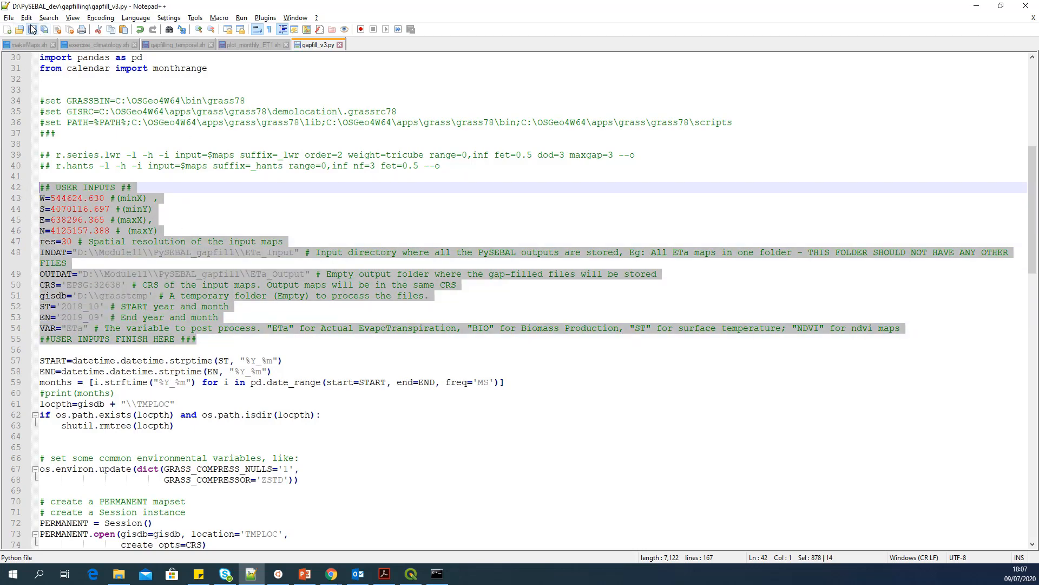
mouse_move(251, 266)
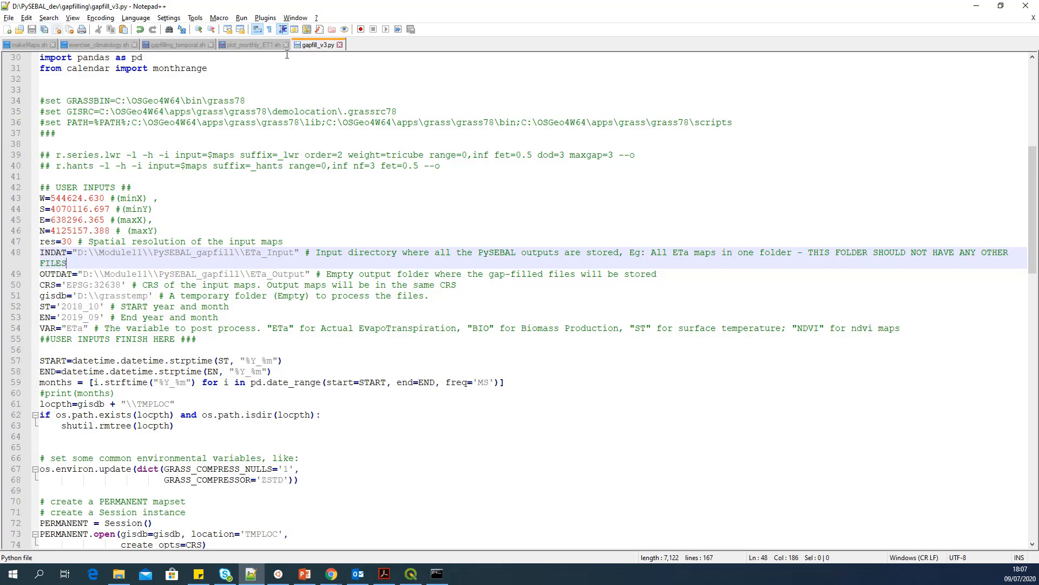
click(251, 45)
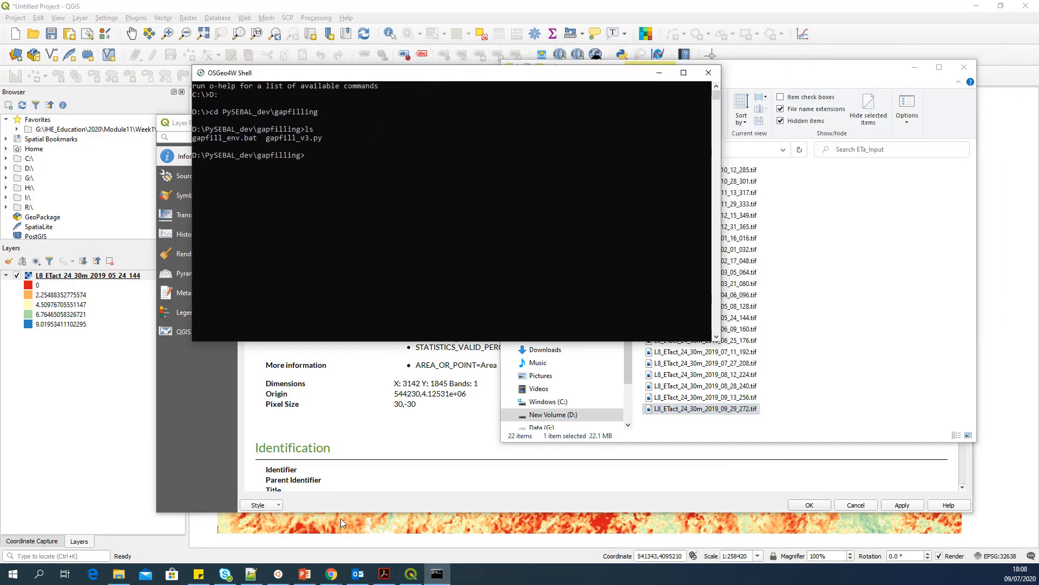
- Return to PowerPoint slide 12 and highlight step 4, enabling the python3 environment
click(305, 573)
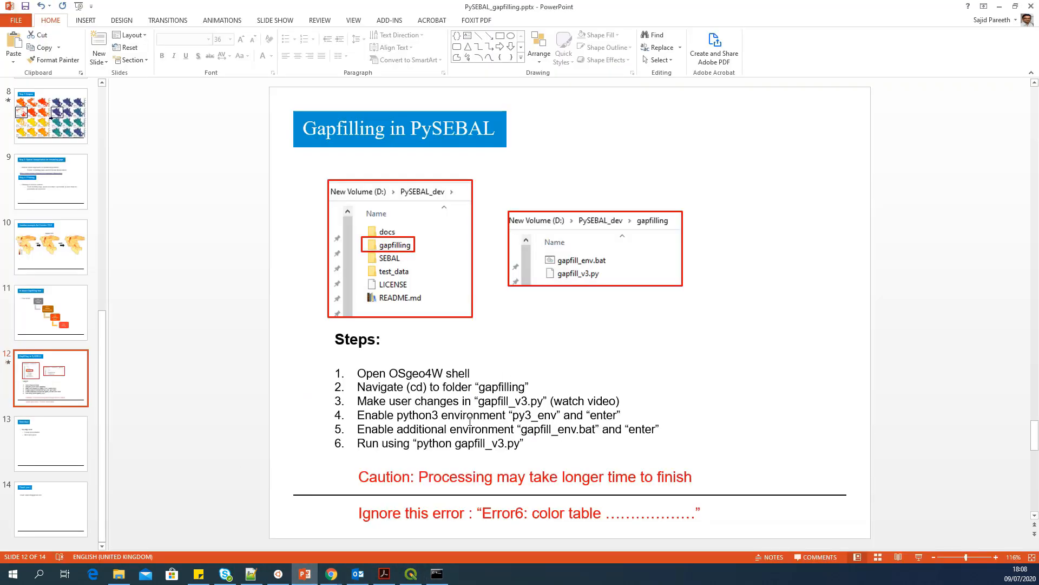
click(471, 421)
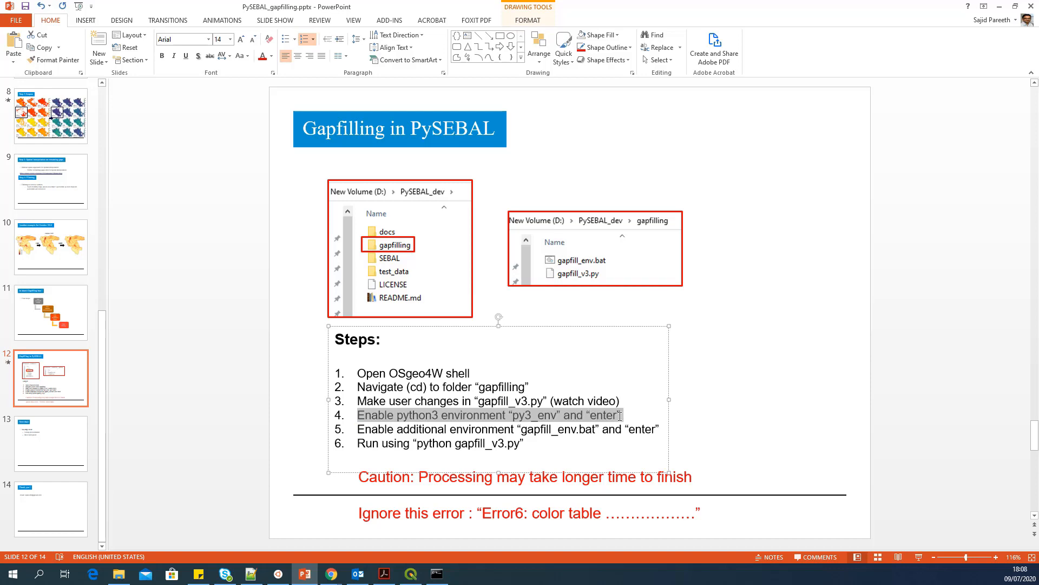
mouse_move(557, 367)
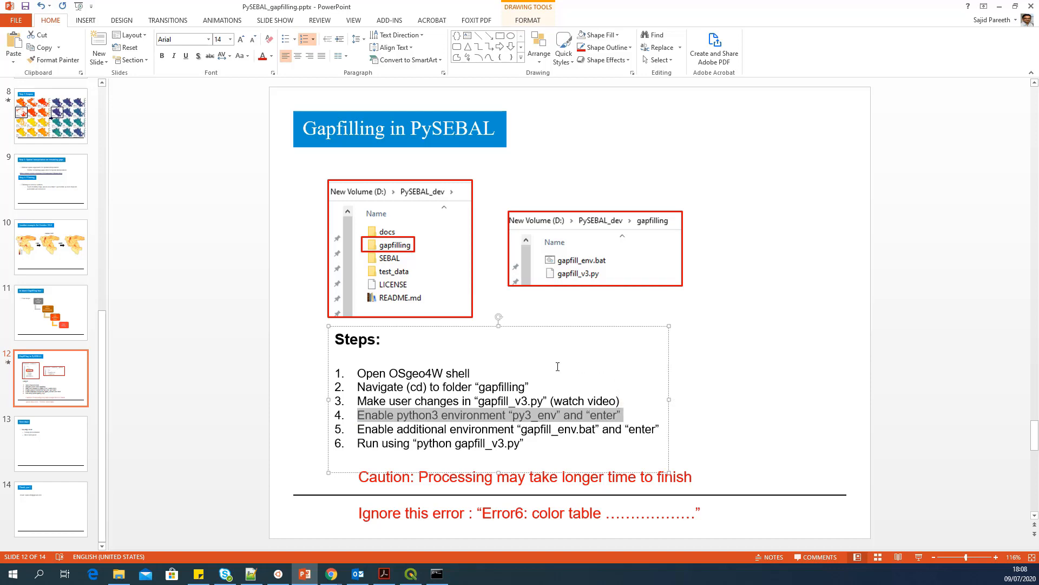
- Run py3_env in the OSGeo4W Shell to point PYTHONHOME and PATH at Python37, then return to the slide
click(435, 573)
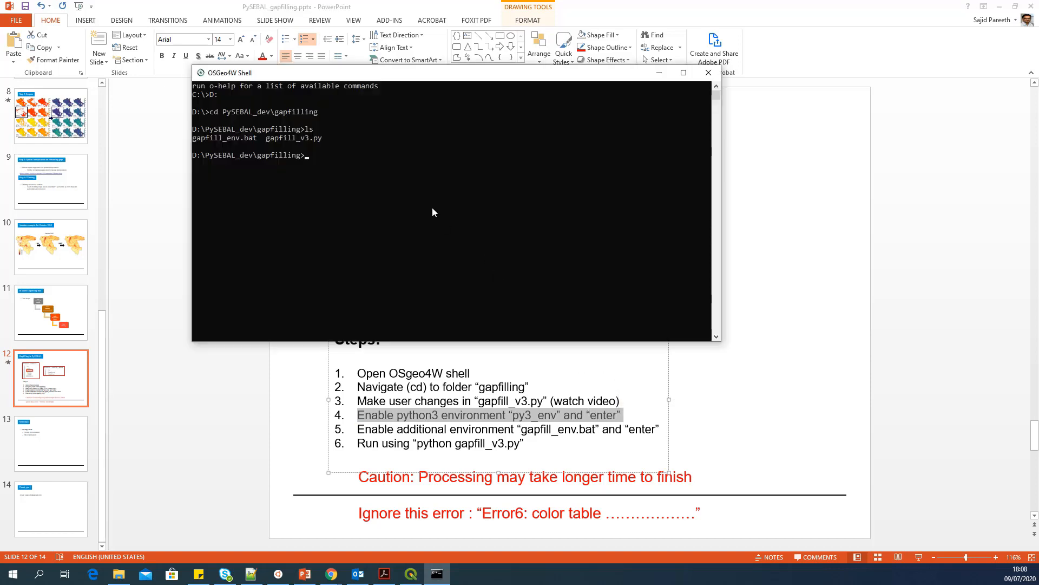
text(py3_)
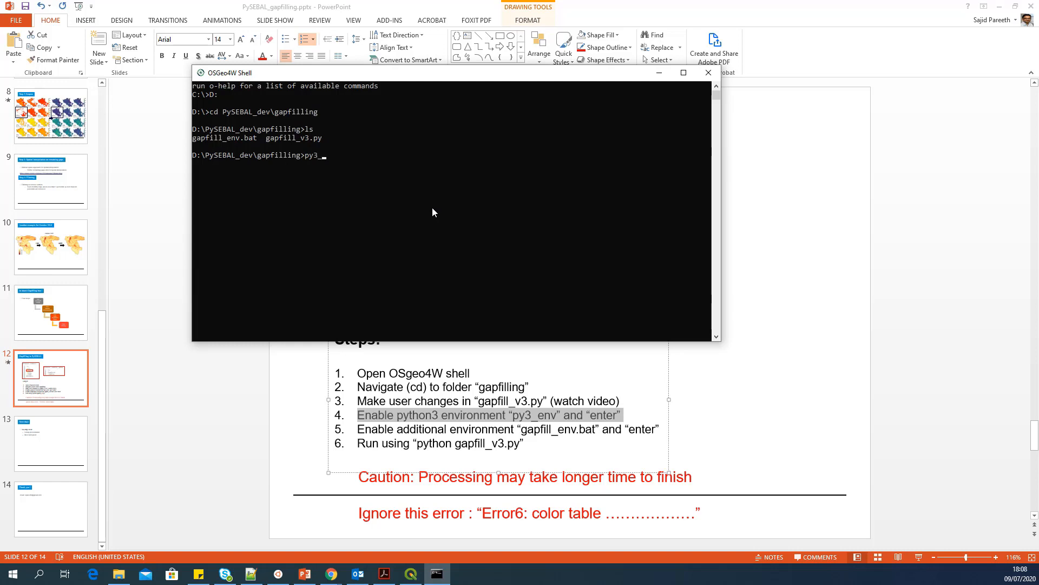
key(Return)
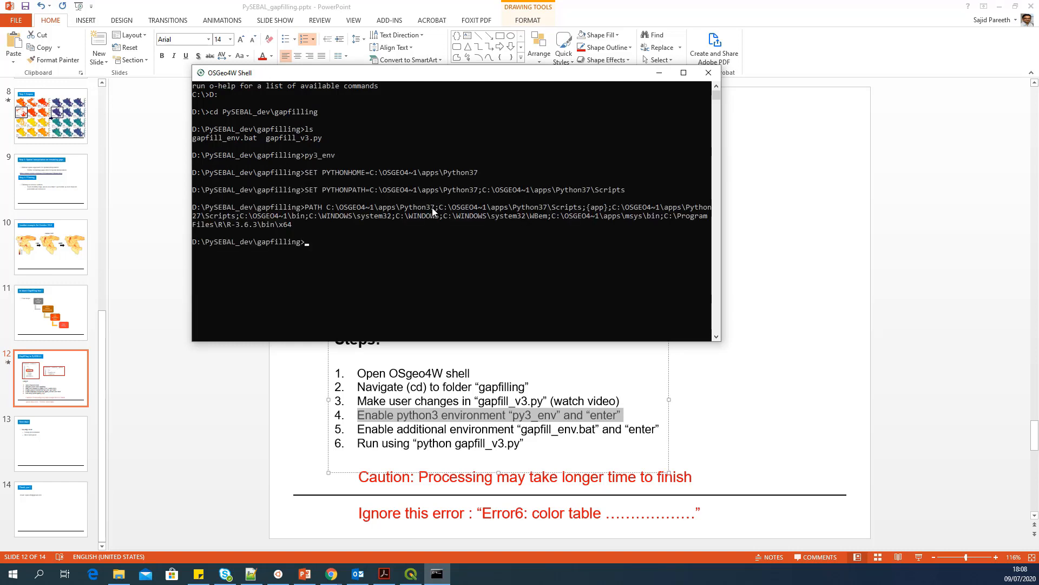
mouse_move(463, 418)
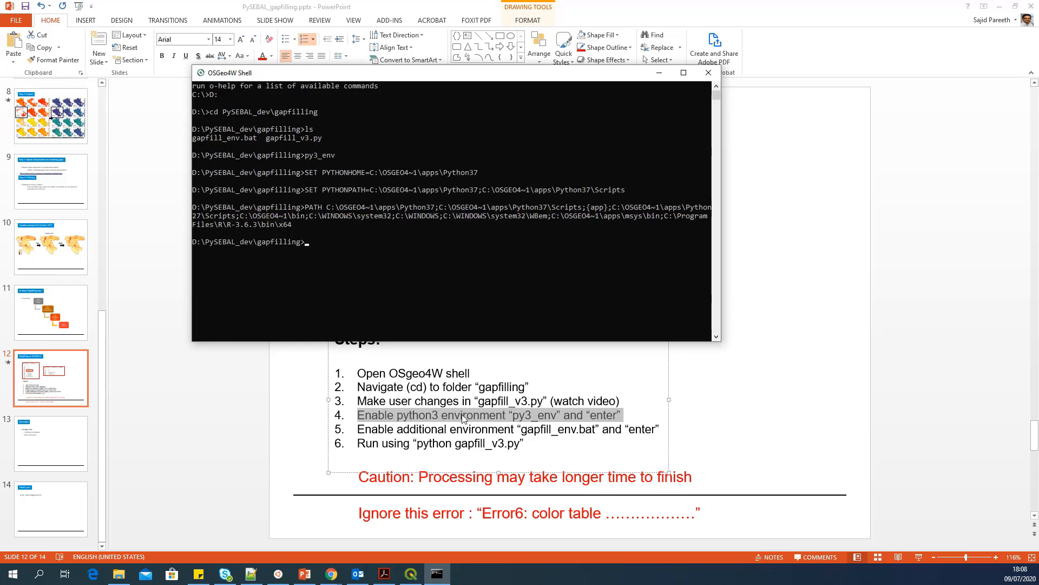
click(708, 72)
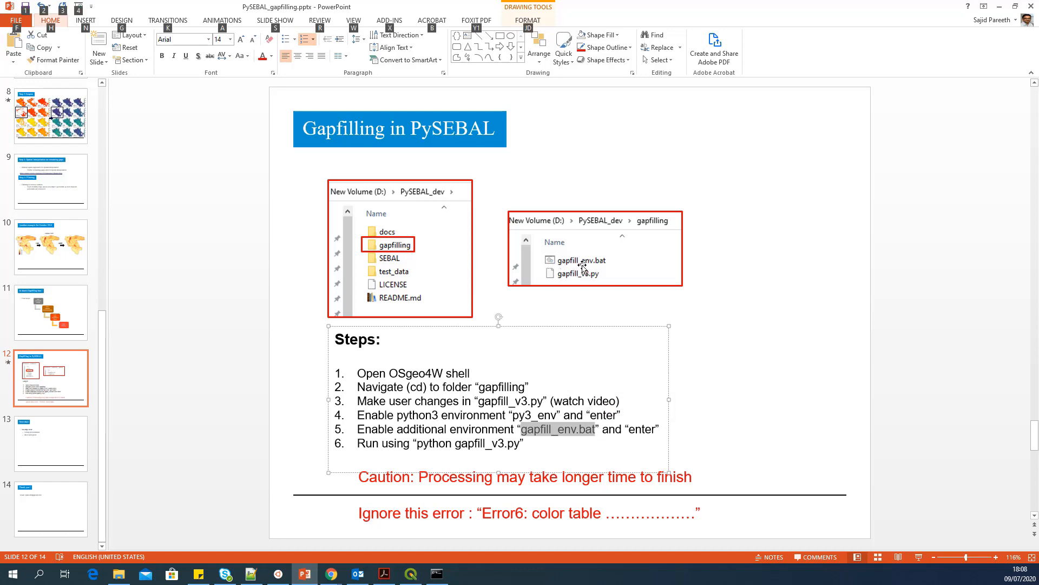
- Run gapfill_env.bat in the OSGeo4W Shell to set GRASSBIN, GISRC and PATH for GRASS 7.8
click(436, 573)
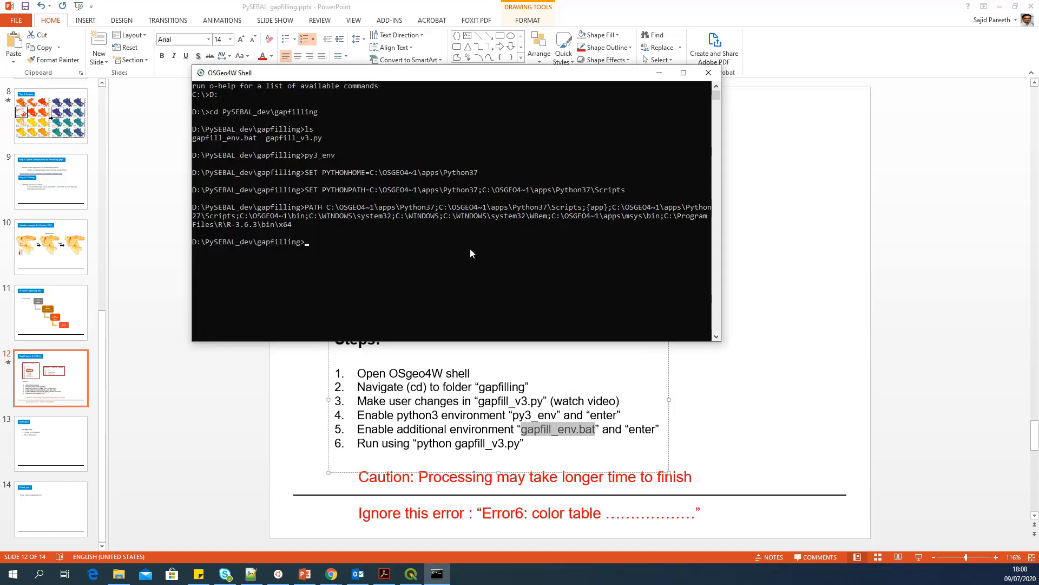
text(gapfill_env.bat)
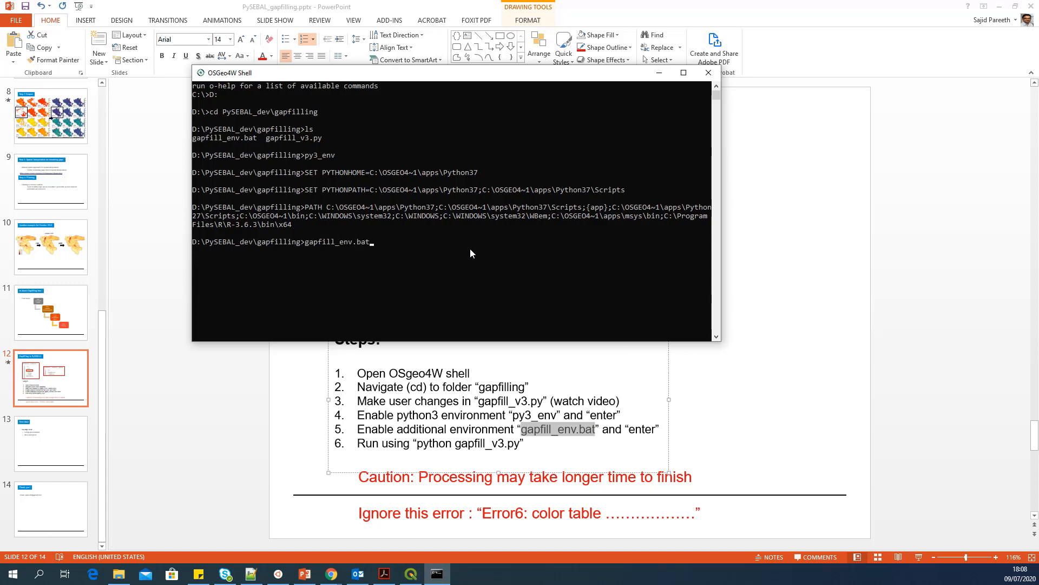
key(Return)
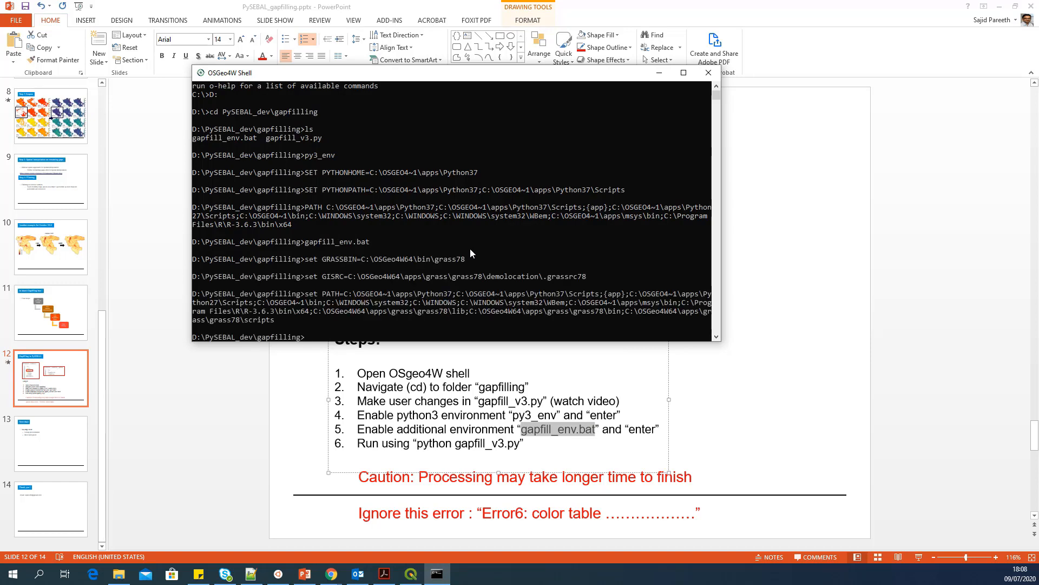
mouse_move(523, 390)
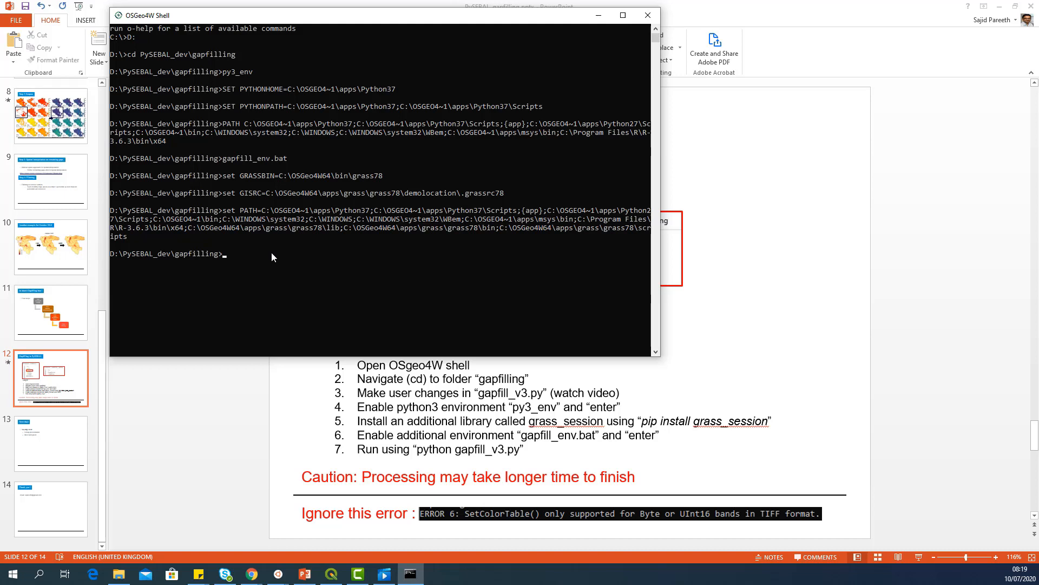
mouse_move(567, 433)
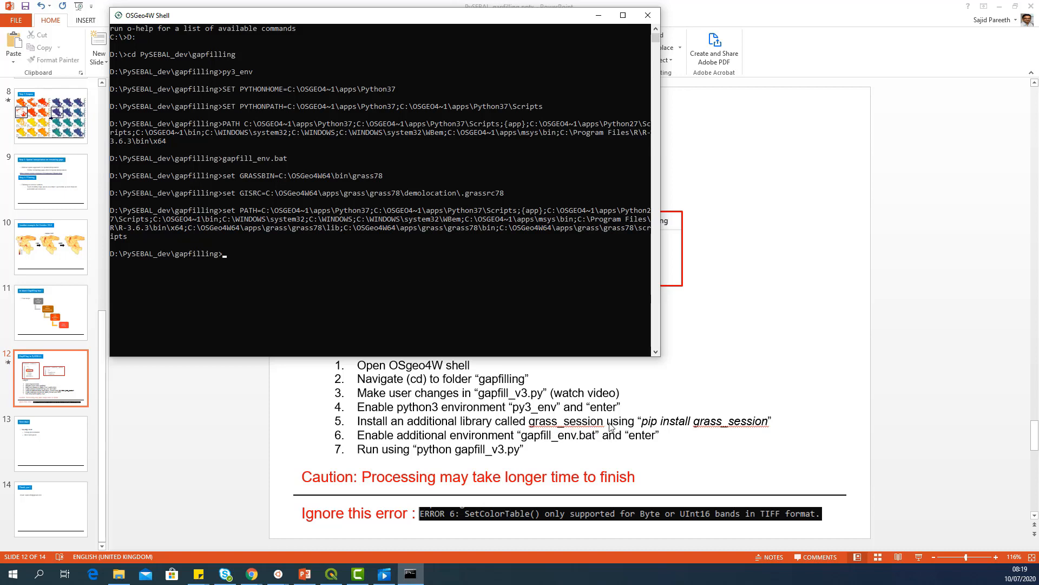
mouse_move(494, 427)
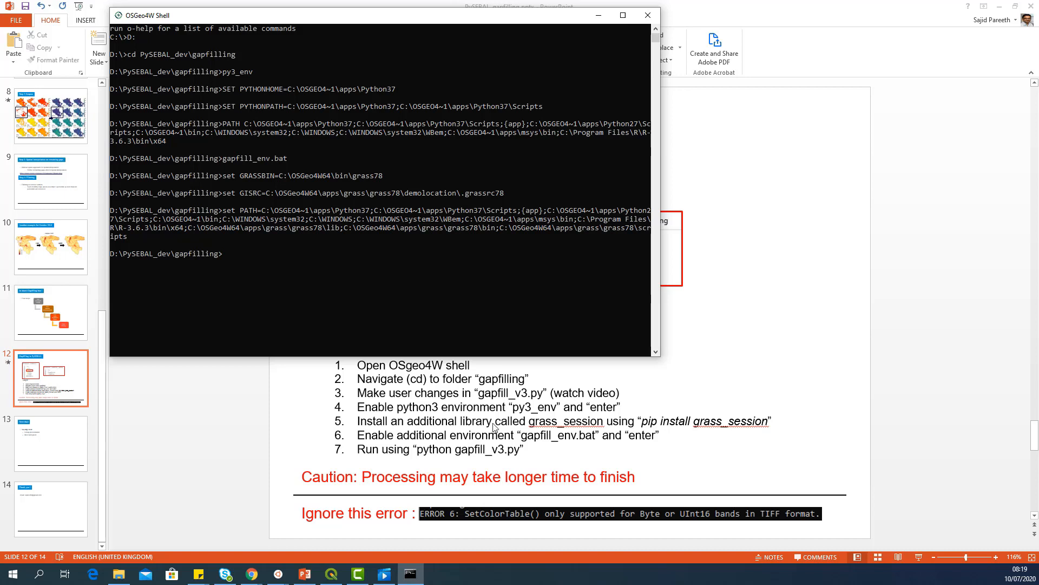
mouse_move(225, 260)
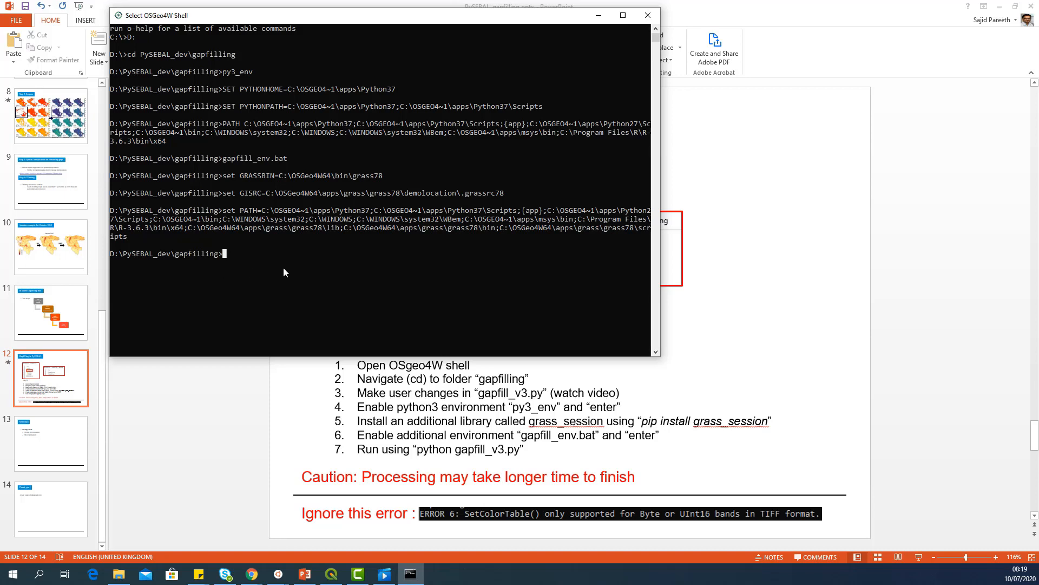
- Enter 'pip install grass_session' at the gapfilling folder prompt
text(pip in)
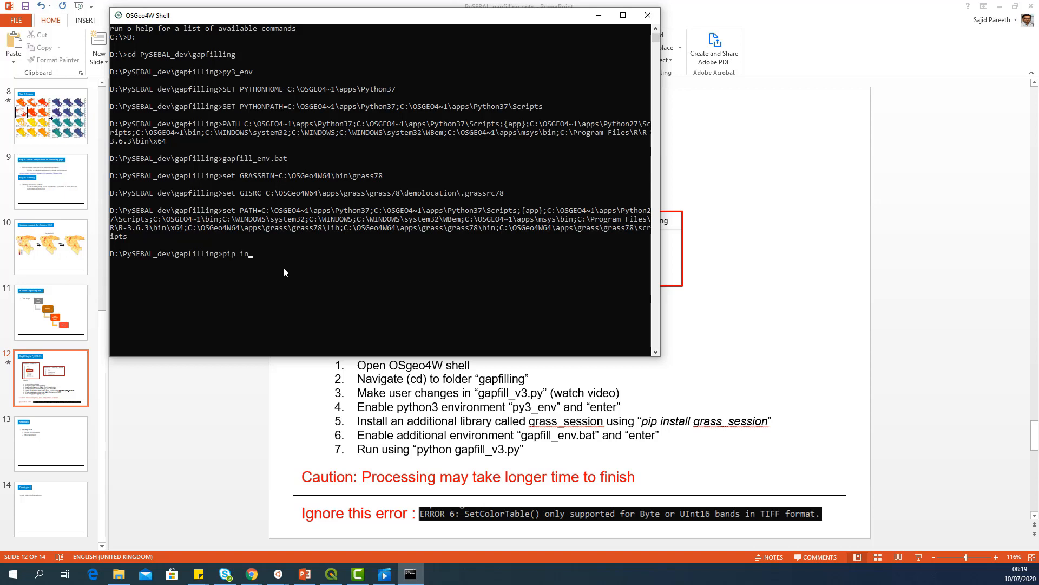
text(stall gras)
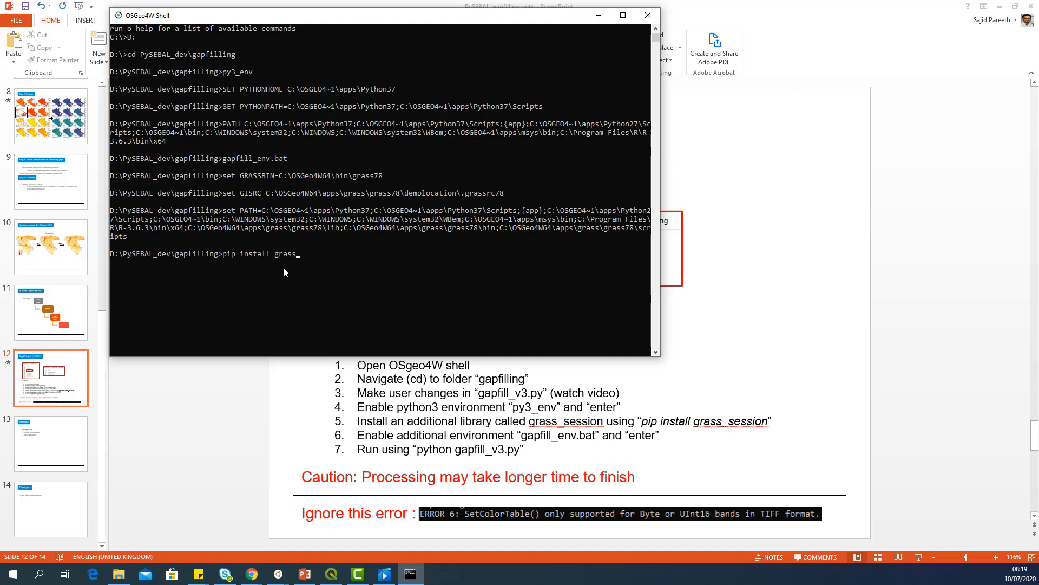
text(sessi)
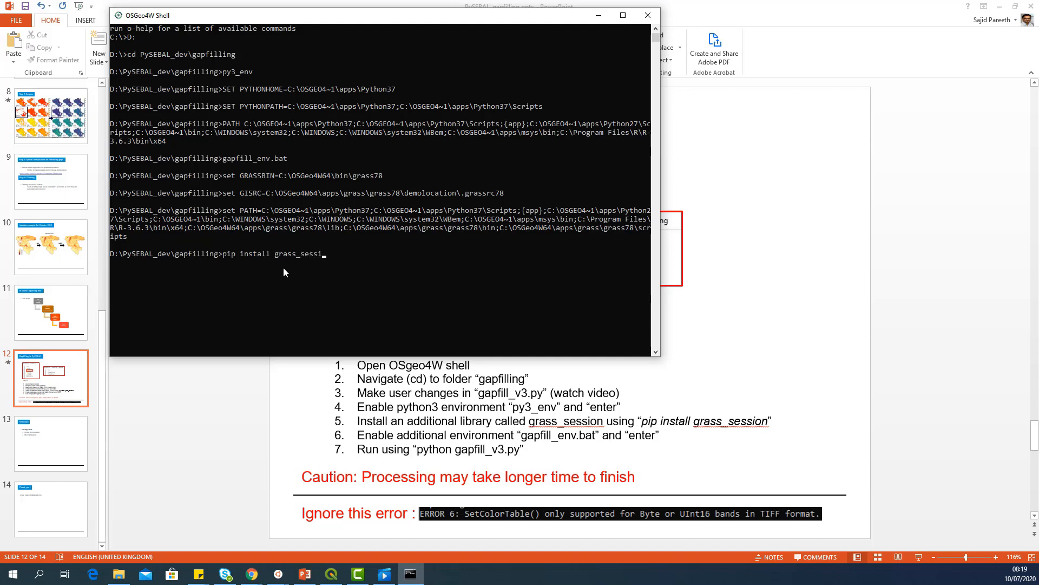
text(on)
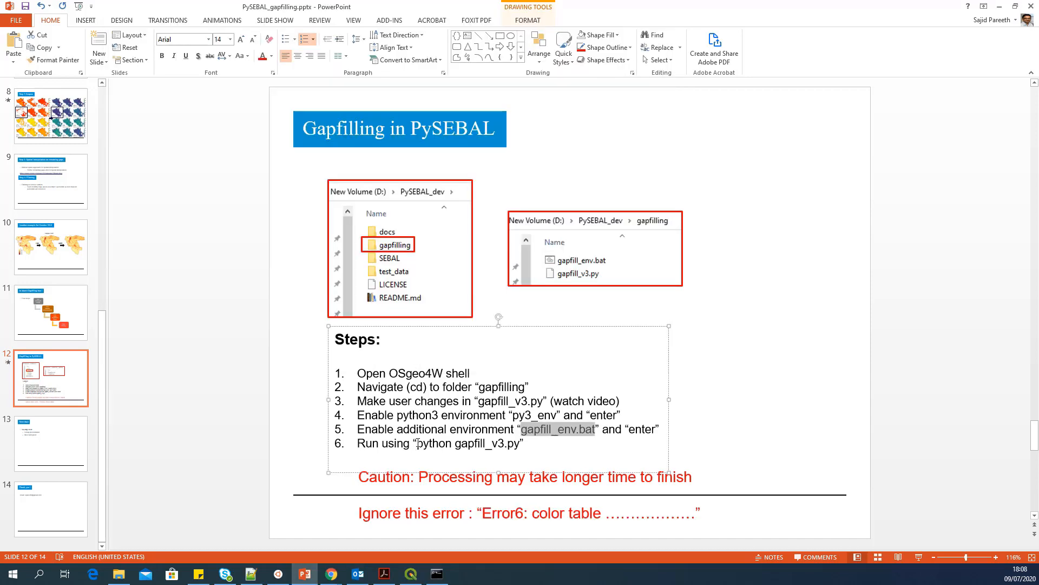
- Run 'python gapfill_v3.py' from the slide's step 6 and let it export the monthly ETa rasters
double_click(467, 443)
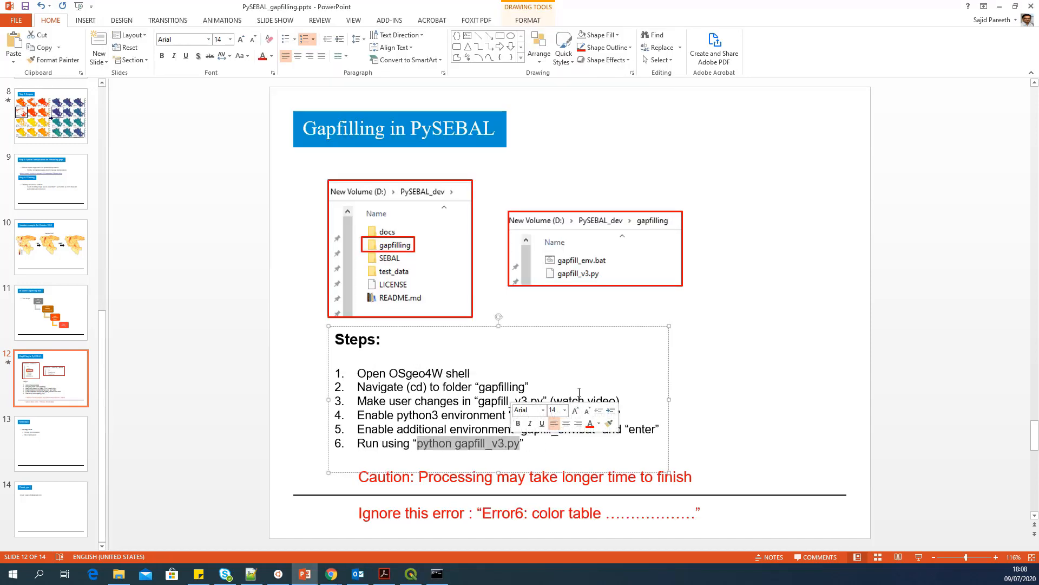
click(436, 574)
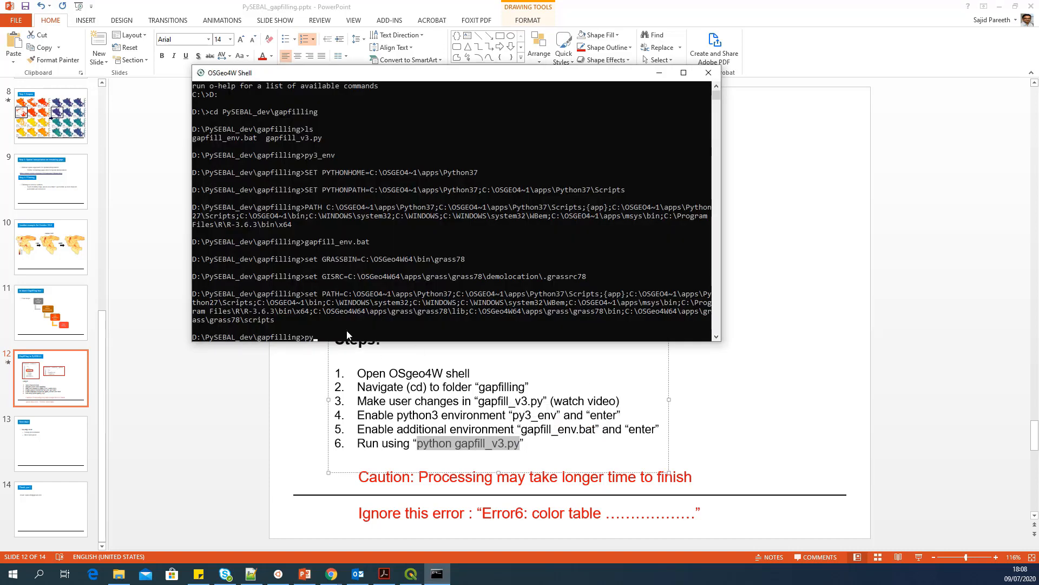
text(python gapfill_env.bat)
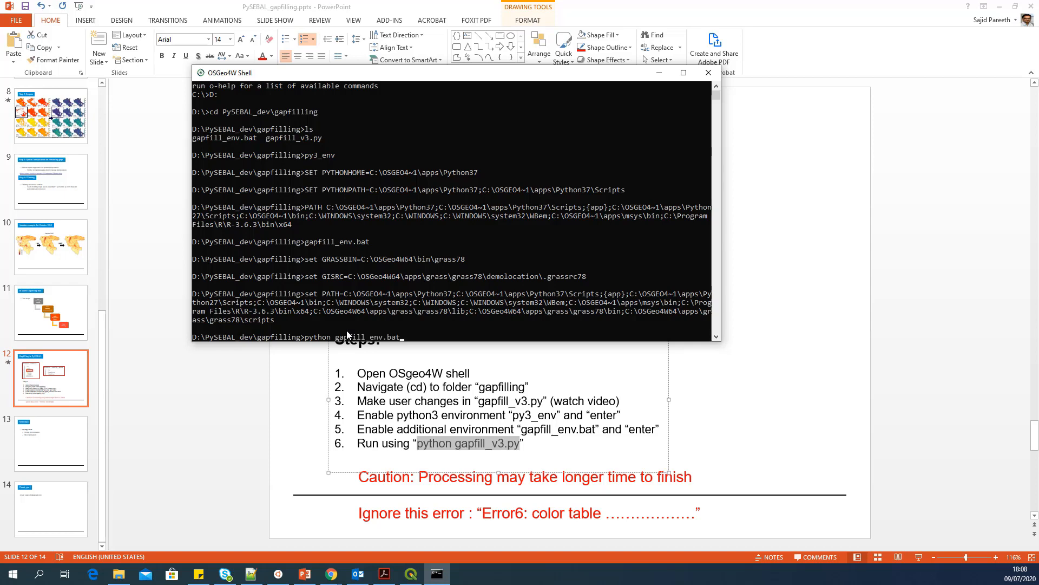
text(gapfill_v3.py)
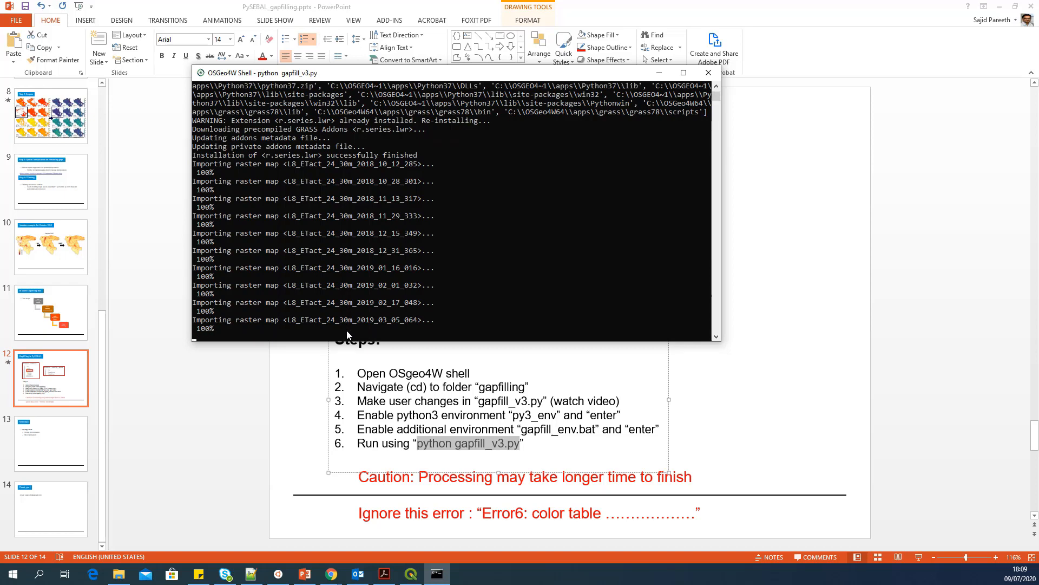
scroll(down, 3)
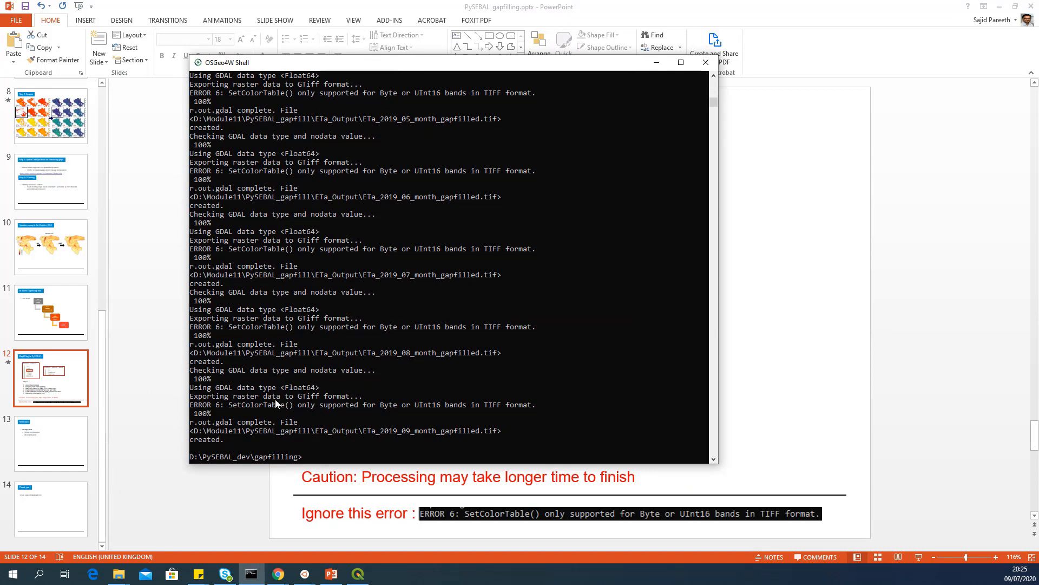
mouse_move(243, 427)
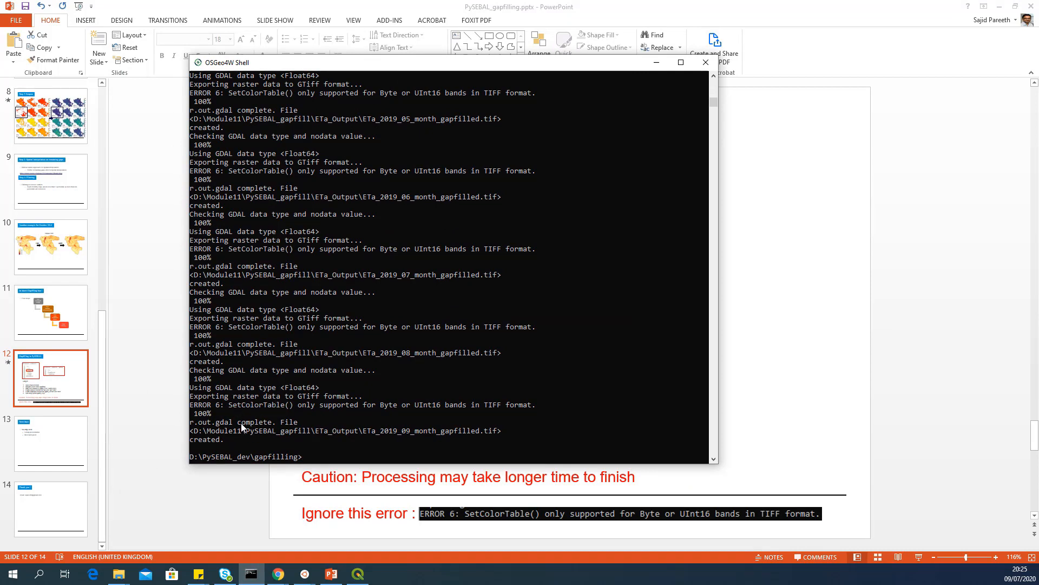
mouse_move(194, 412)
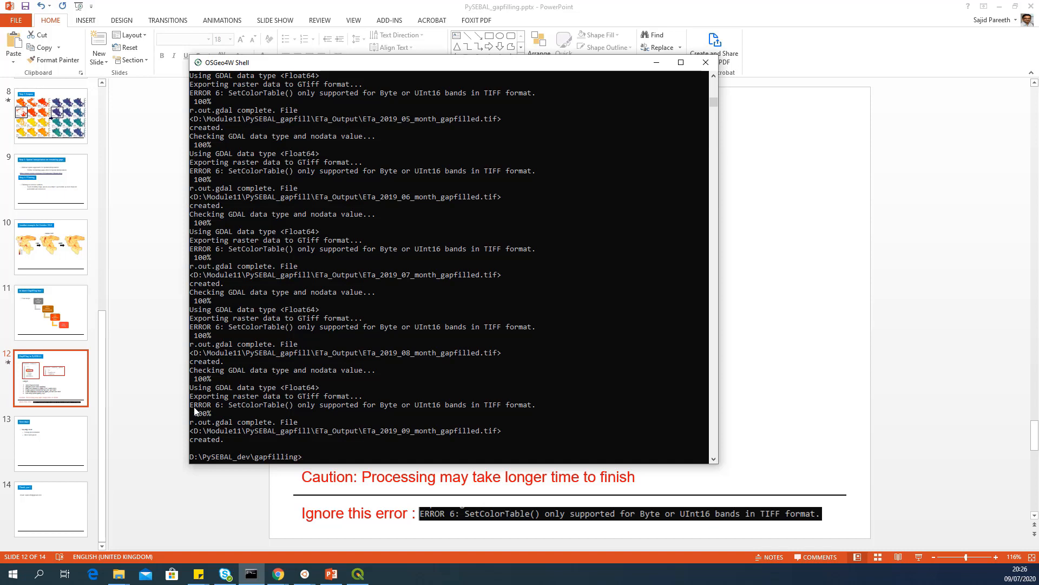
mouse_move(198, 406)
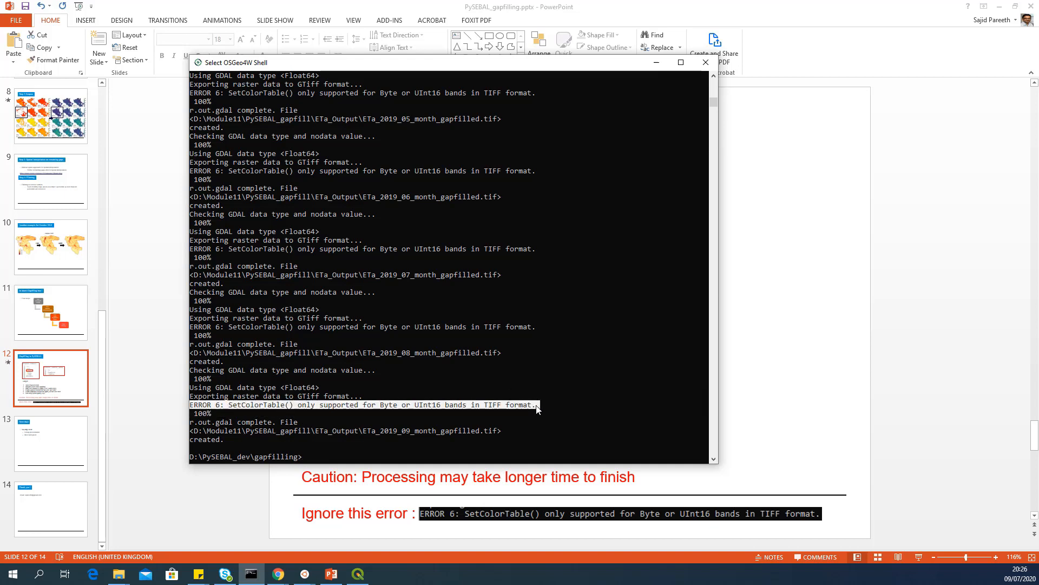
mouse_move(219, 410)
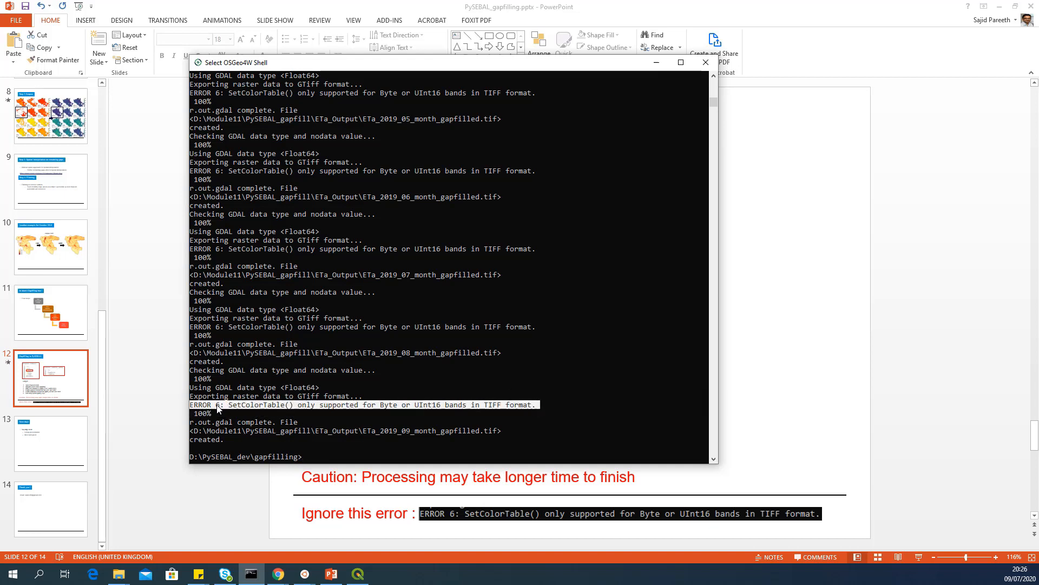
mouse_move(407, 416)
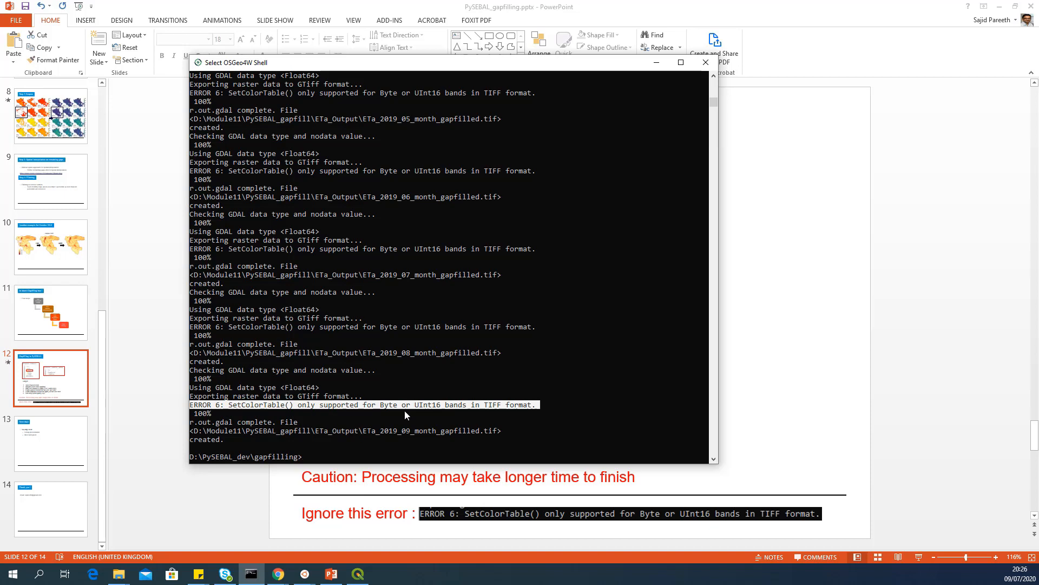
mouse_move(252, 421)
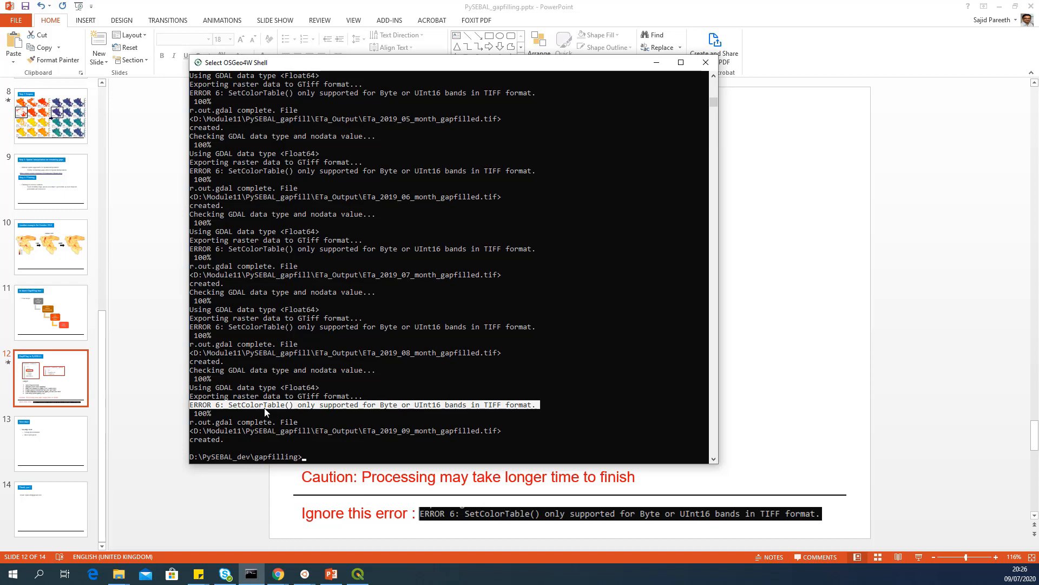
mouse_move(296, 425)
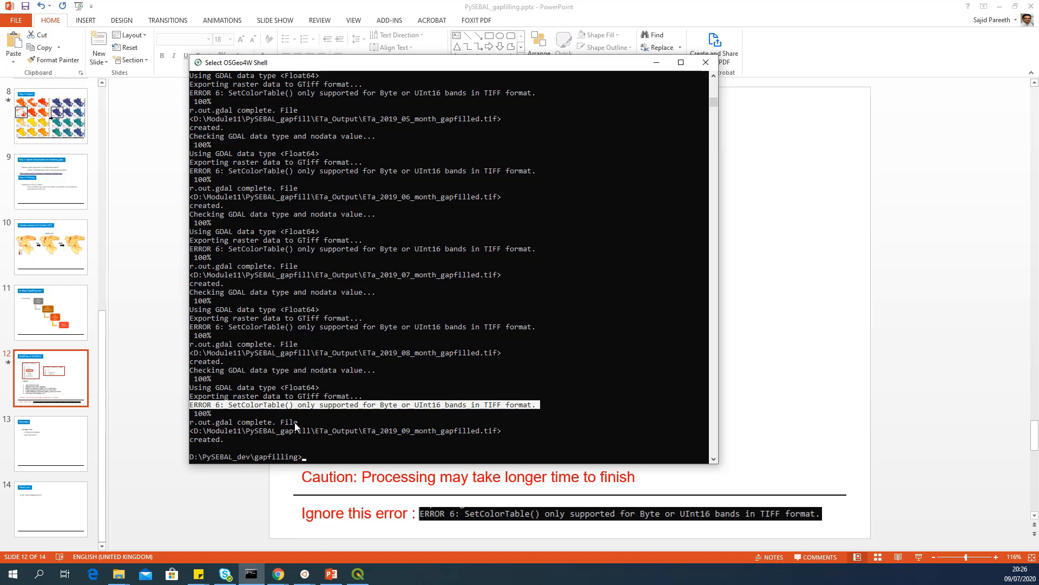
mouse_move(383, 293)
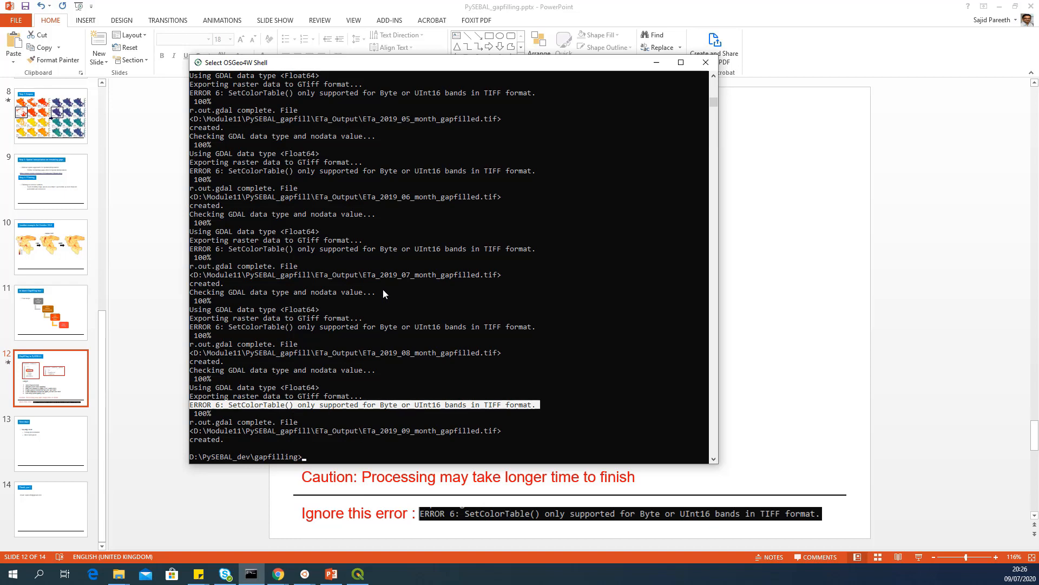
mouse_move(428, 419)
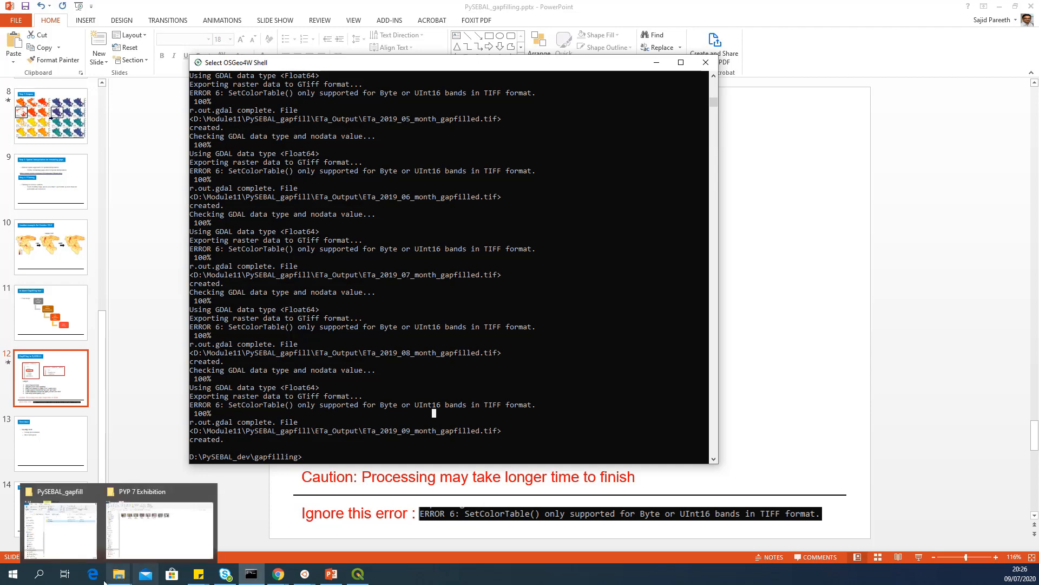
- Open the ETa_Output folder inside the PySEBAL_gapfill Explorer window
click(60, 523)
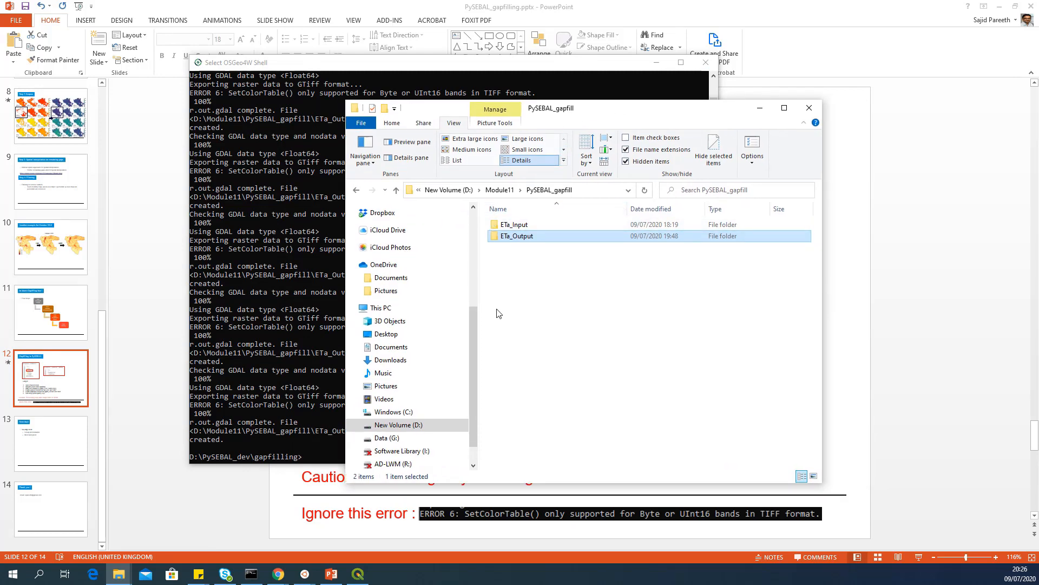
click(516, 224)
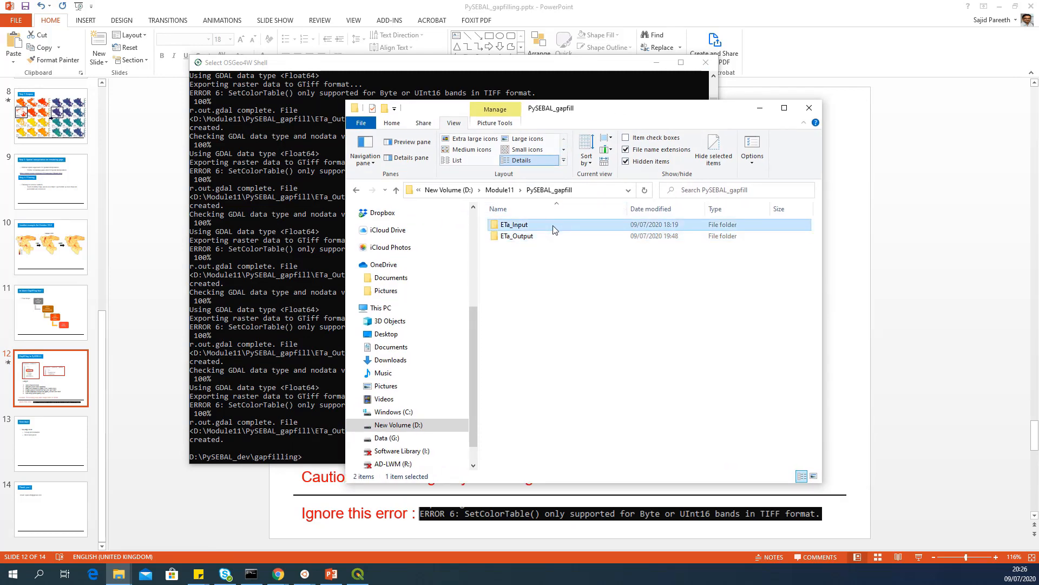
double_click(515, 224)
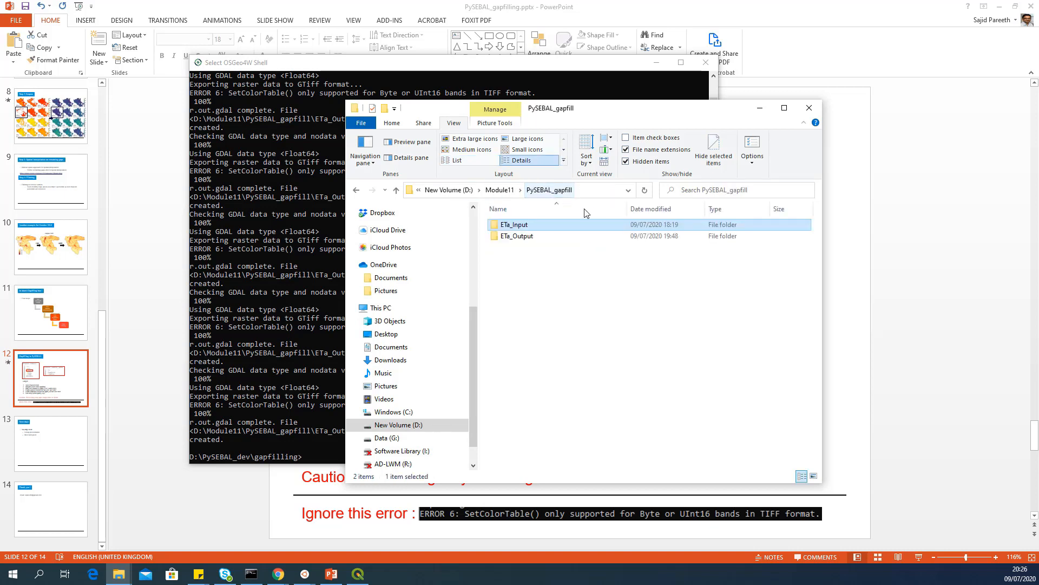
double_click(516, 236)
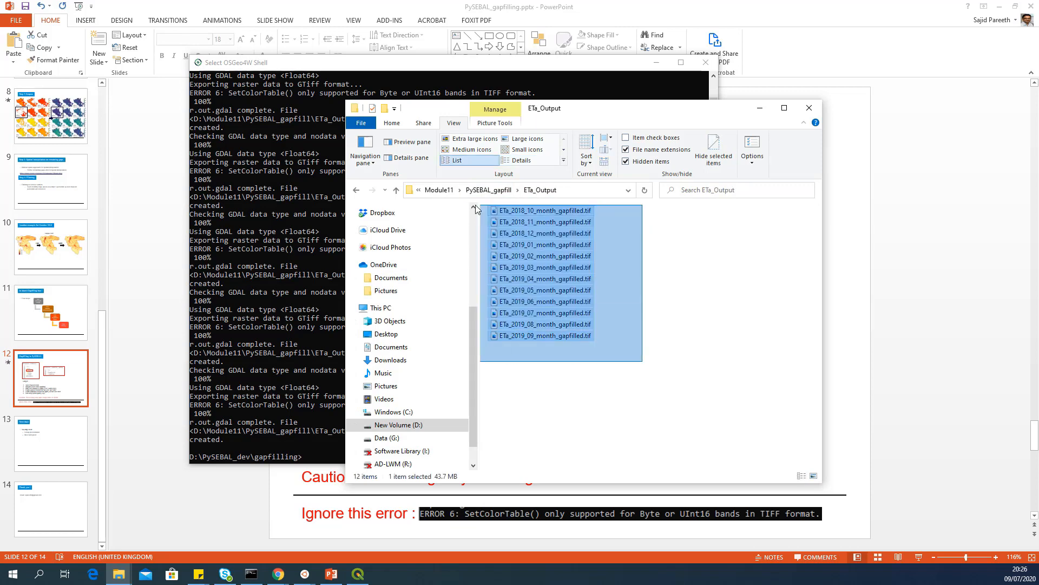
- Select all output TIFFs, then inspect ETa_2019_08, 2019_09, 2019_01, 2019_02 and 2019_04
key(ctrl+a)
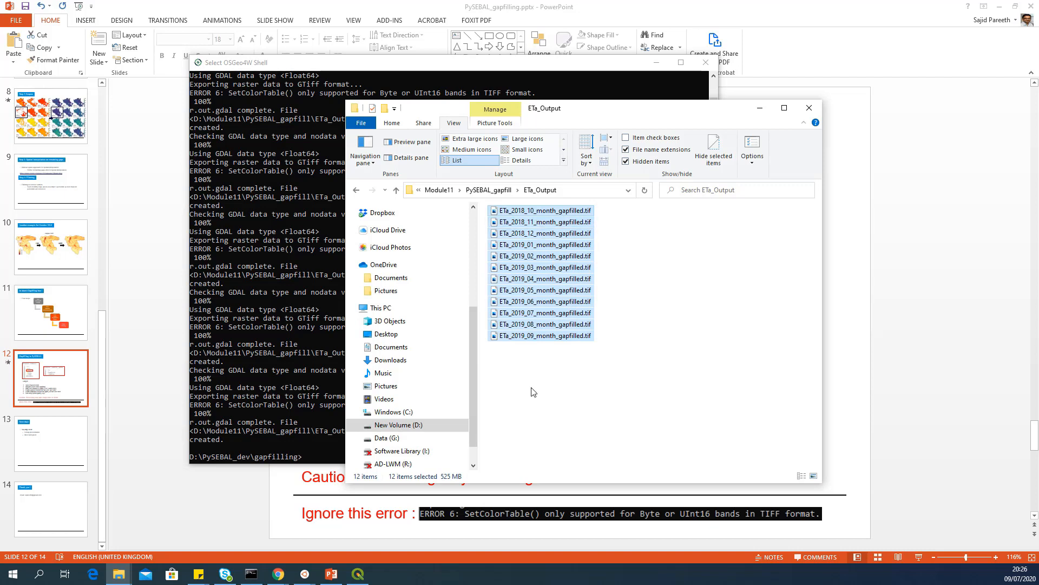
click(543, 324)
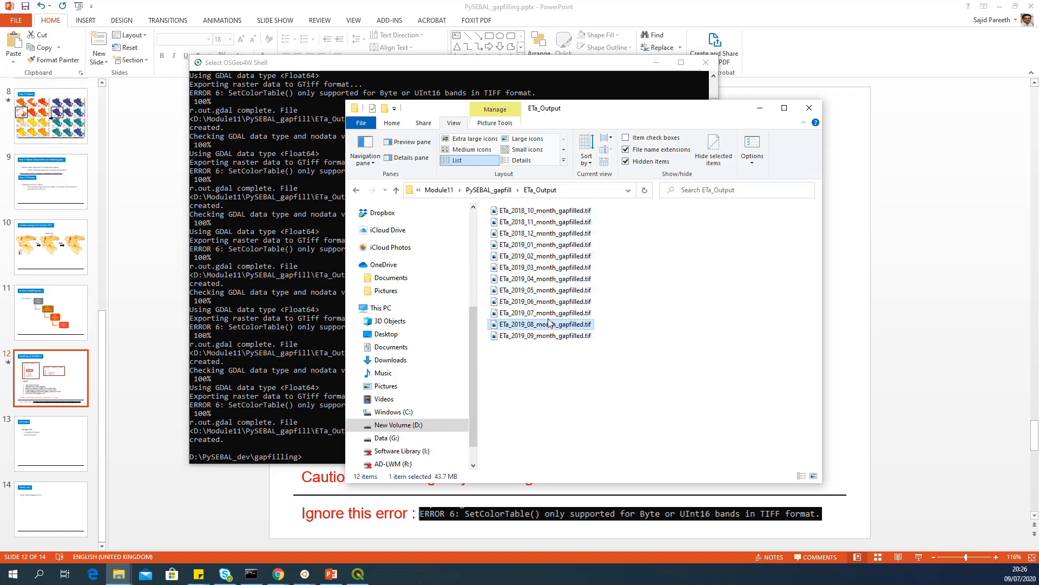
click(543, 335)
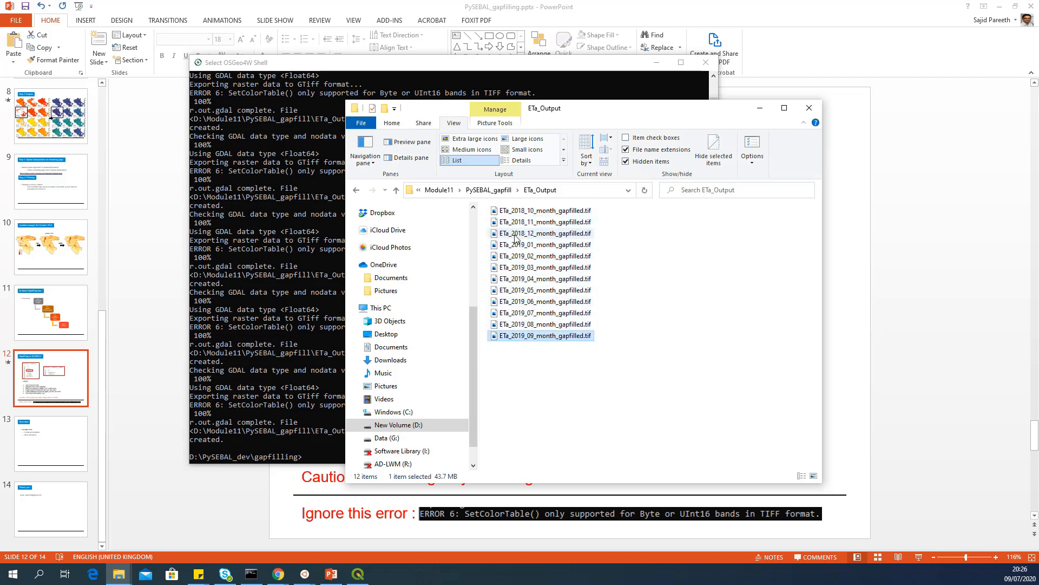
click(544, 244)
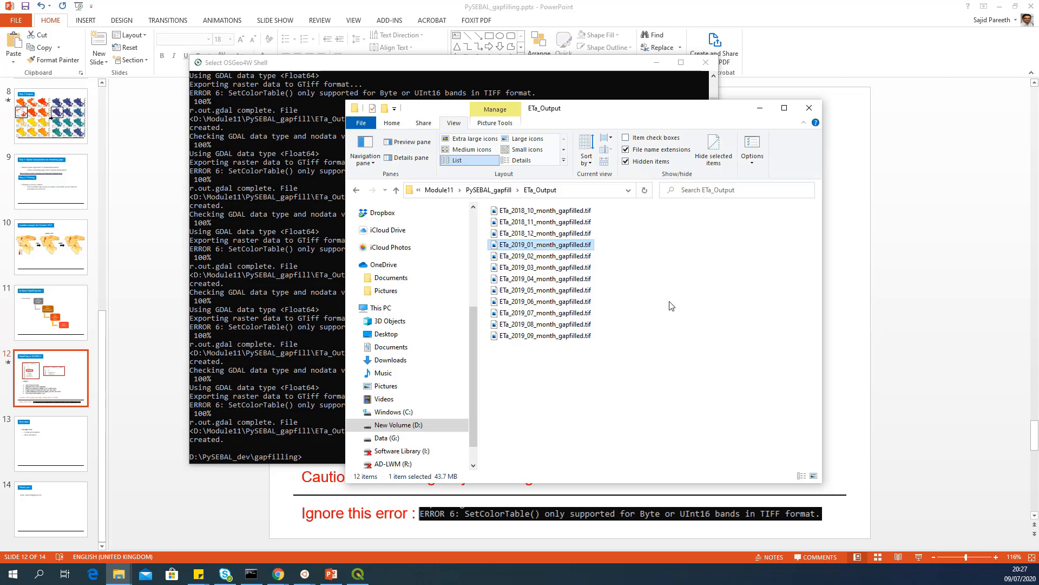
click(543, 256)
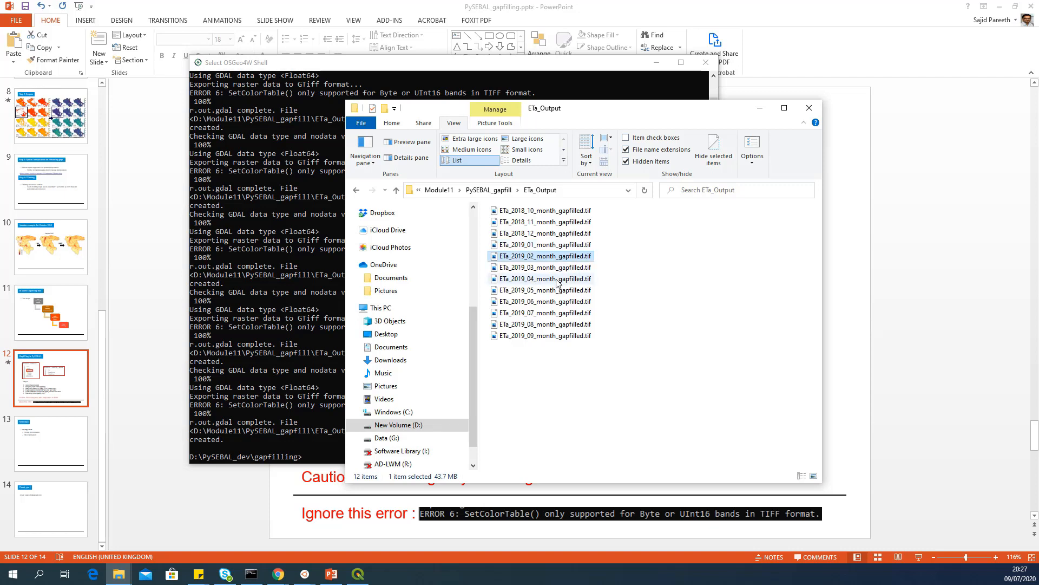
click(543, 278)
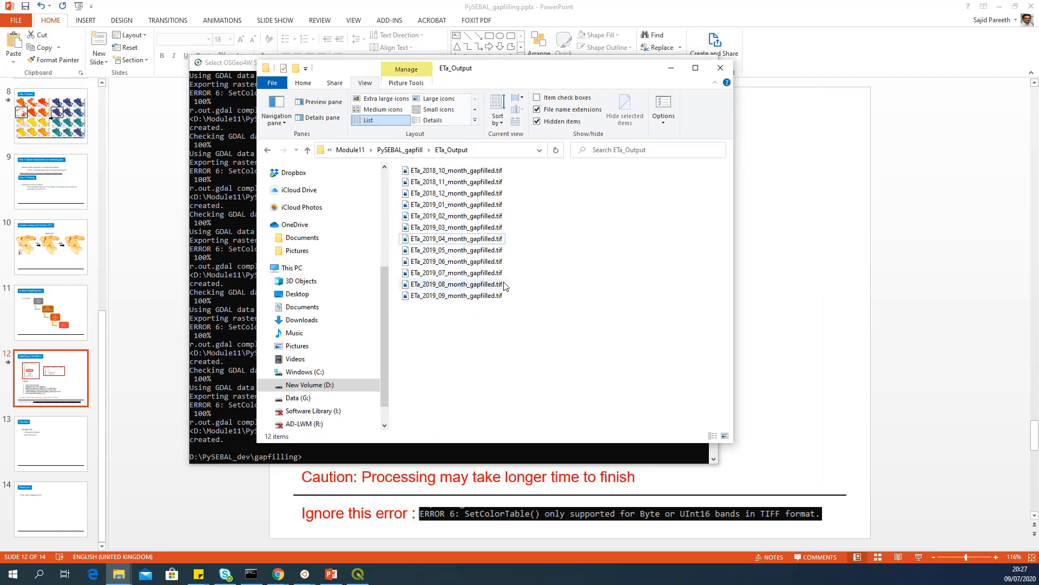
mouse_move(462, 331)
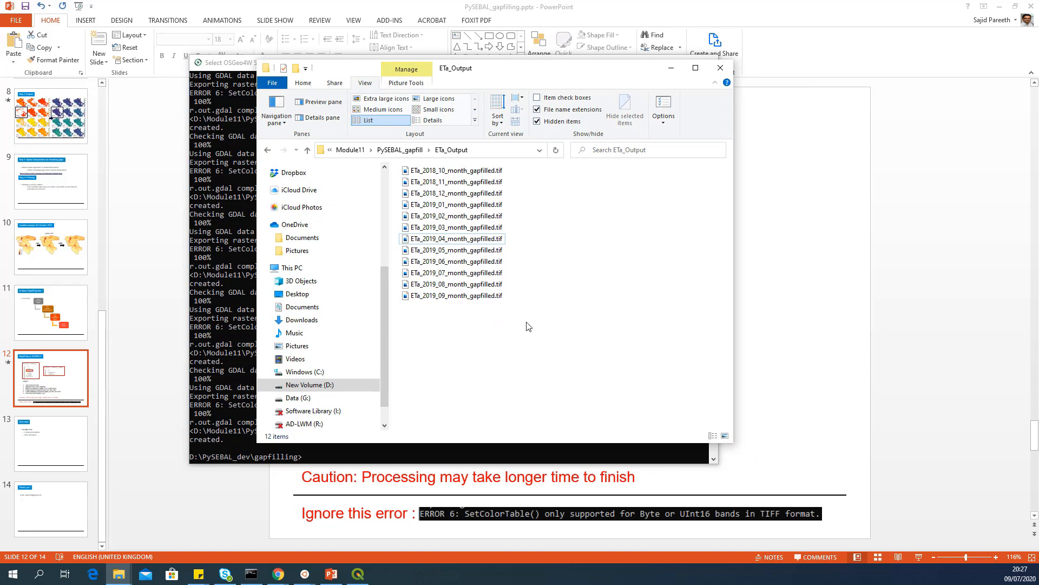
mouse_move(533, 335)
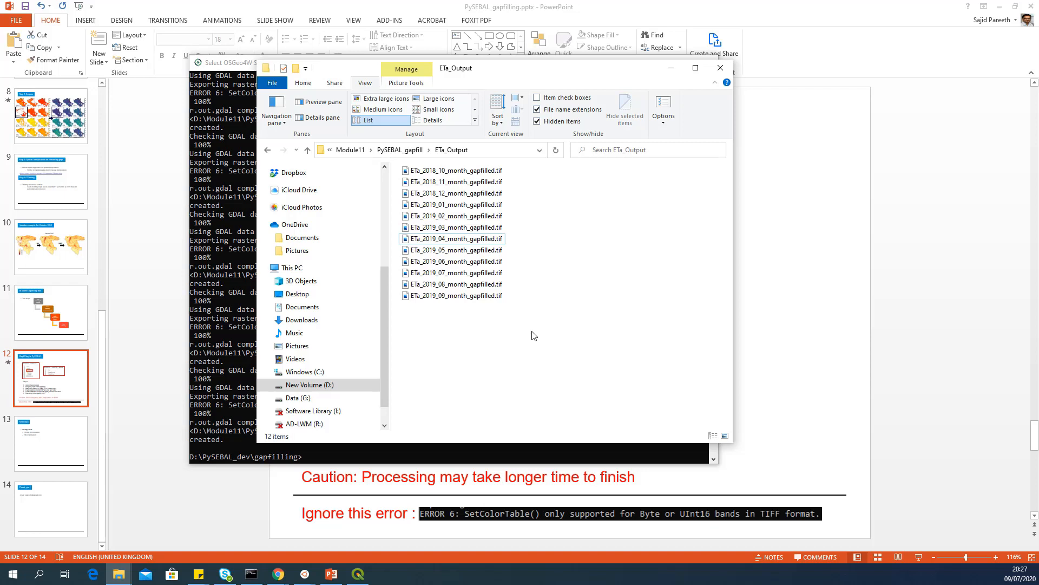
mouse_move(417, 148)
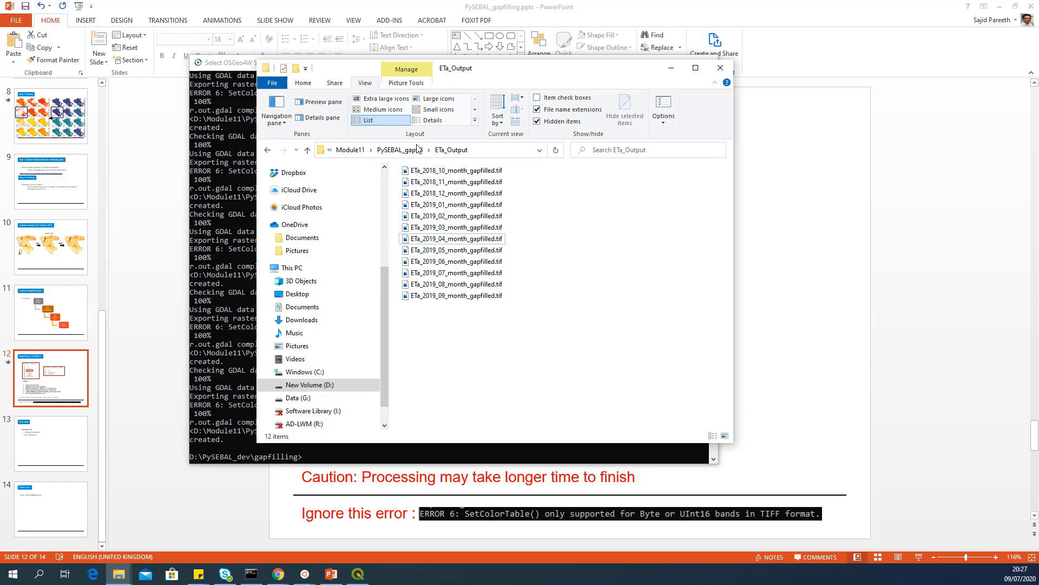